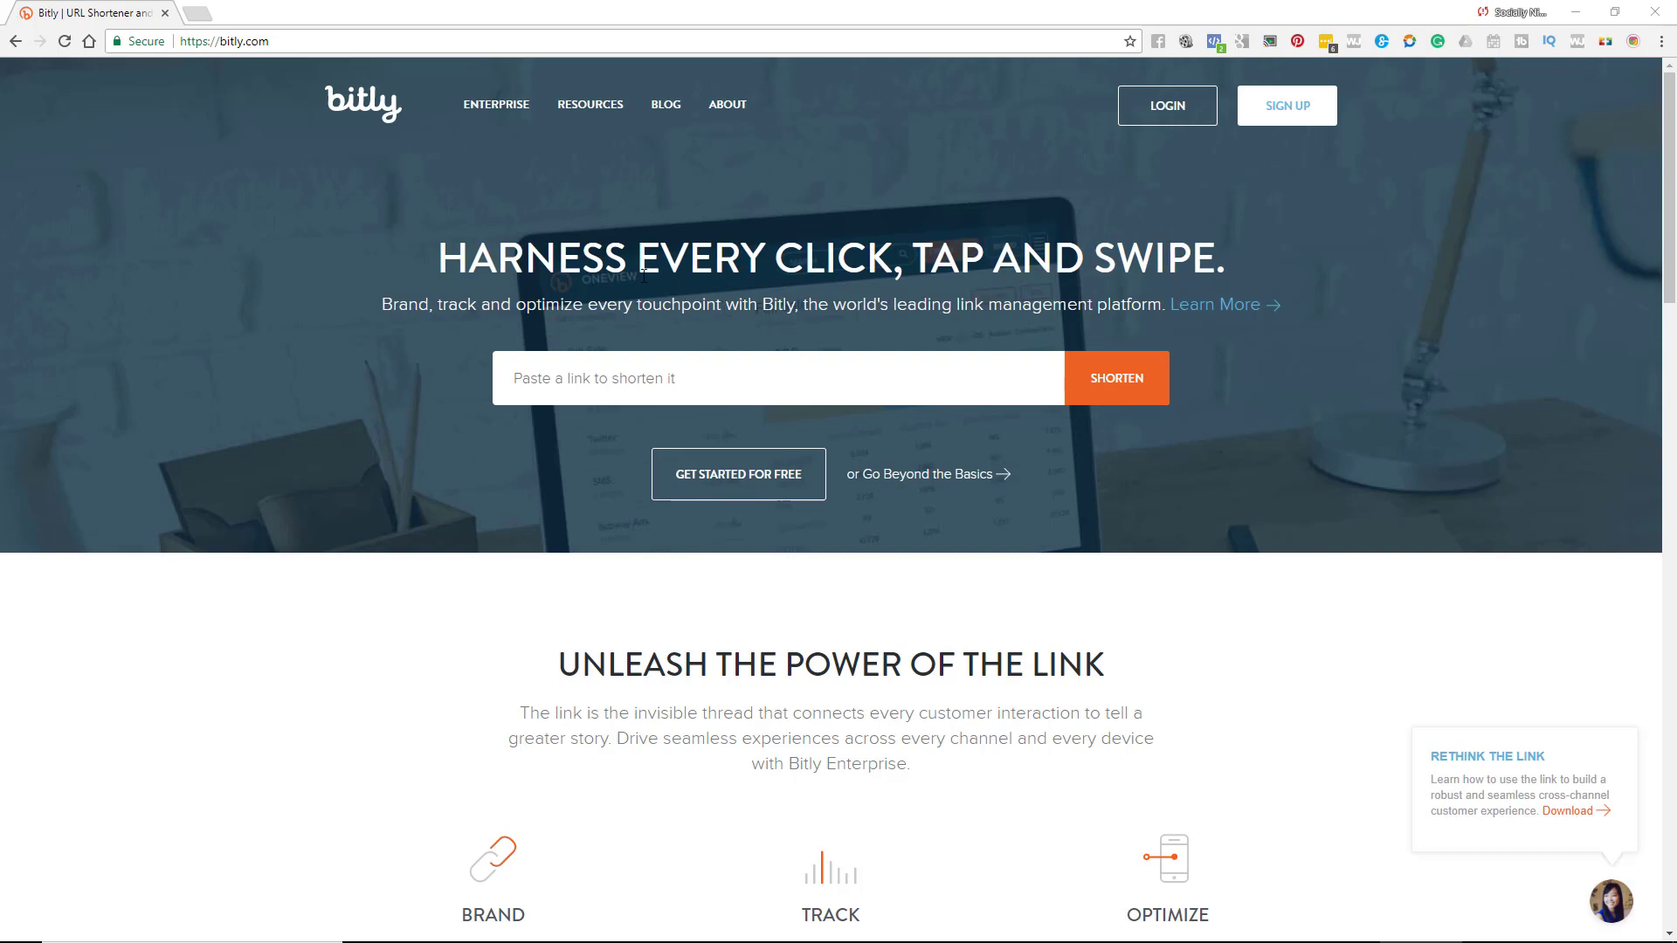
- Go to learnedit.online in a new browser tab
scroll(down, 3)
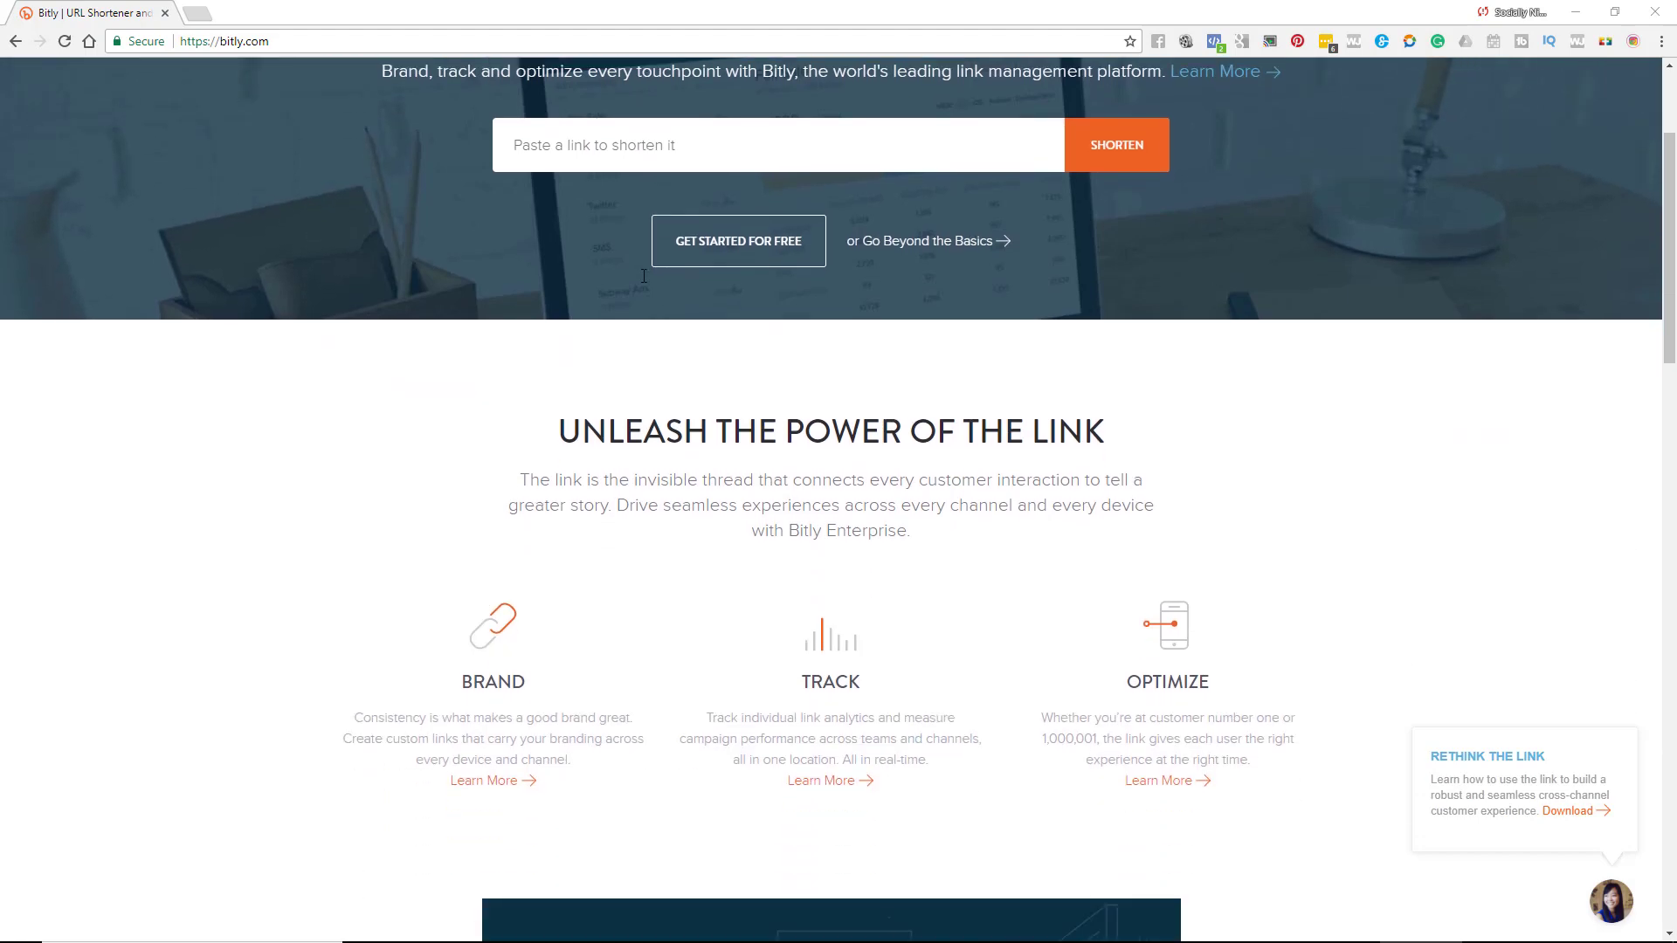
scroll(down, 3)
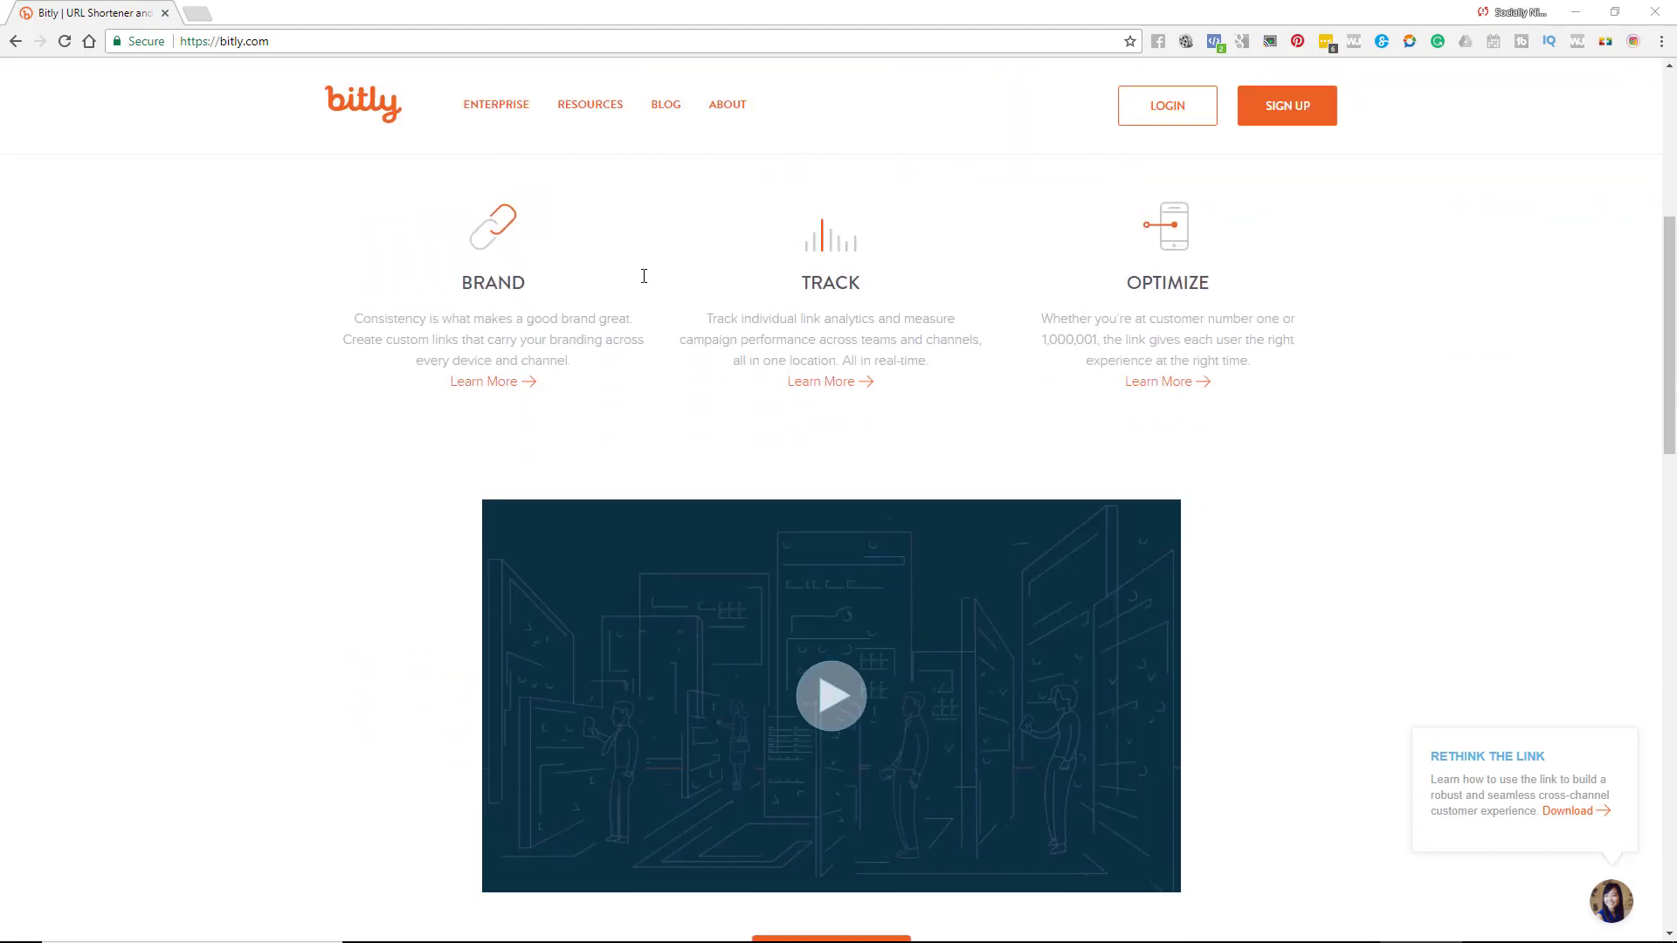
scroll(down, 3)
text(sociallynina.com/)
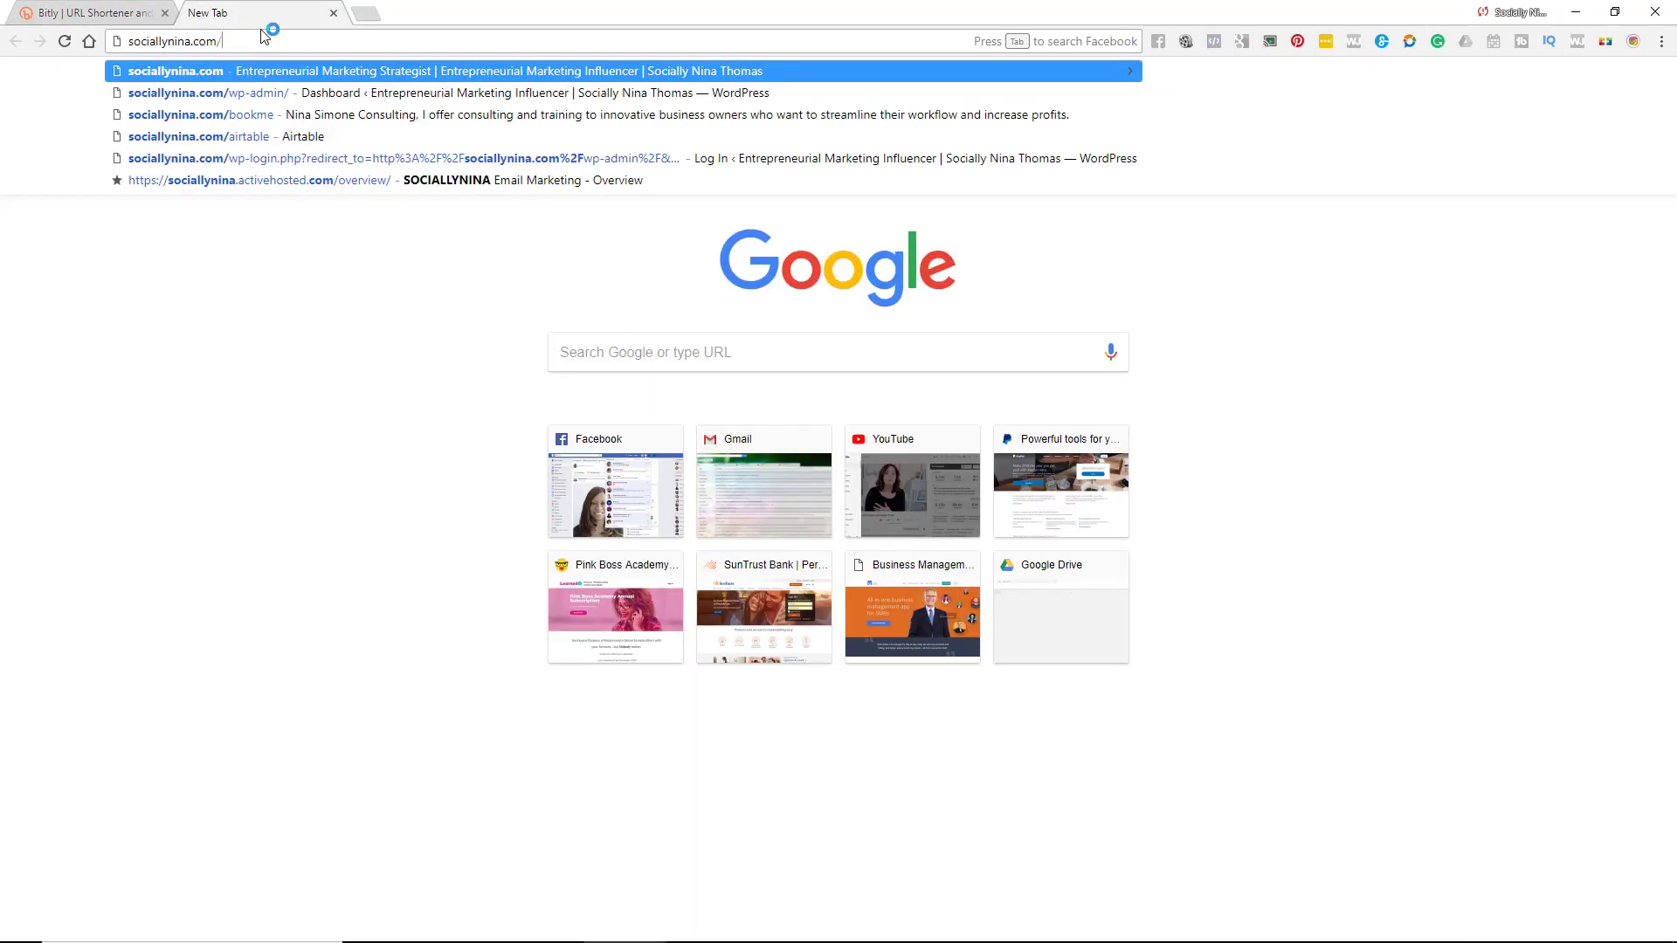
text(learnedit.online)
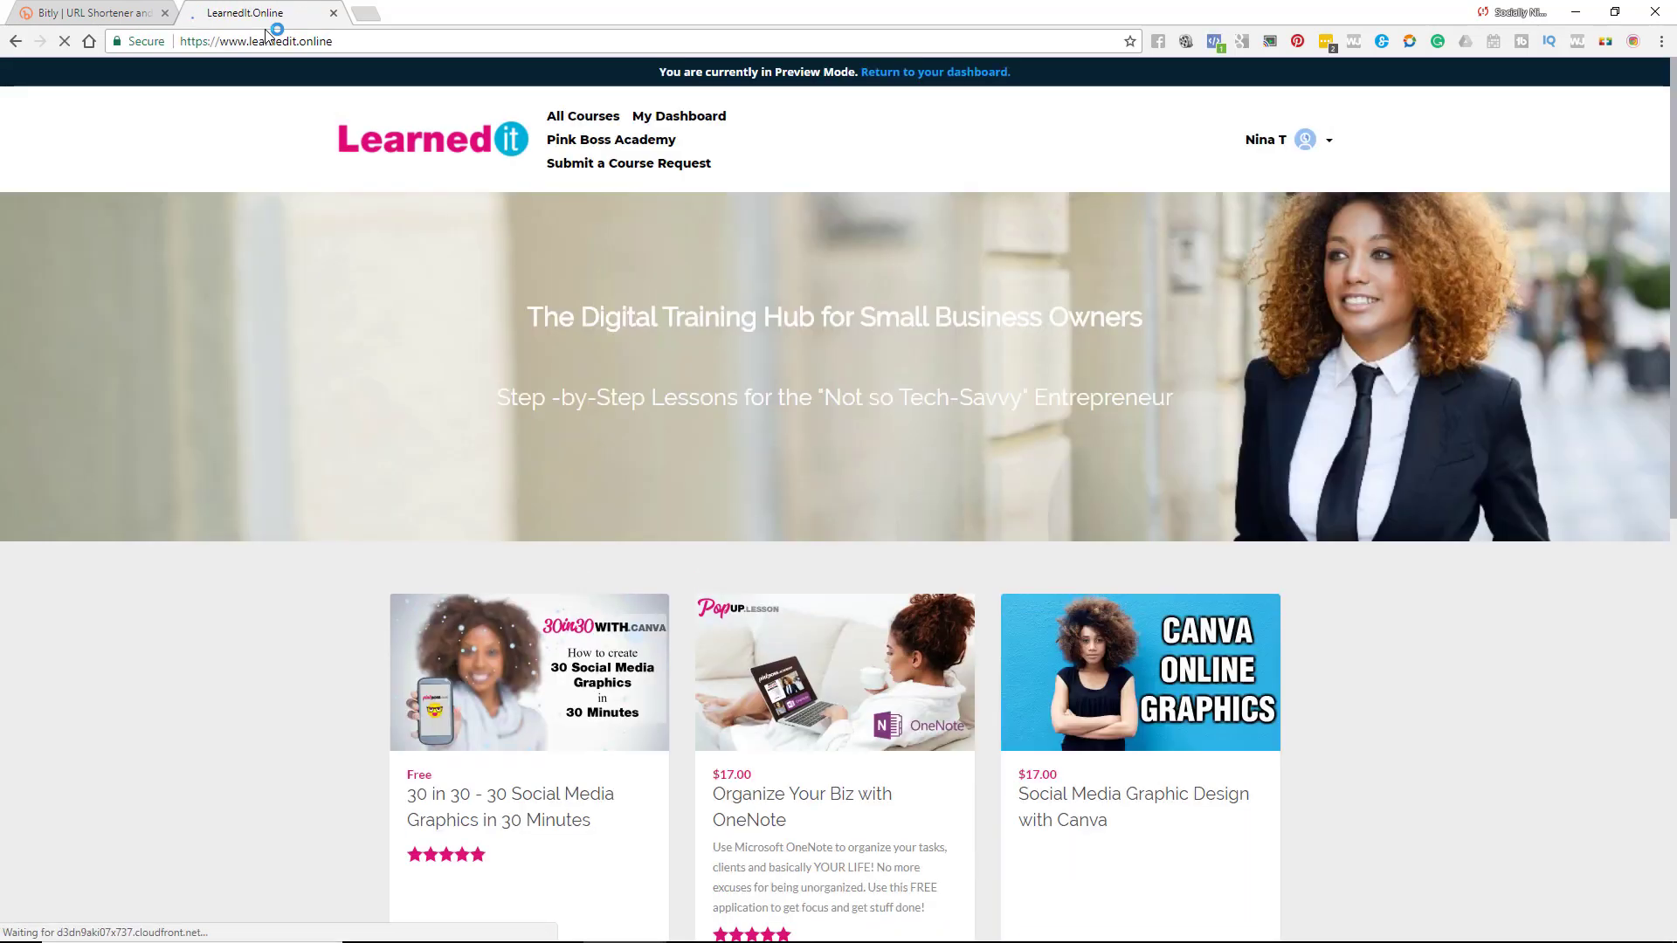
- Show All Courses and search the catalogue for 'microsoft'
click(583, 118)
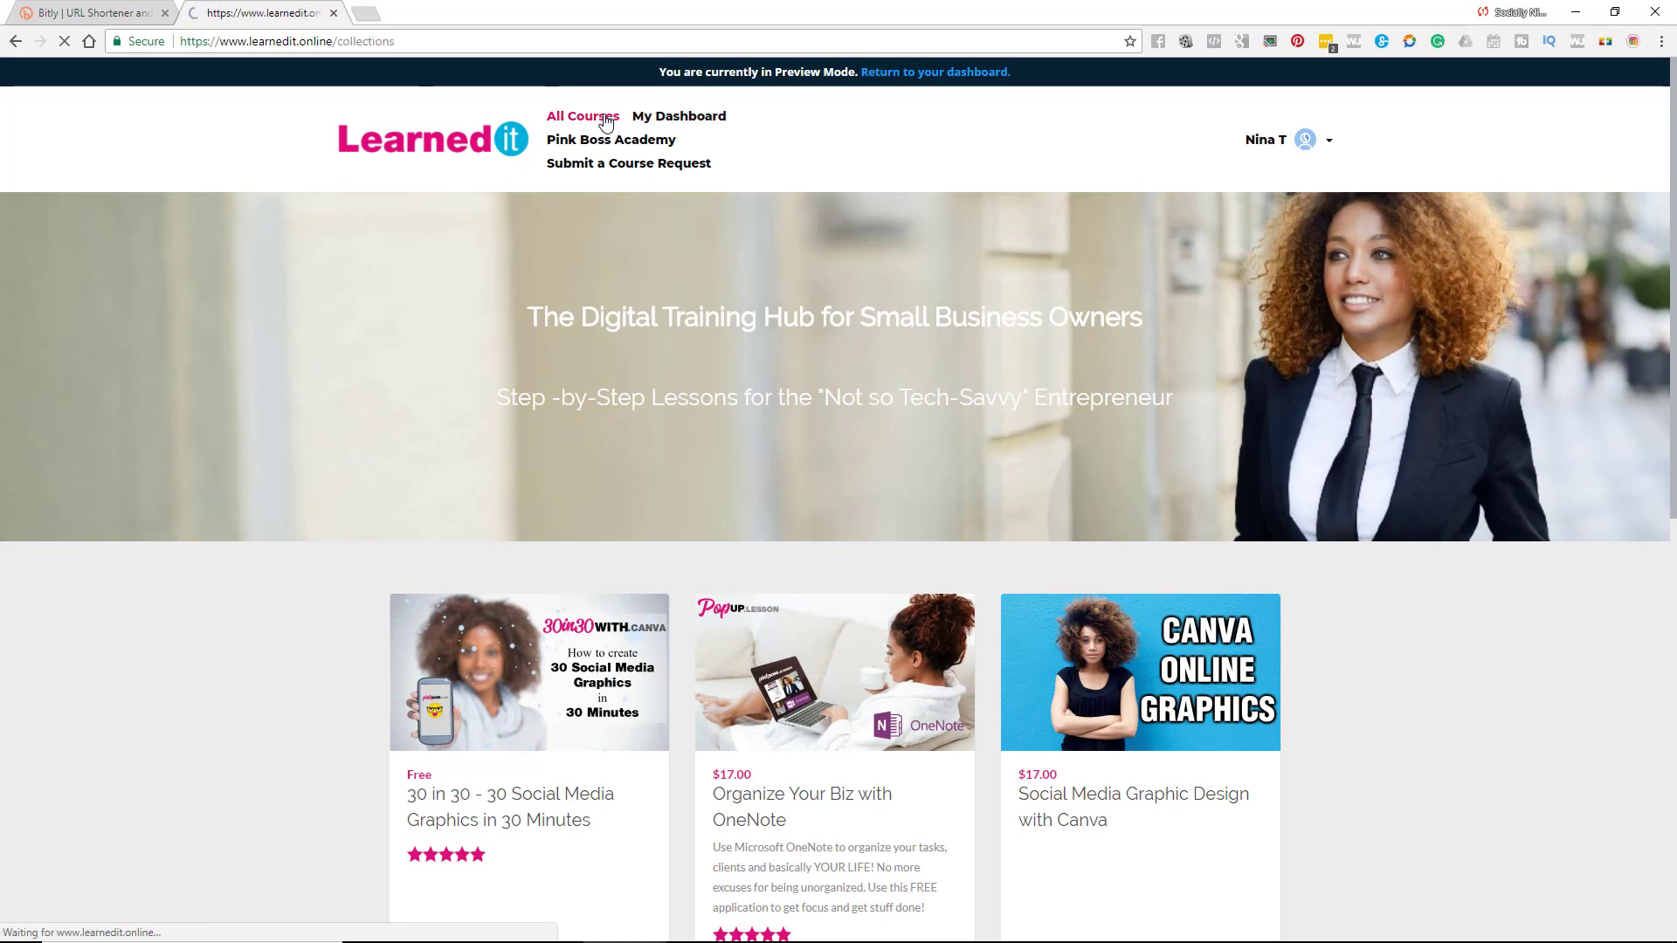
click(584, 115)
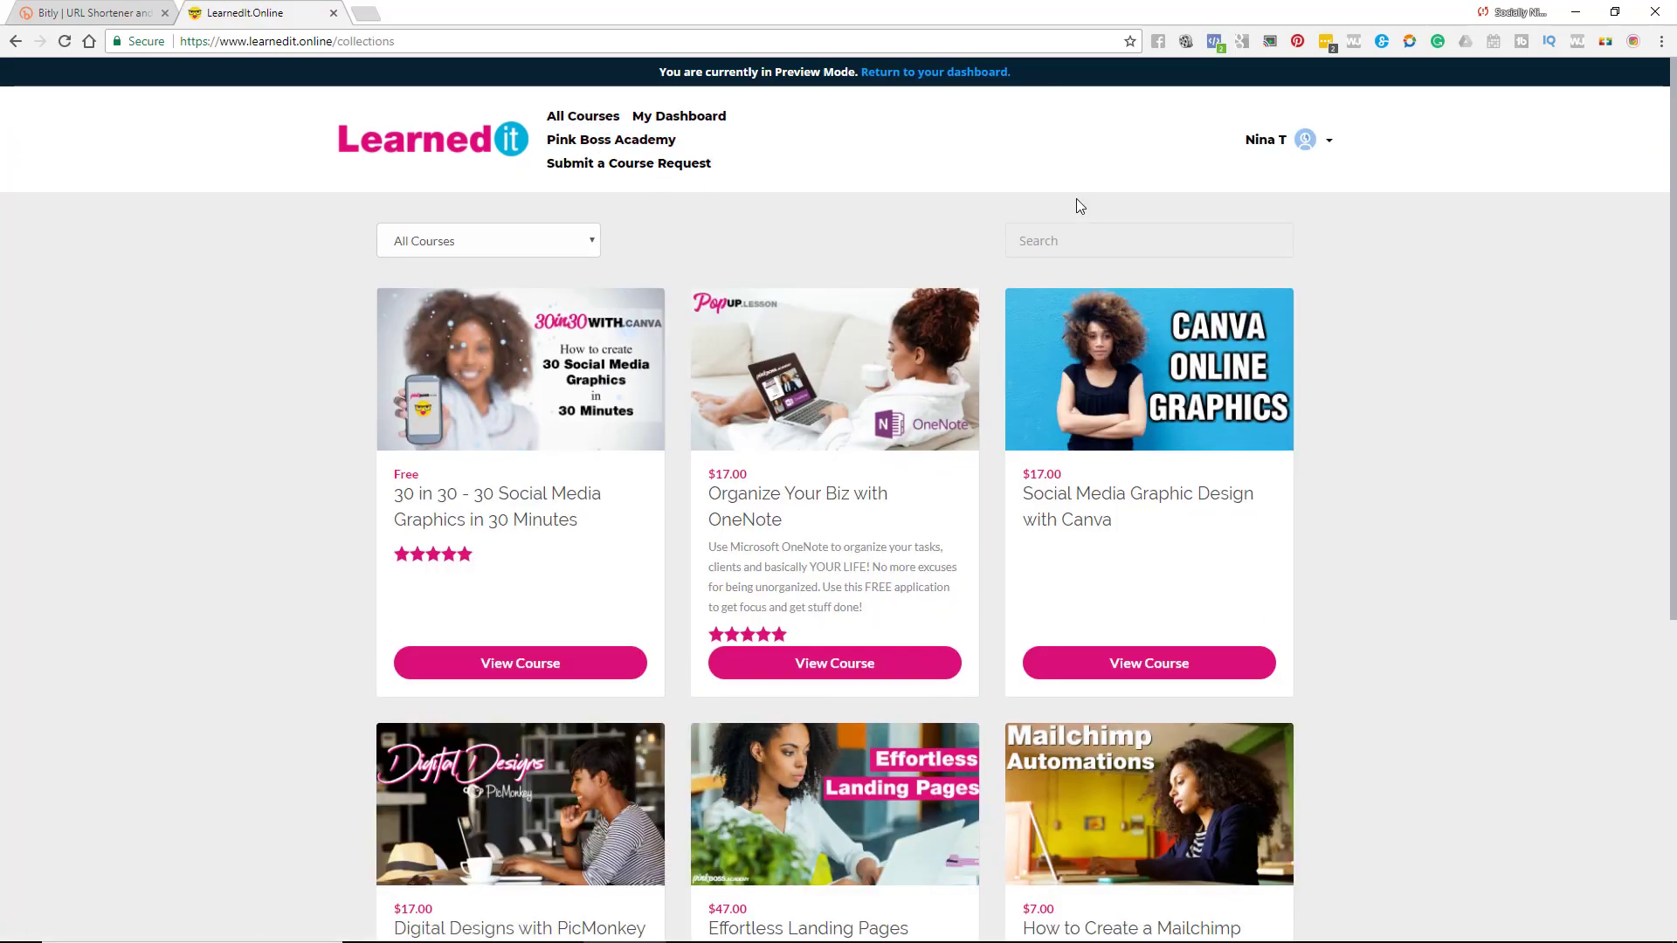
click(1147, 239)
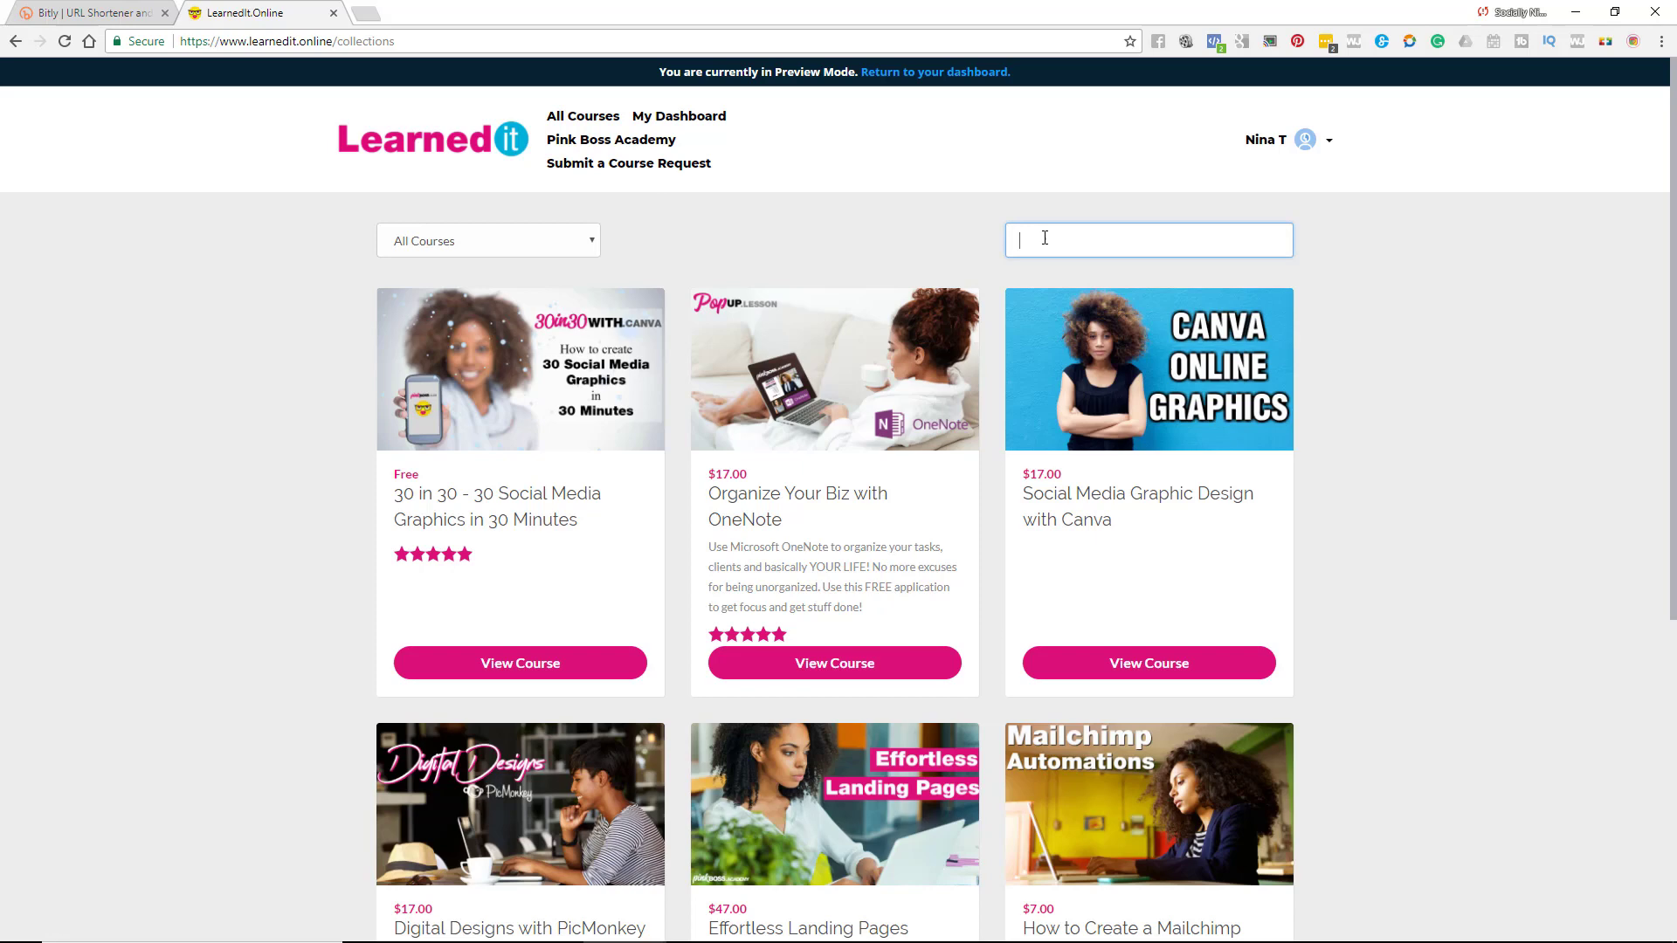
text(microsoft)
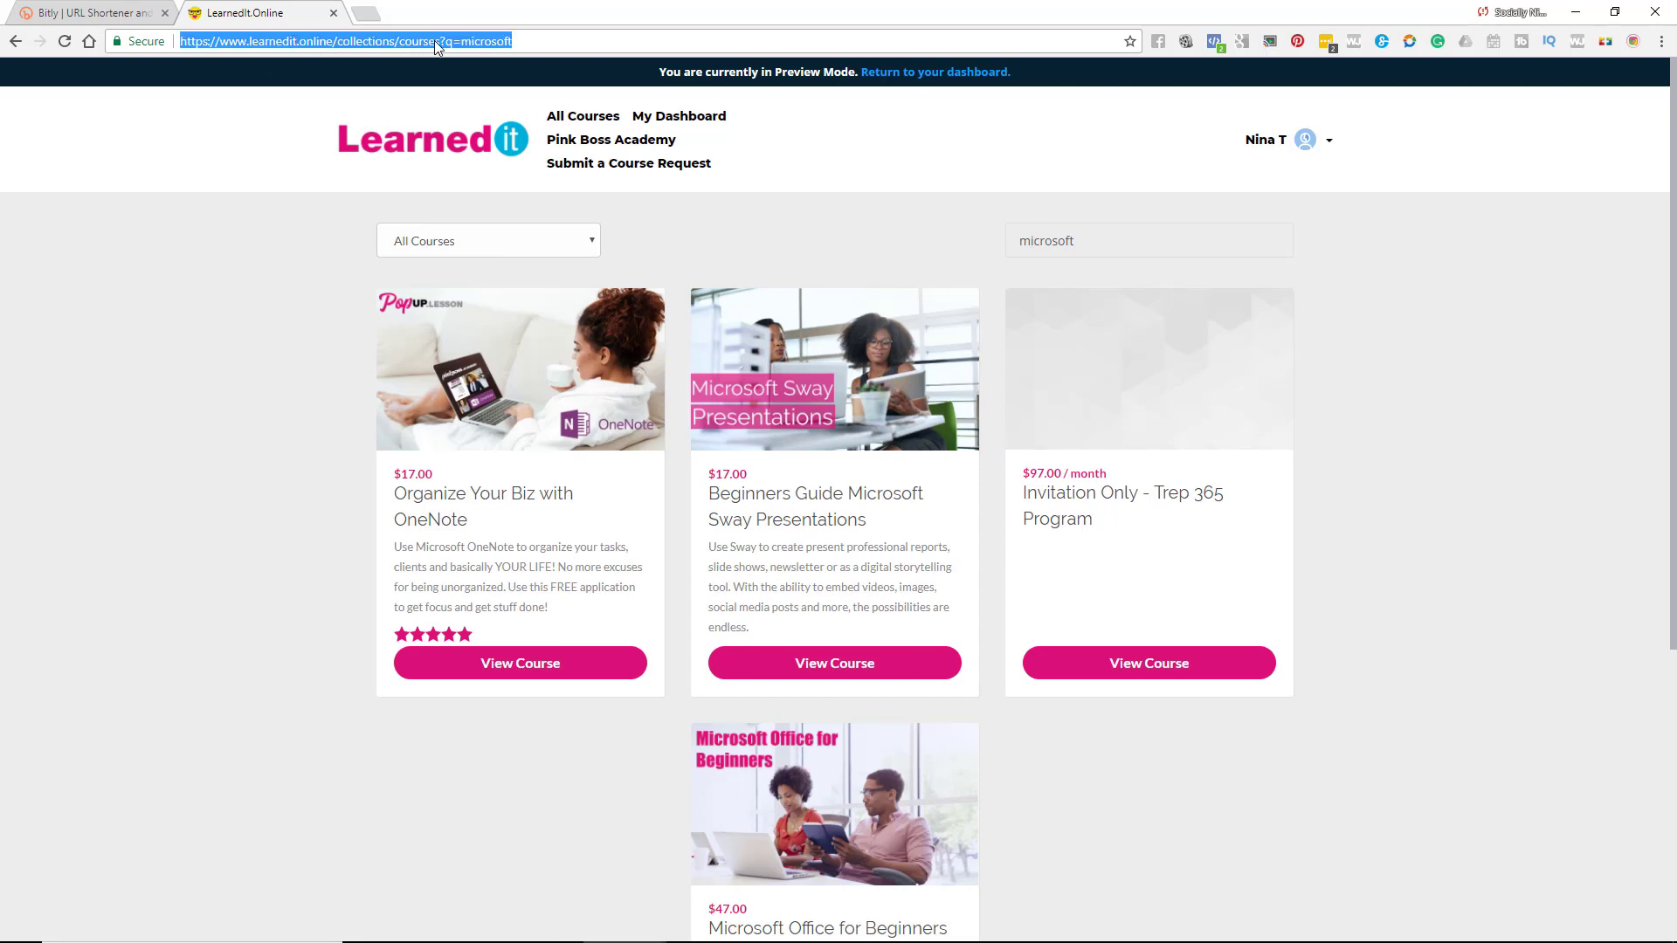
mouse_move(465, 55)
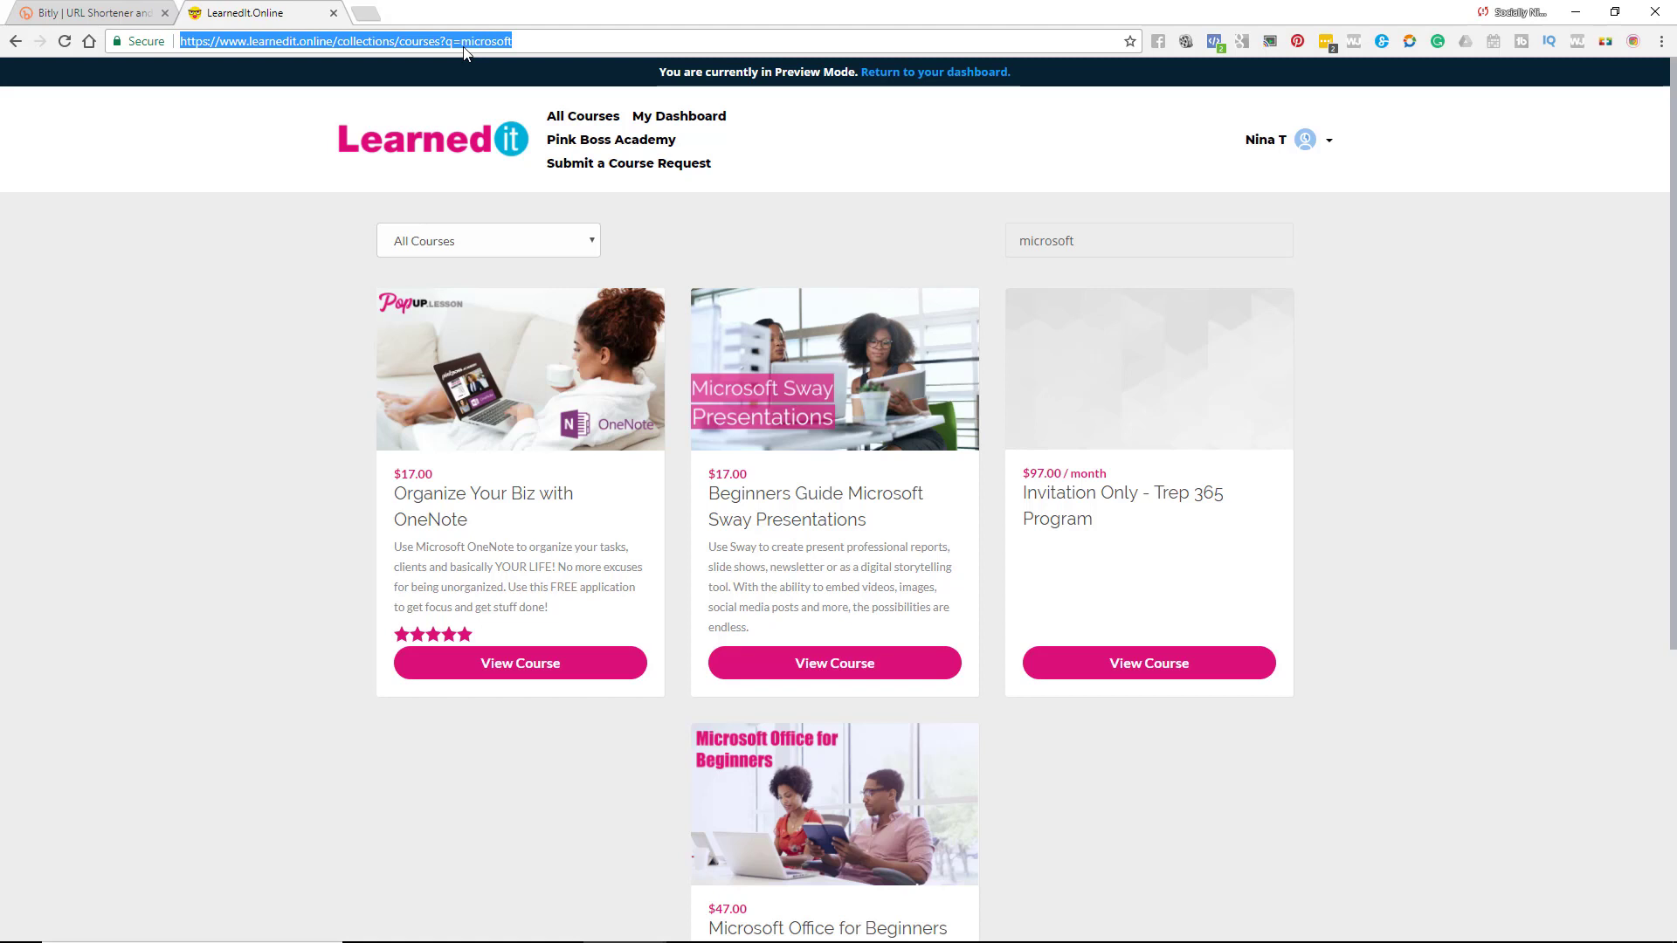
mouse_move(341, 44)
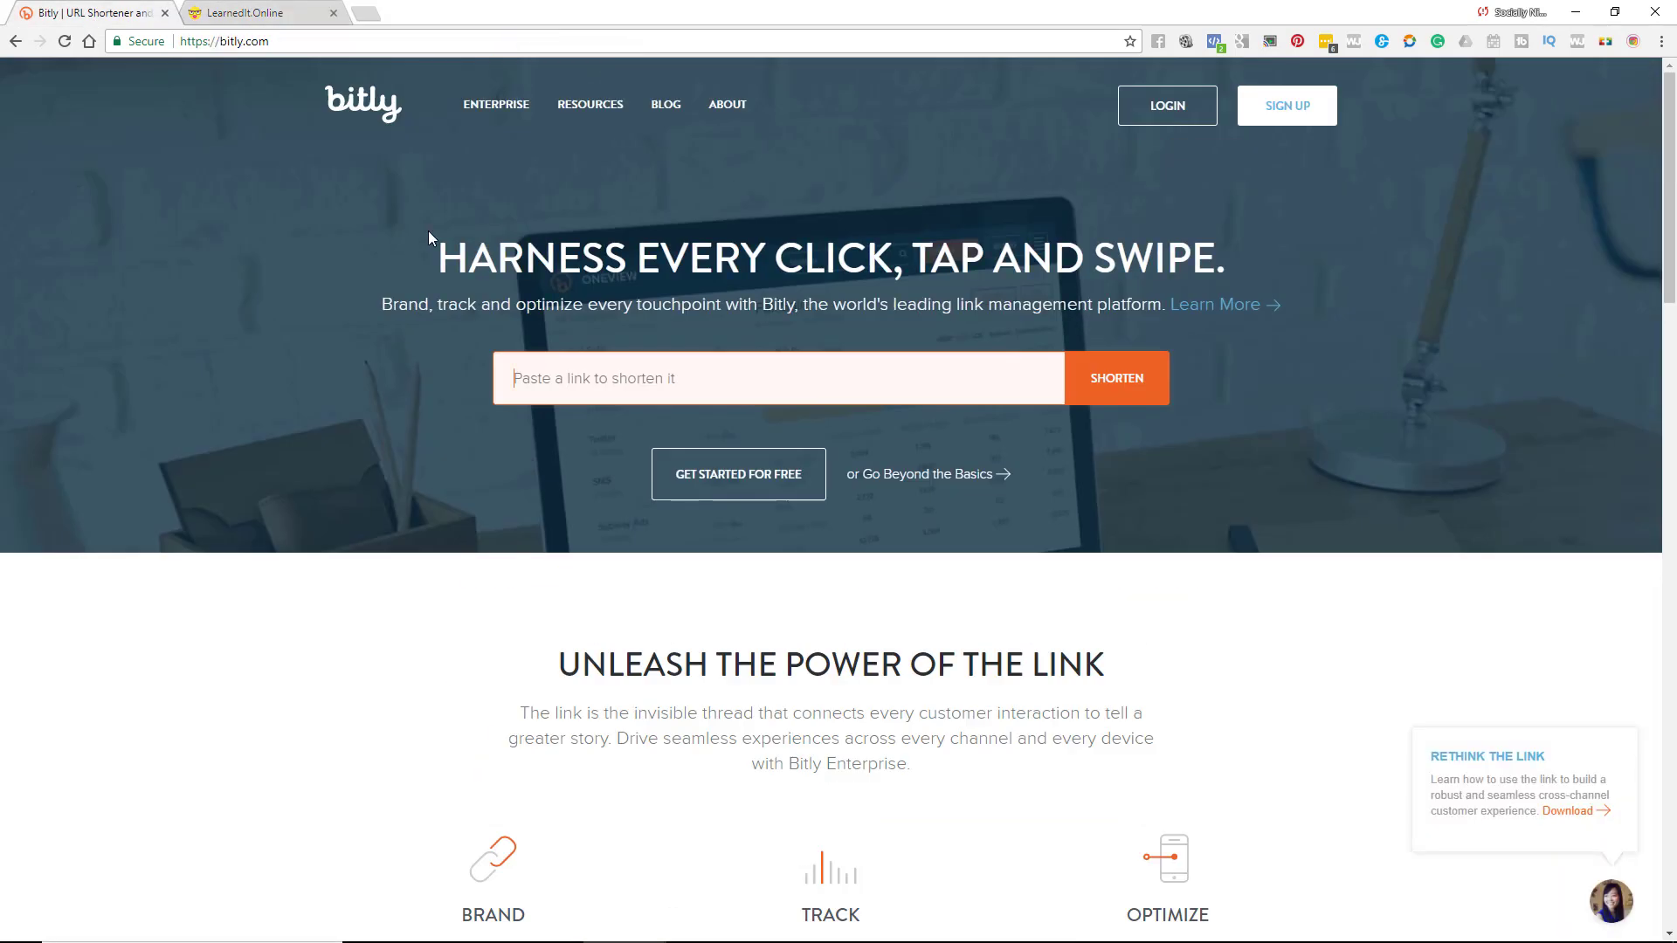
- Paste the LearnedIt search URL, shorten it to bit.ly/2stneGe and copy the short link
right_click(594, 377)
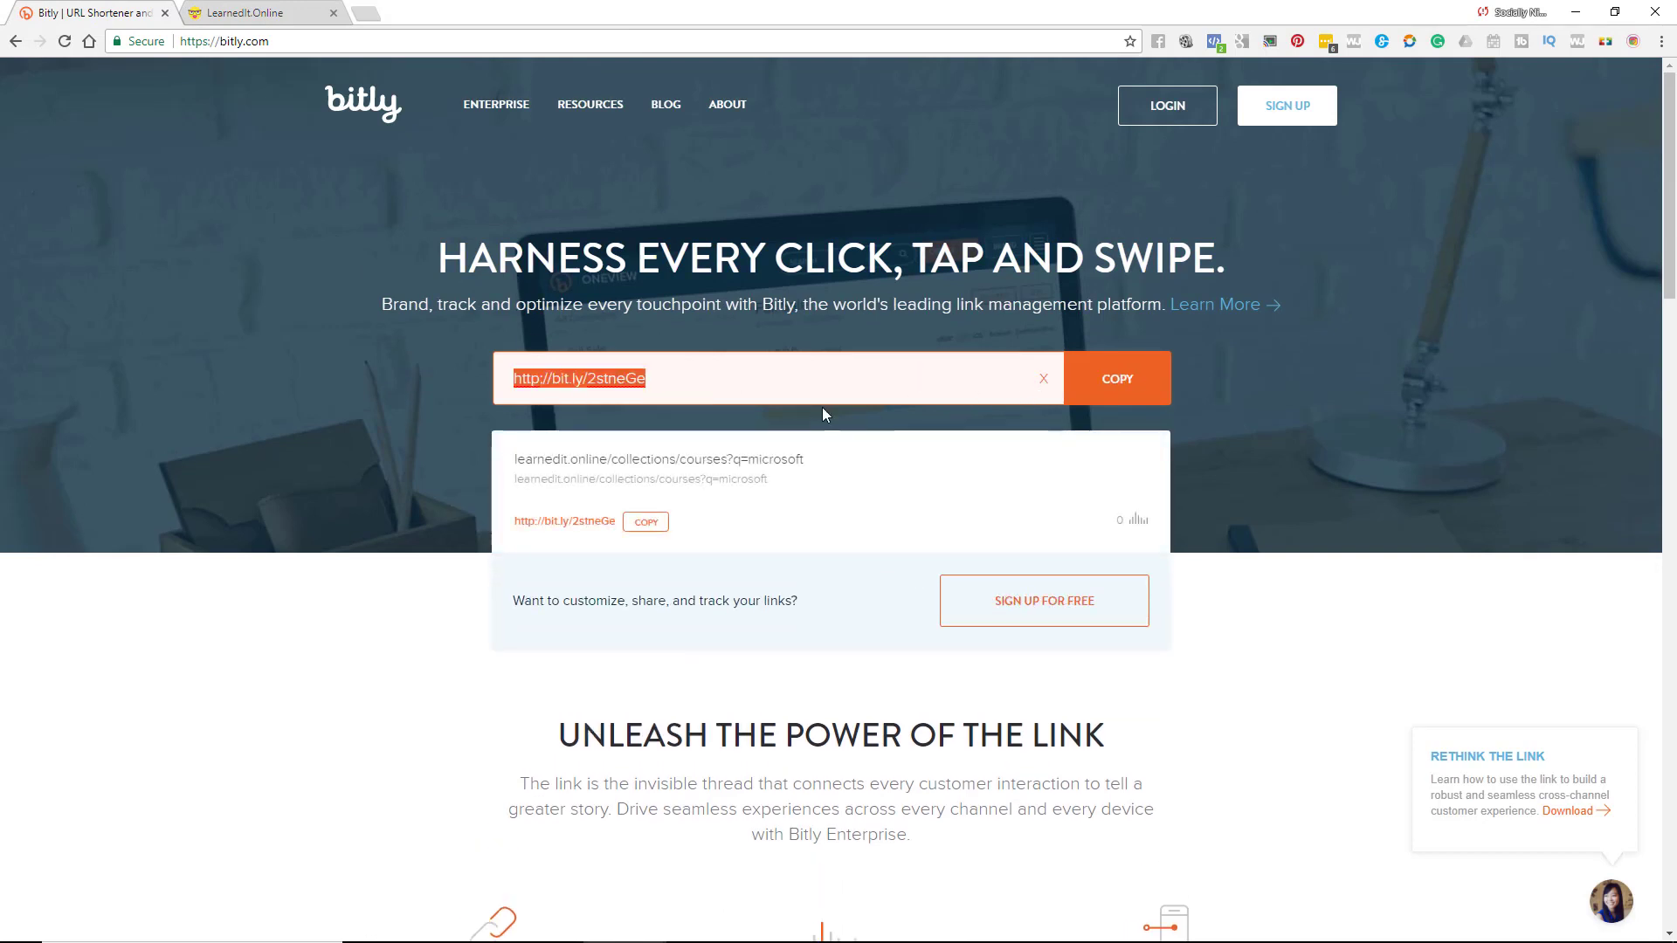
mouse_move(606, 533)
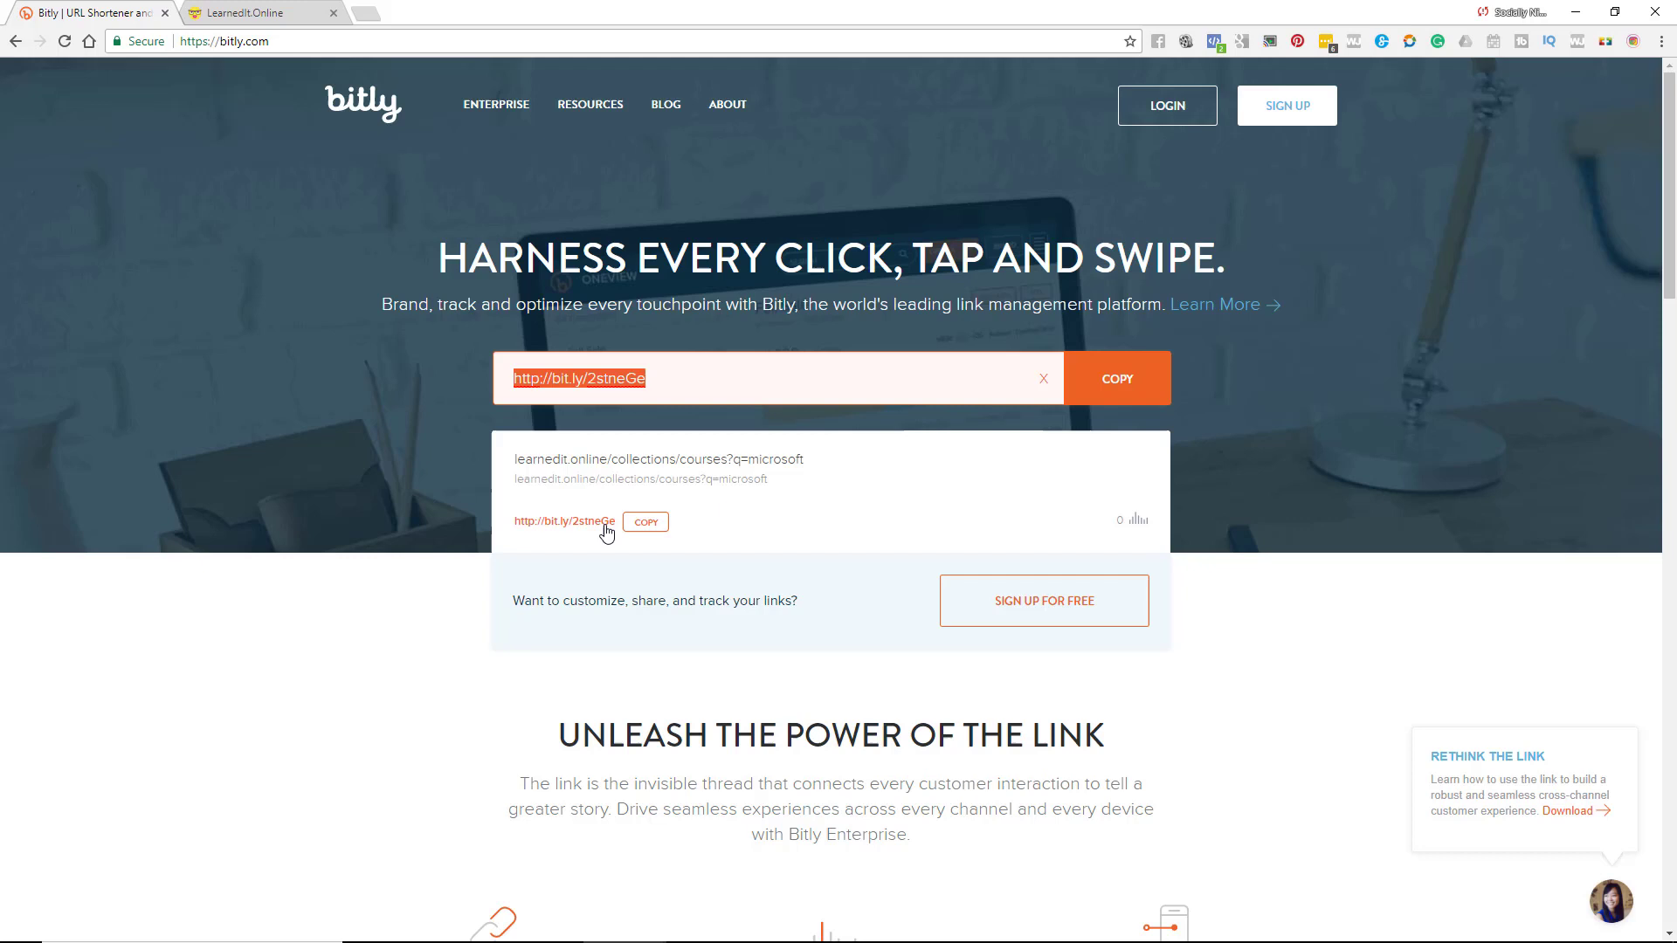
click(644, 522)
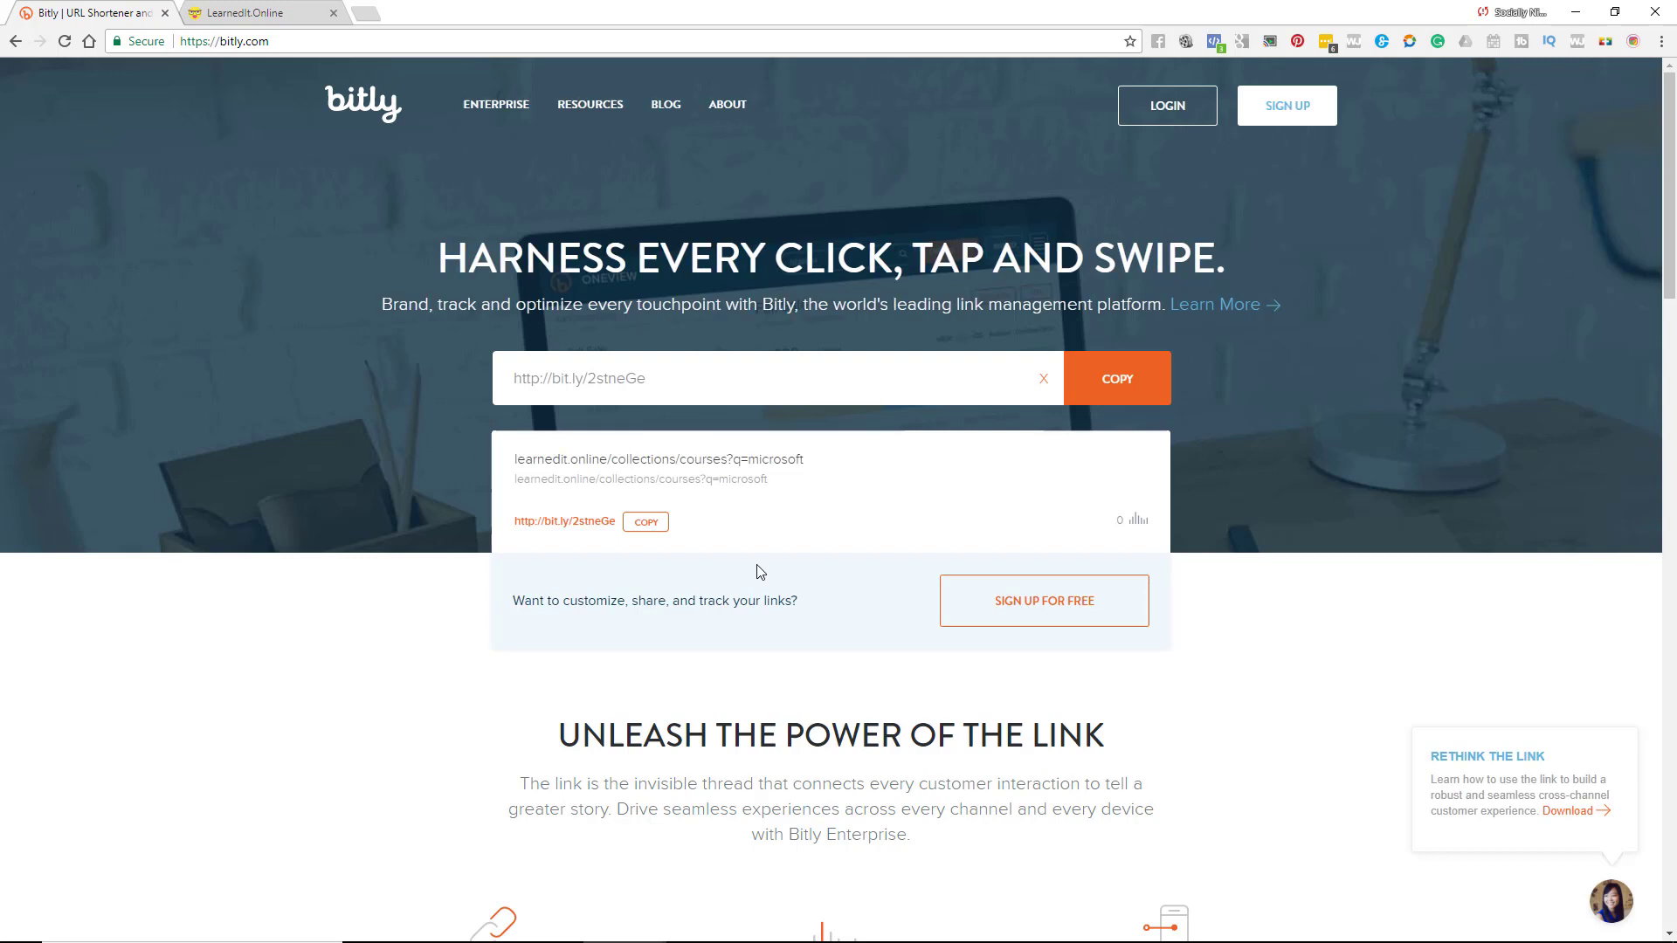
mouse_move(574, 648)
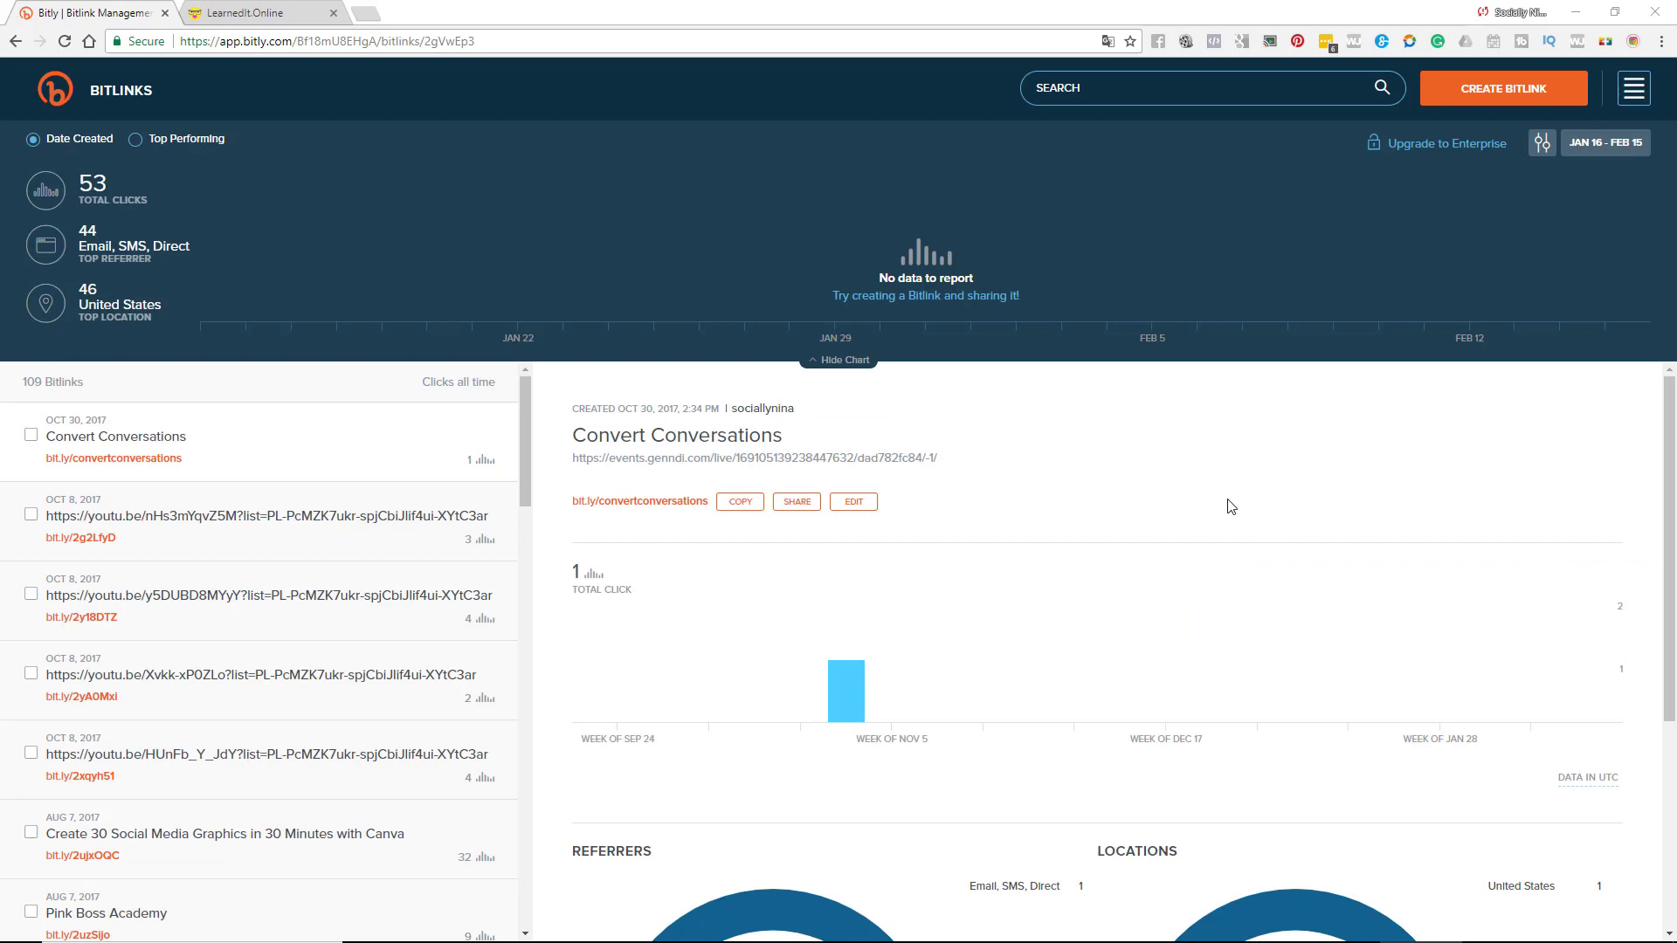
mouse_move(844, 360)
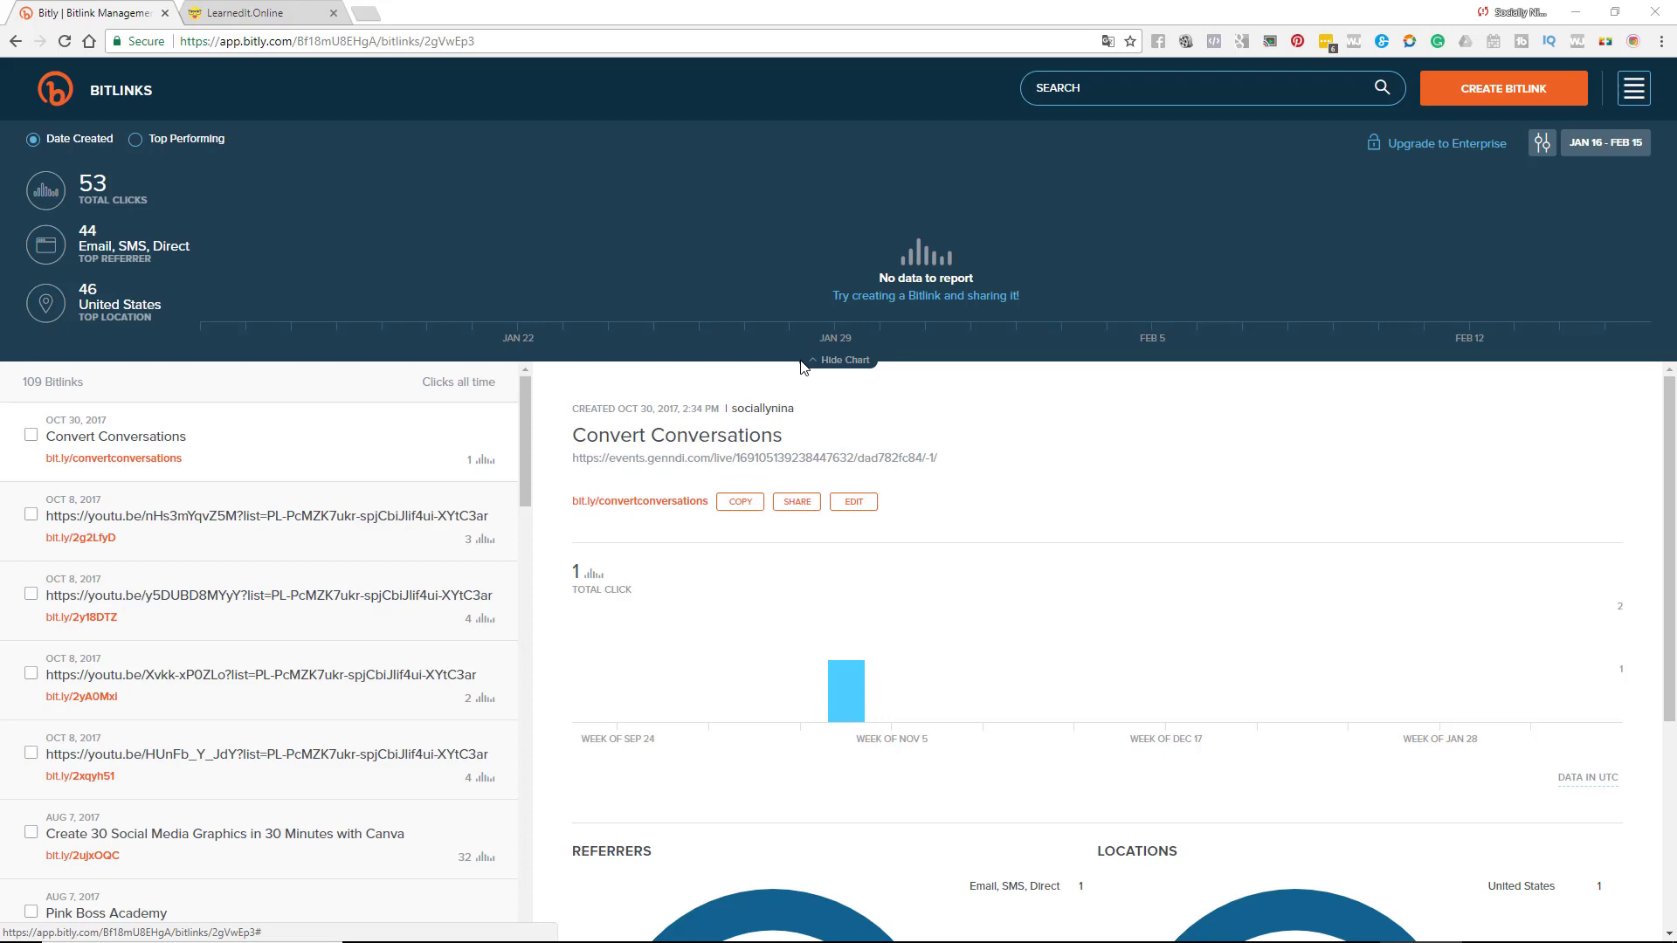
mouse_move(445, 345)
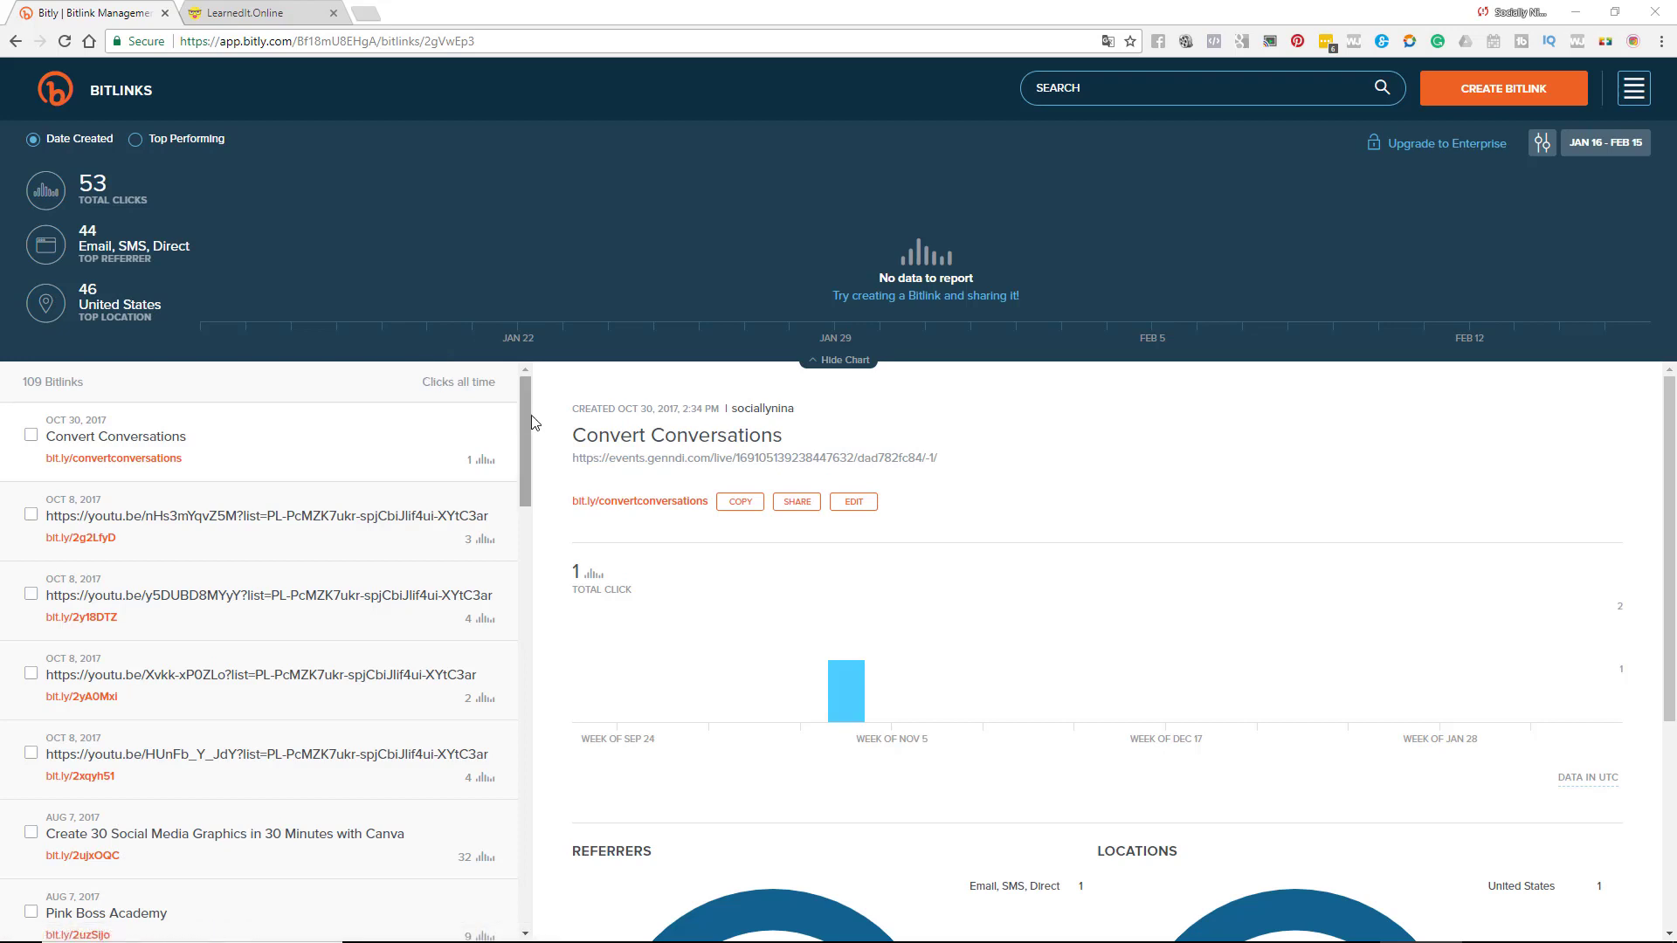
mouse_move(536, 402)
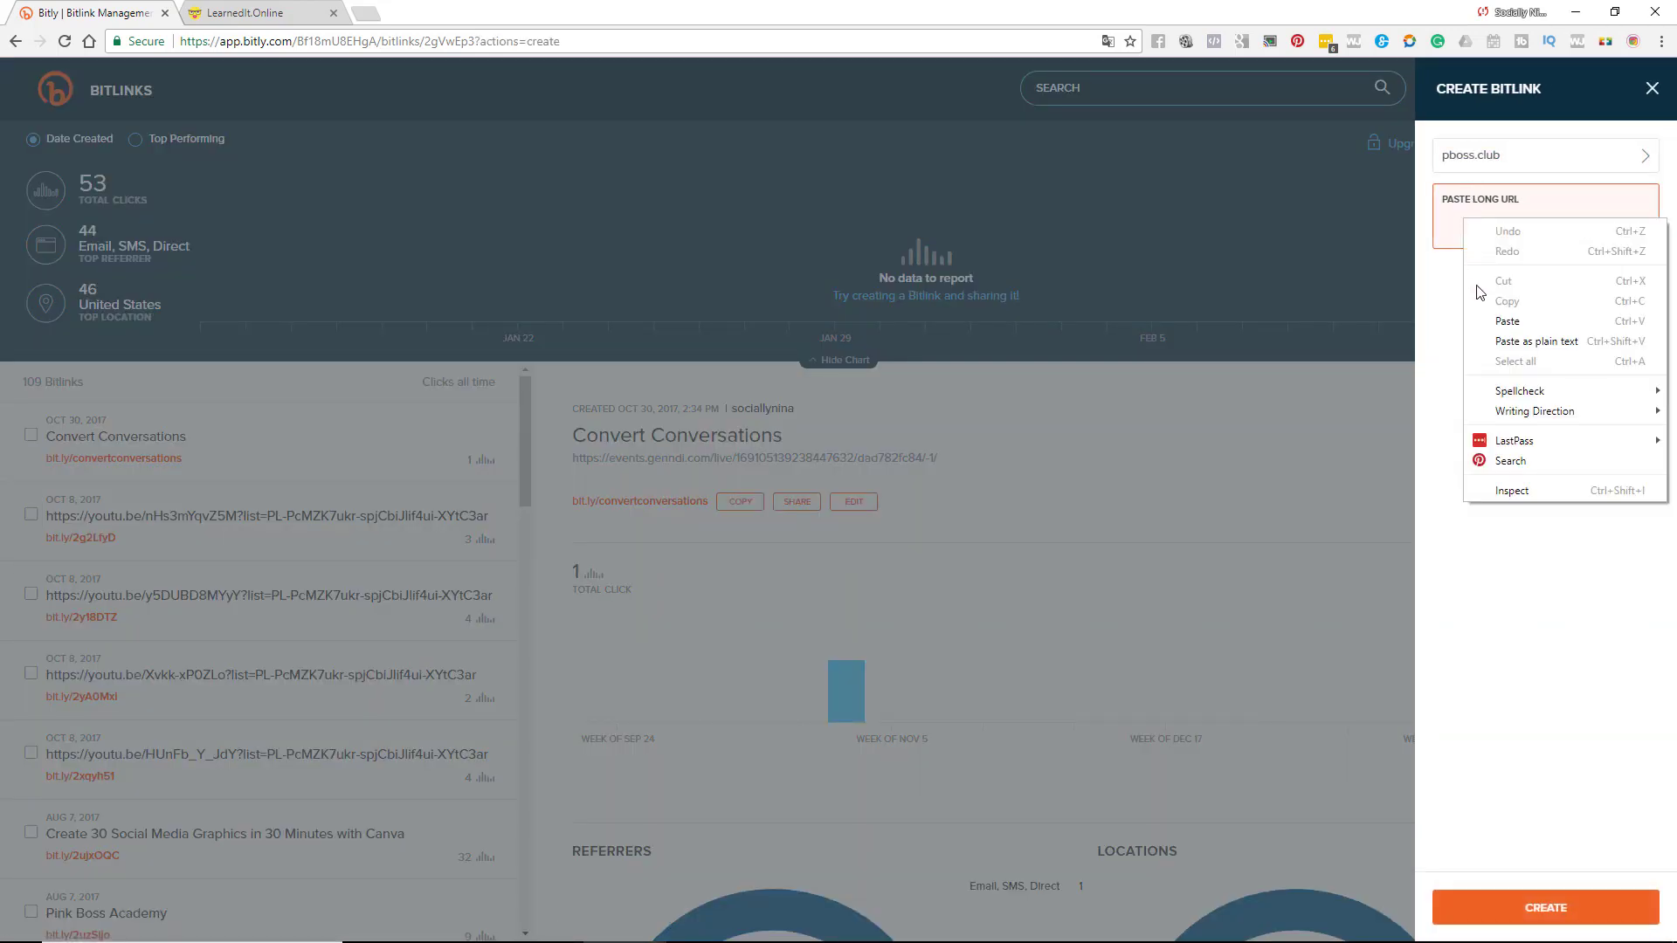
- Create a bit.ly Bitlink for the LearnedIt course search URL, saved as LearnedIt.Online (bit.ly/2BuFC4C)
click(1542, 155)
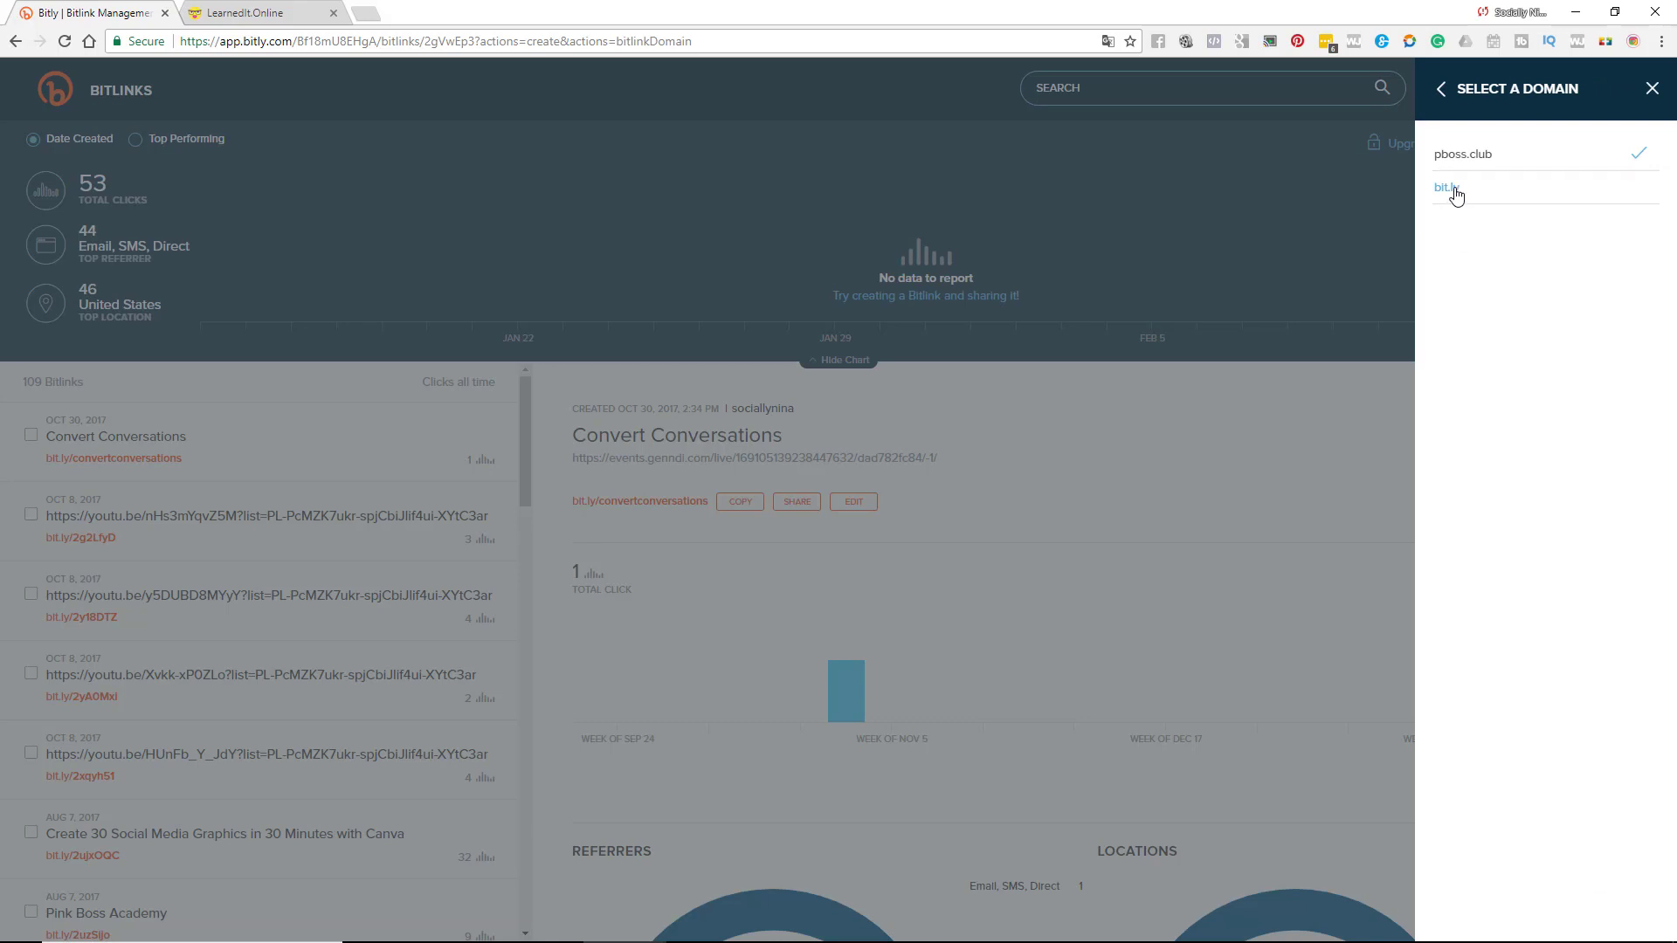
right_click(1540, 213)
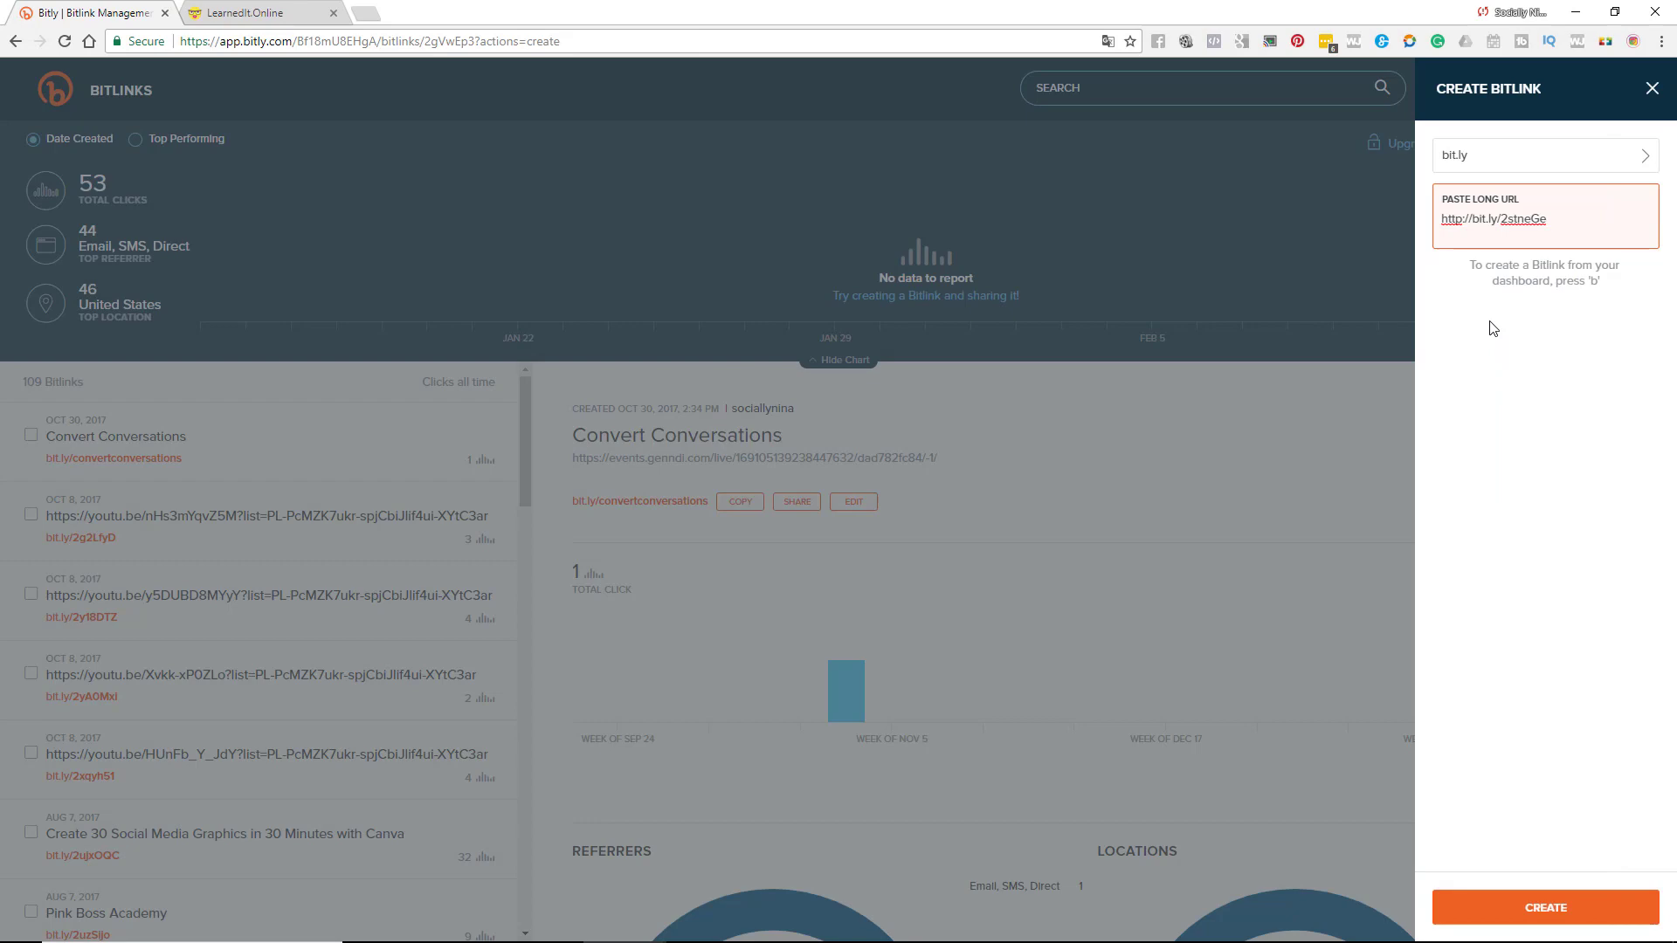
click(1542, 907)
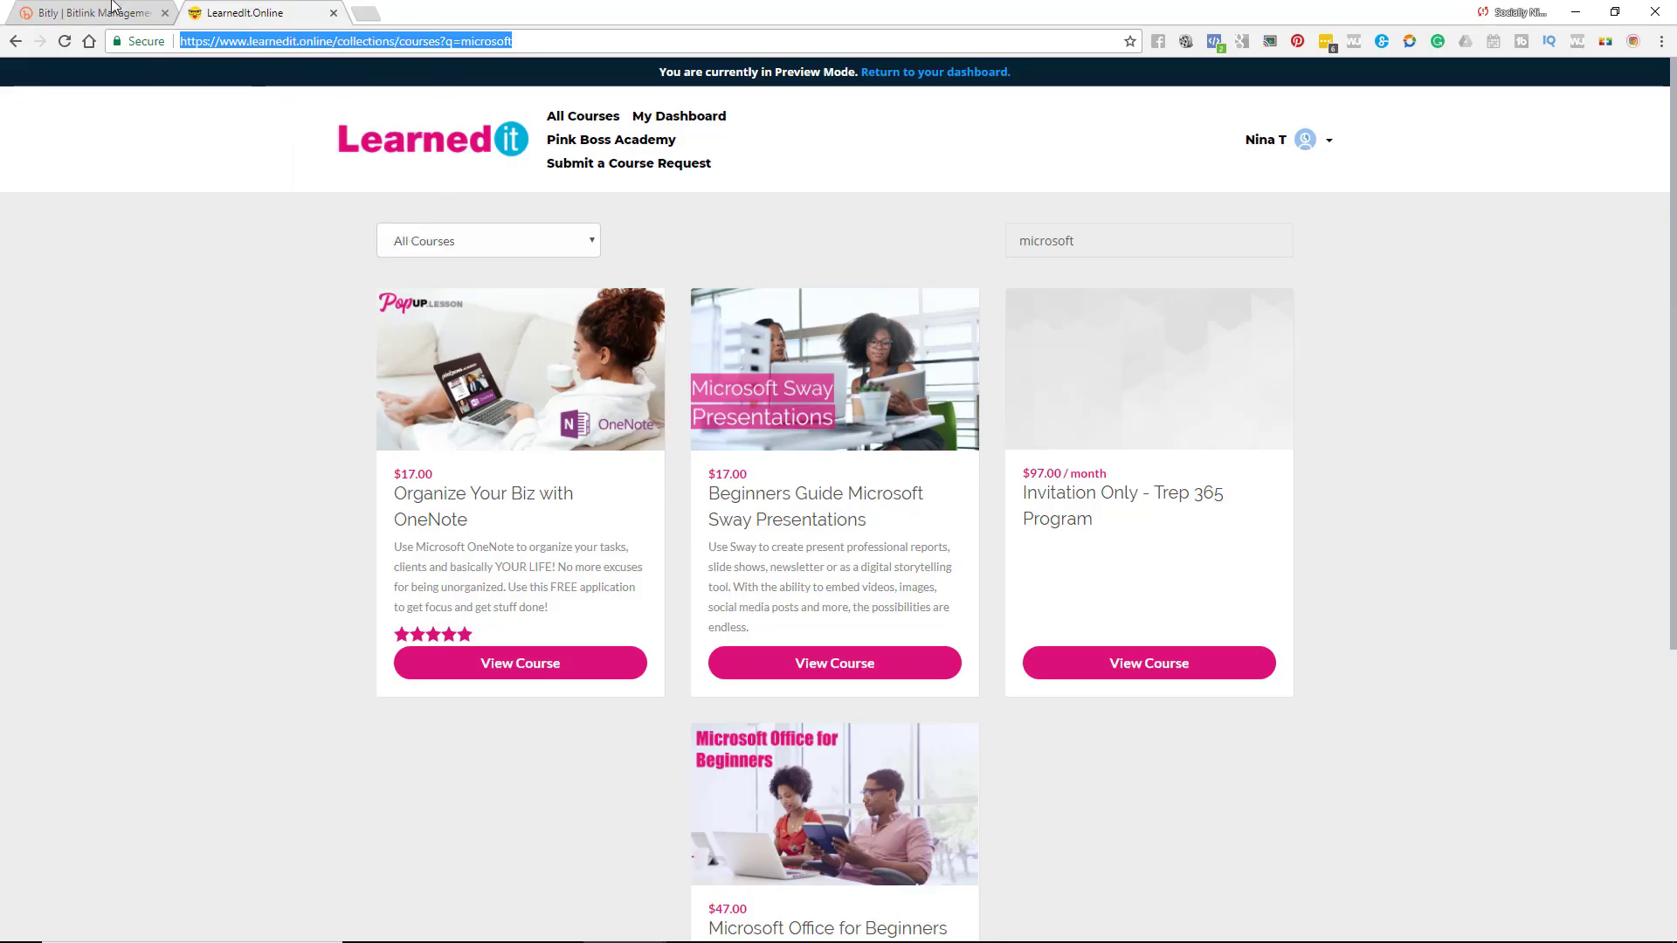
click(86, 12)
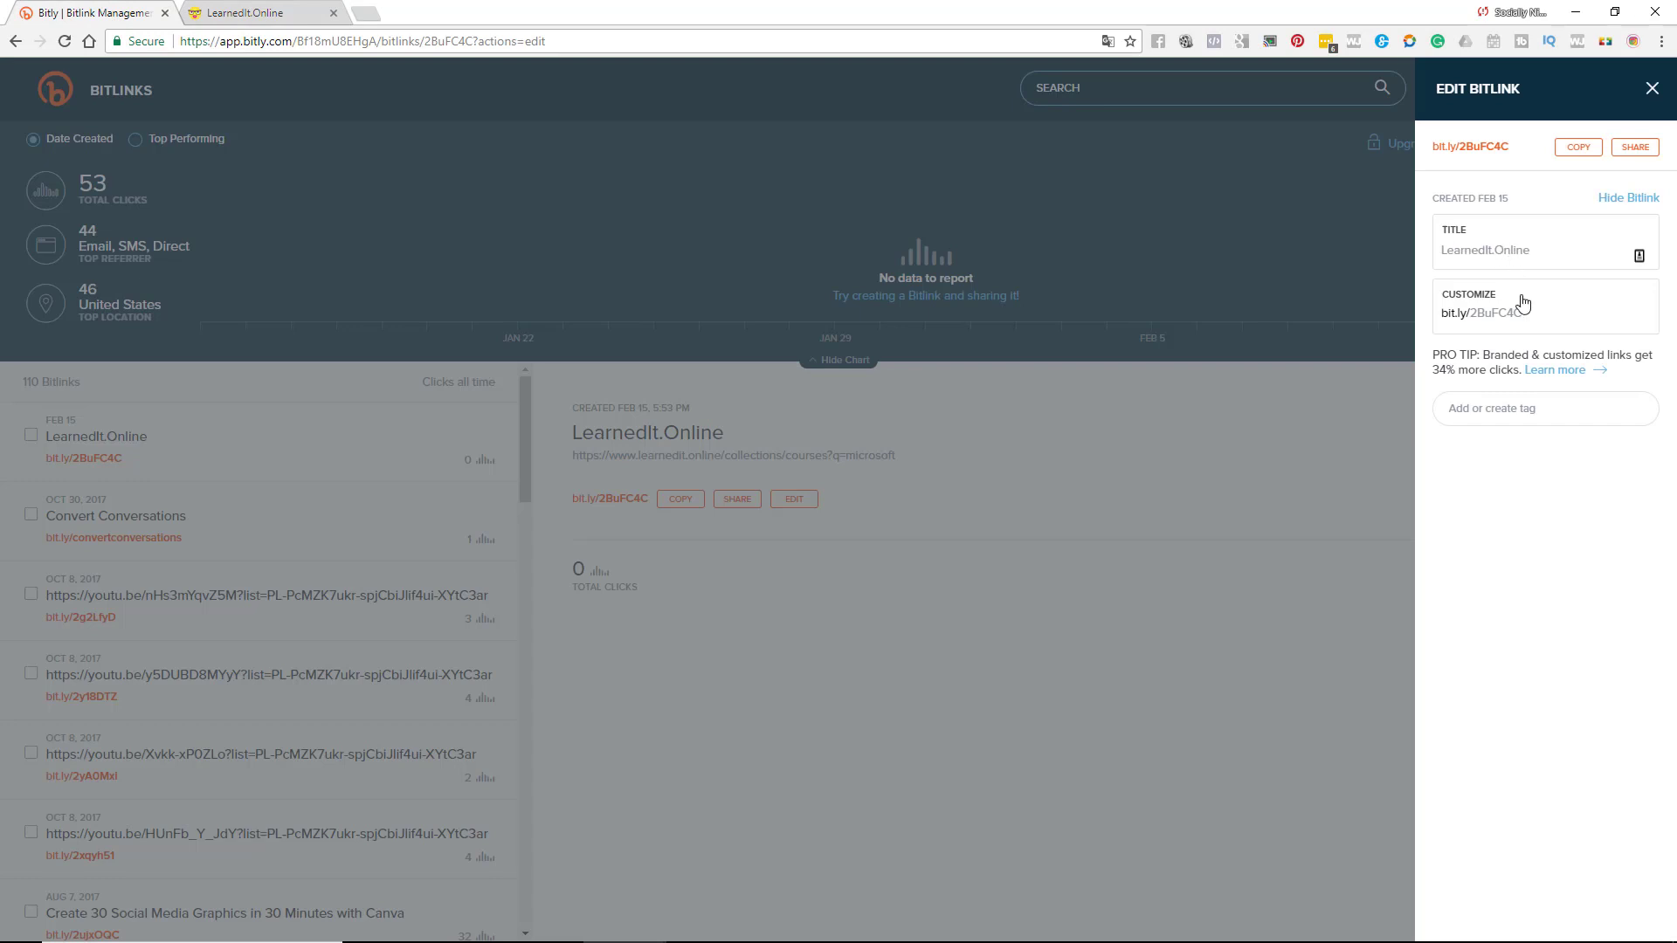
click(1481, 313)
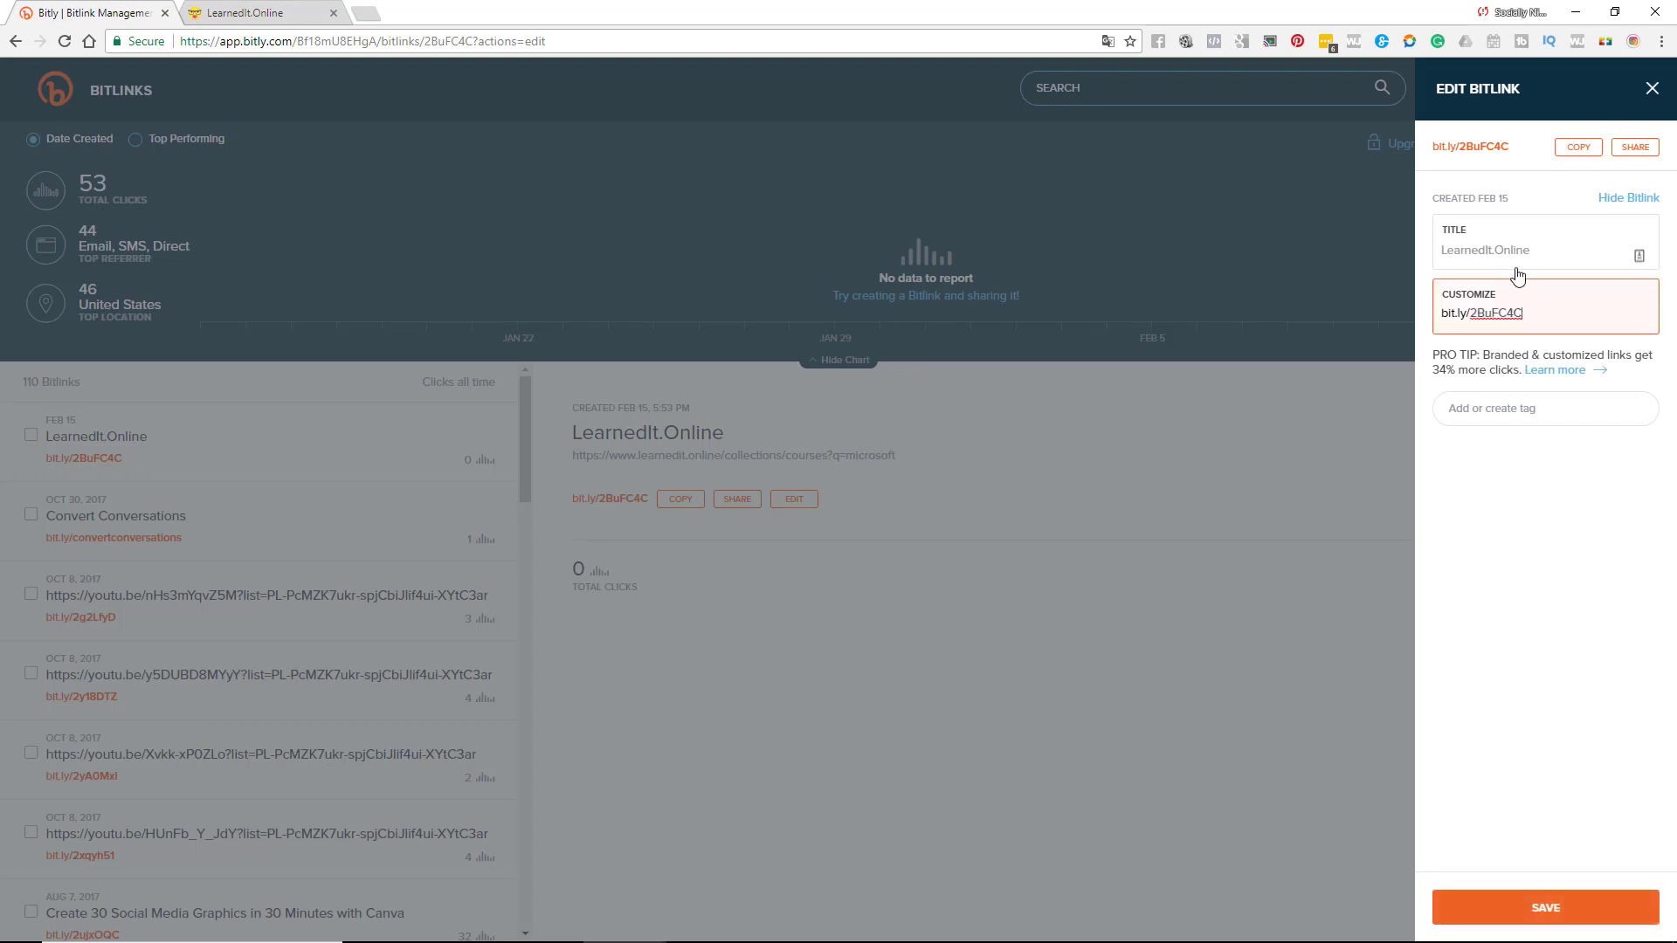
click(1650, 87)
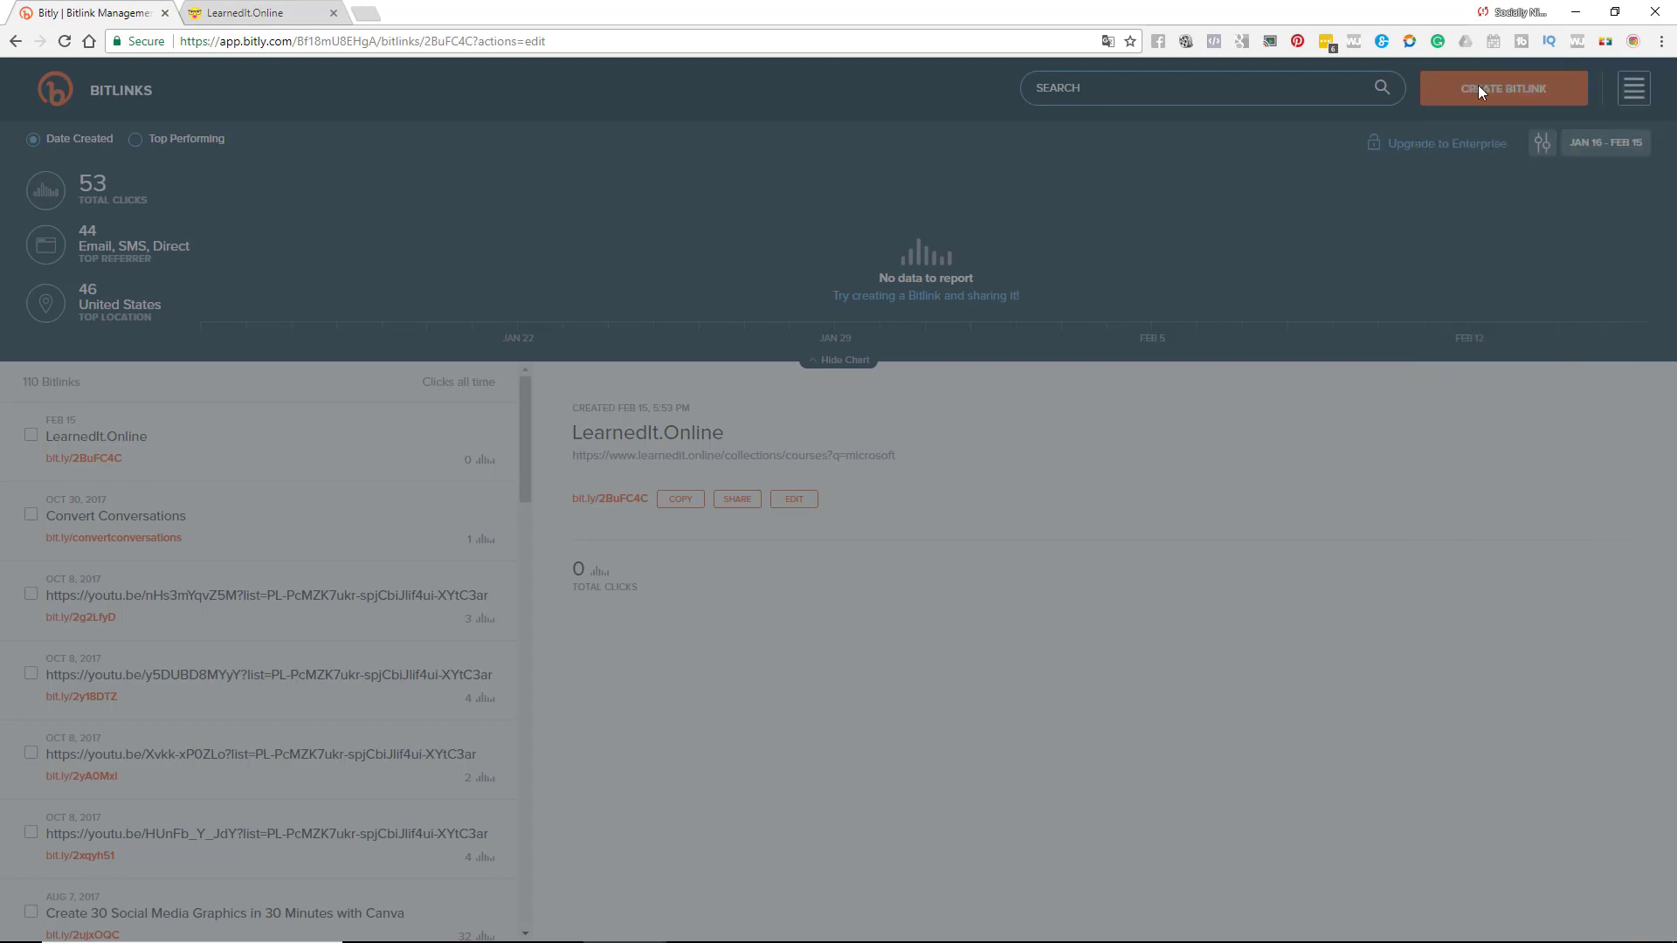
- Reopen the LearnedIt.Online Bitlink's edit details showing back-half 2BuFC4C
click(1502, 88)
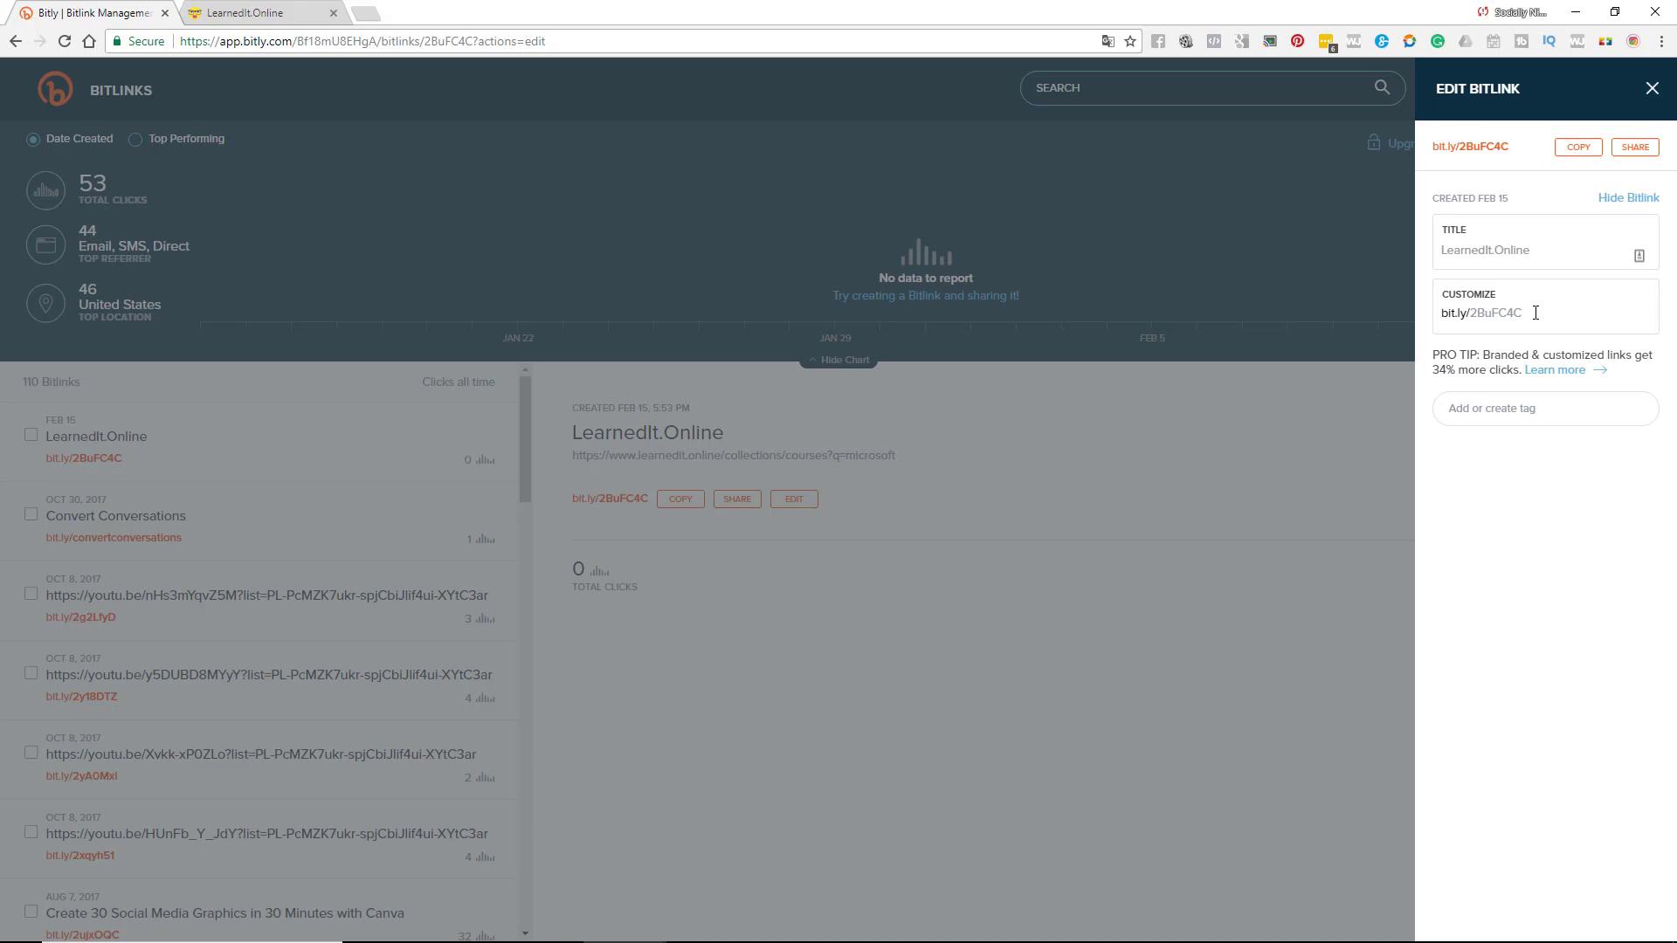
mouse_move(1457, 332)
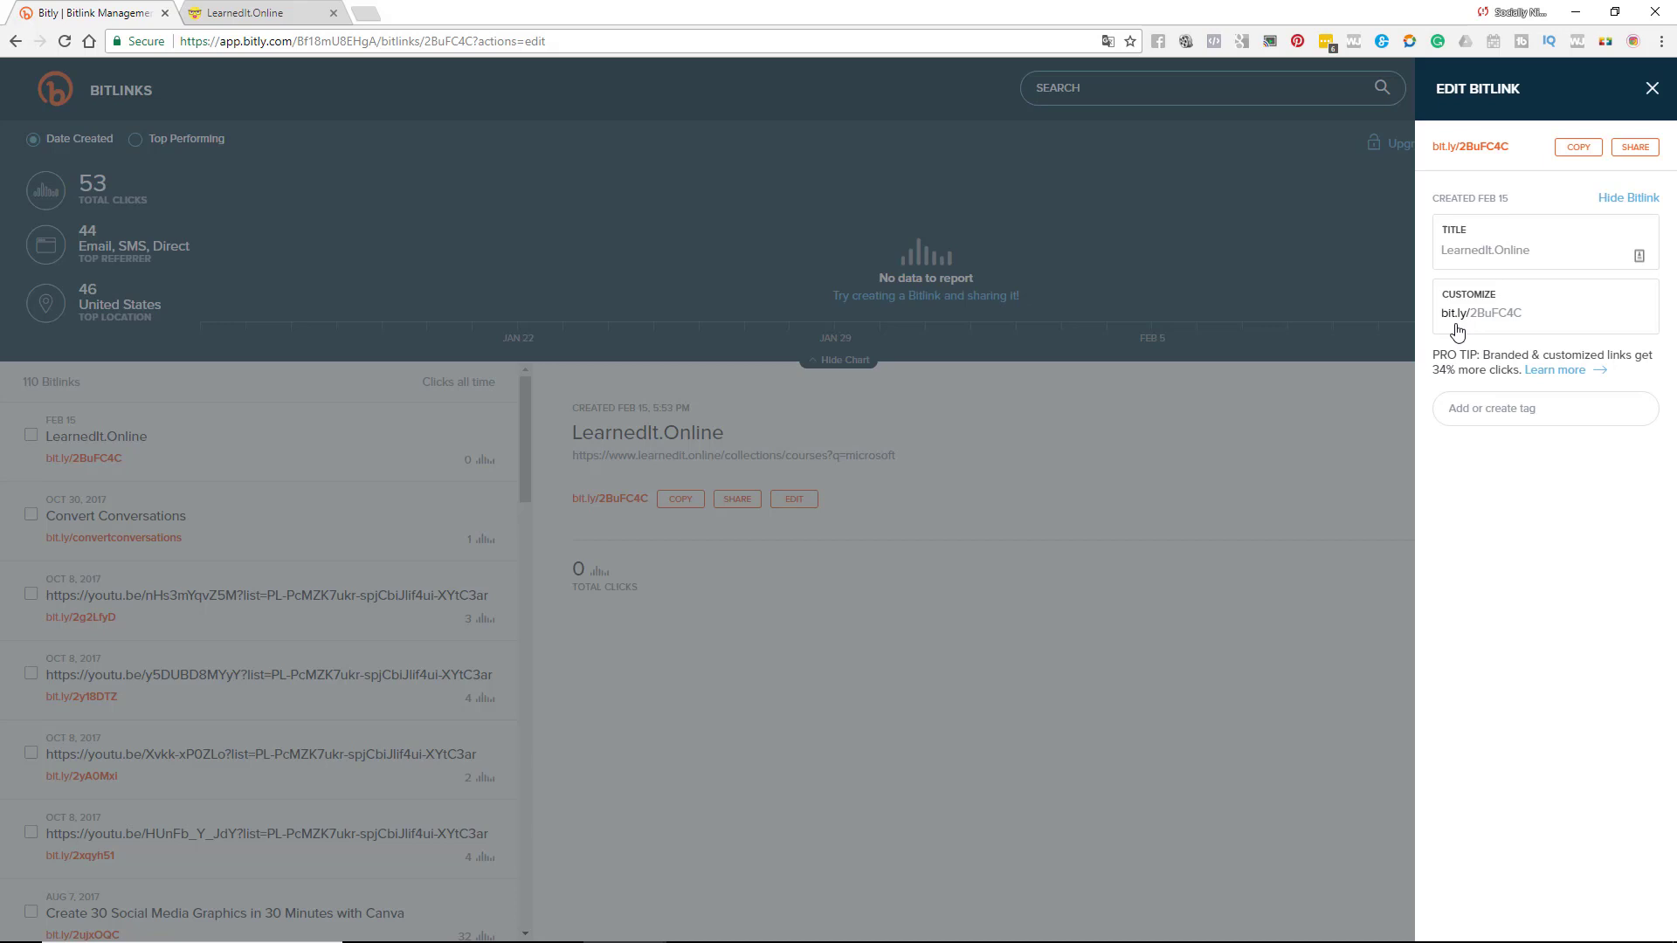
mouse_move(1493, 168)
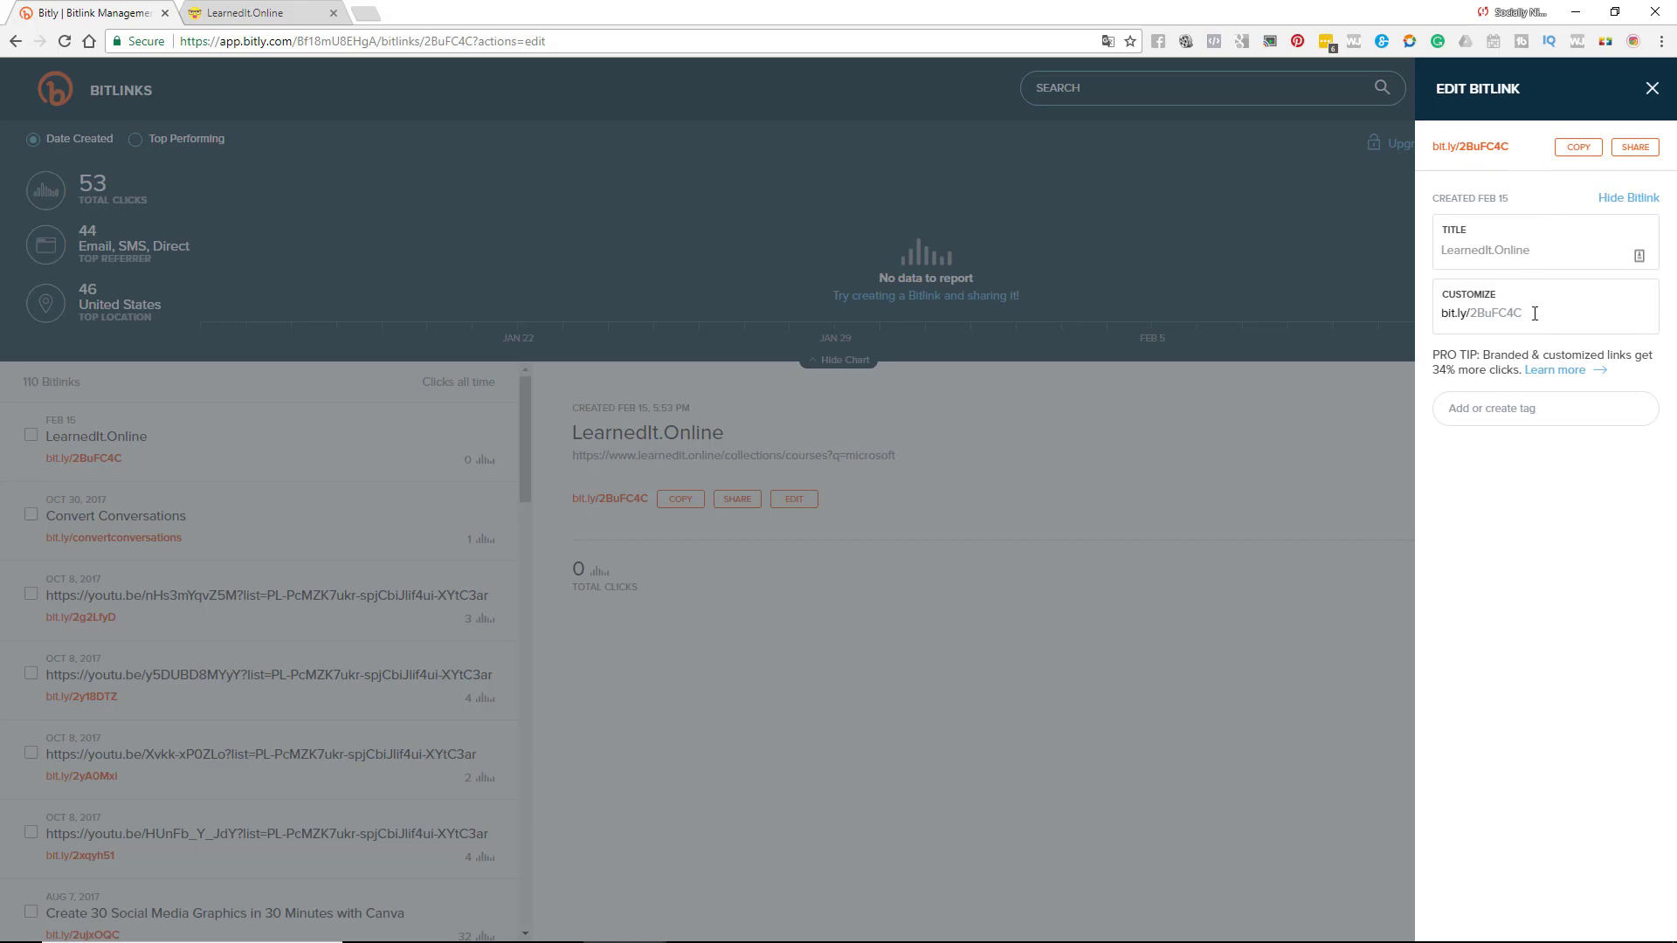
- Replace the back-half with 'sales' and attempt to save, getting the 'Custom Bitlink is taken' error
double_click(1497, 312)
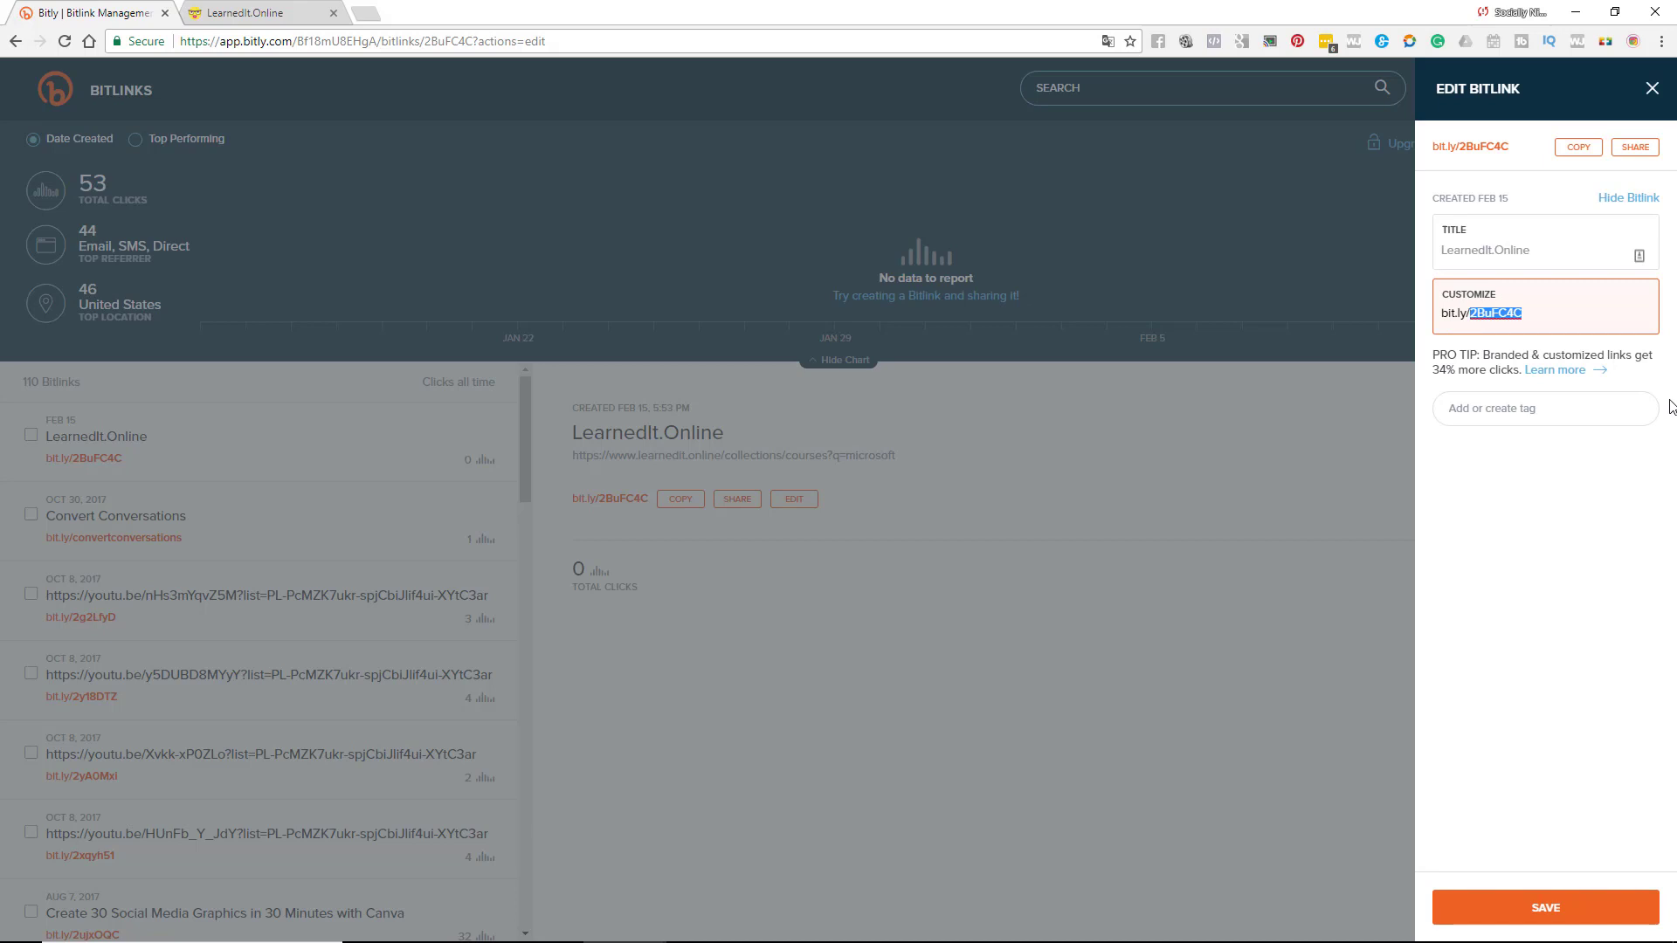
text(LIT)
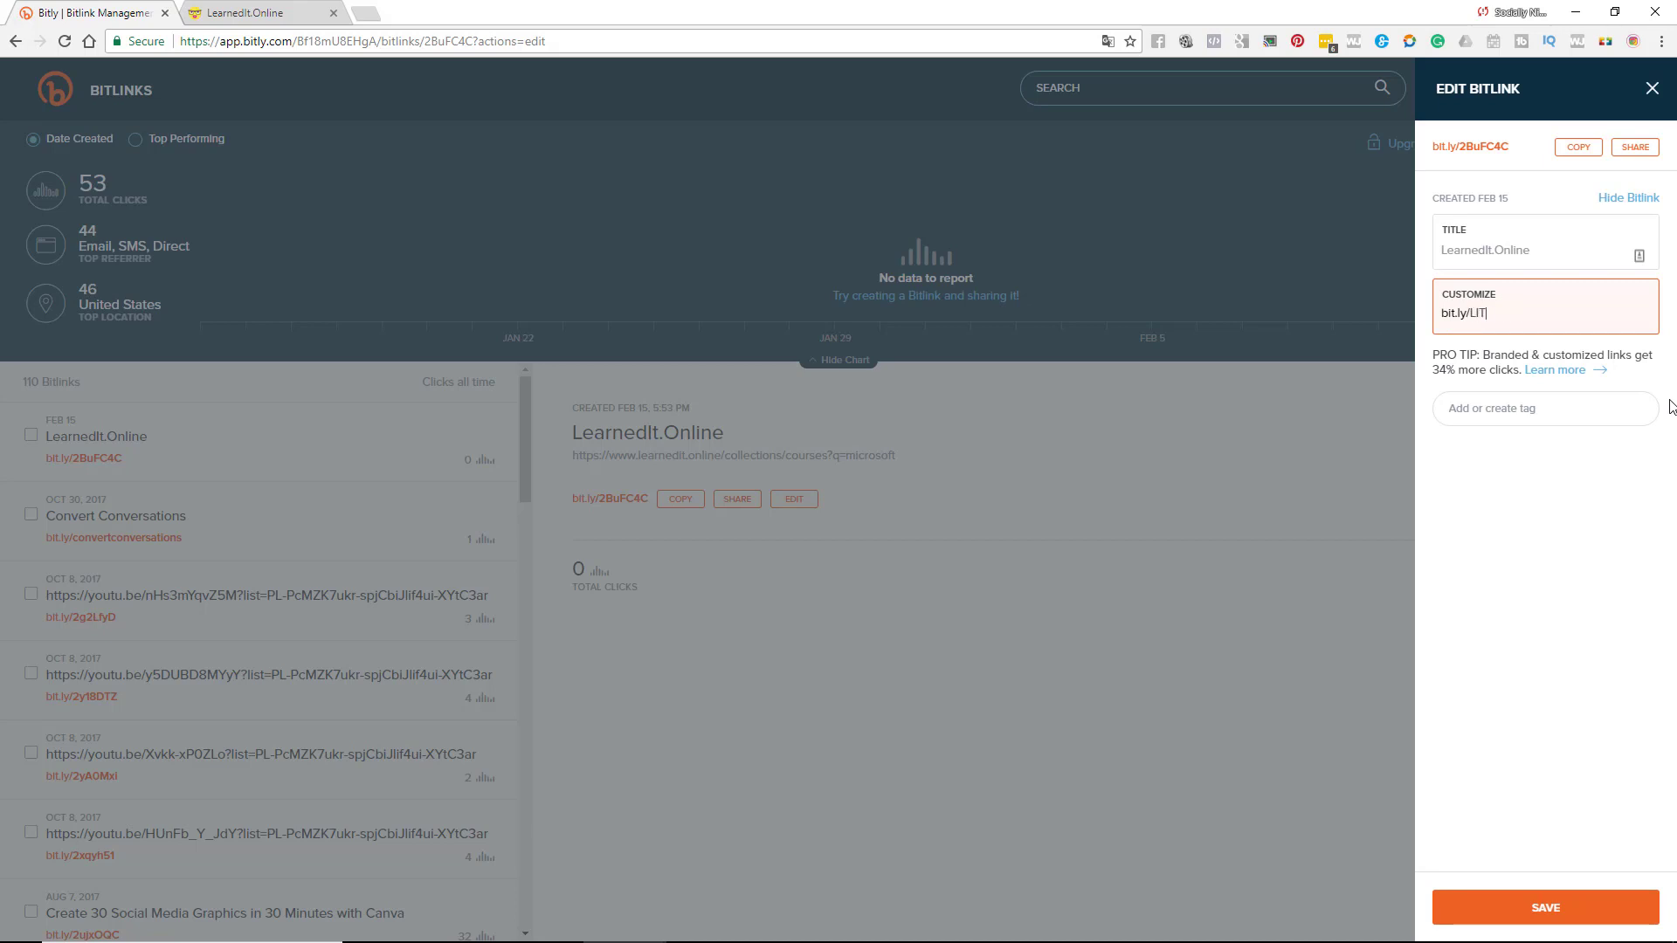
text(MI)
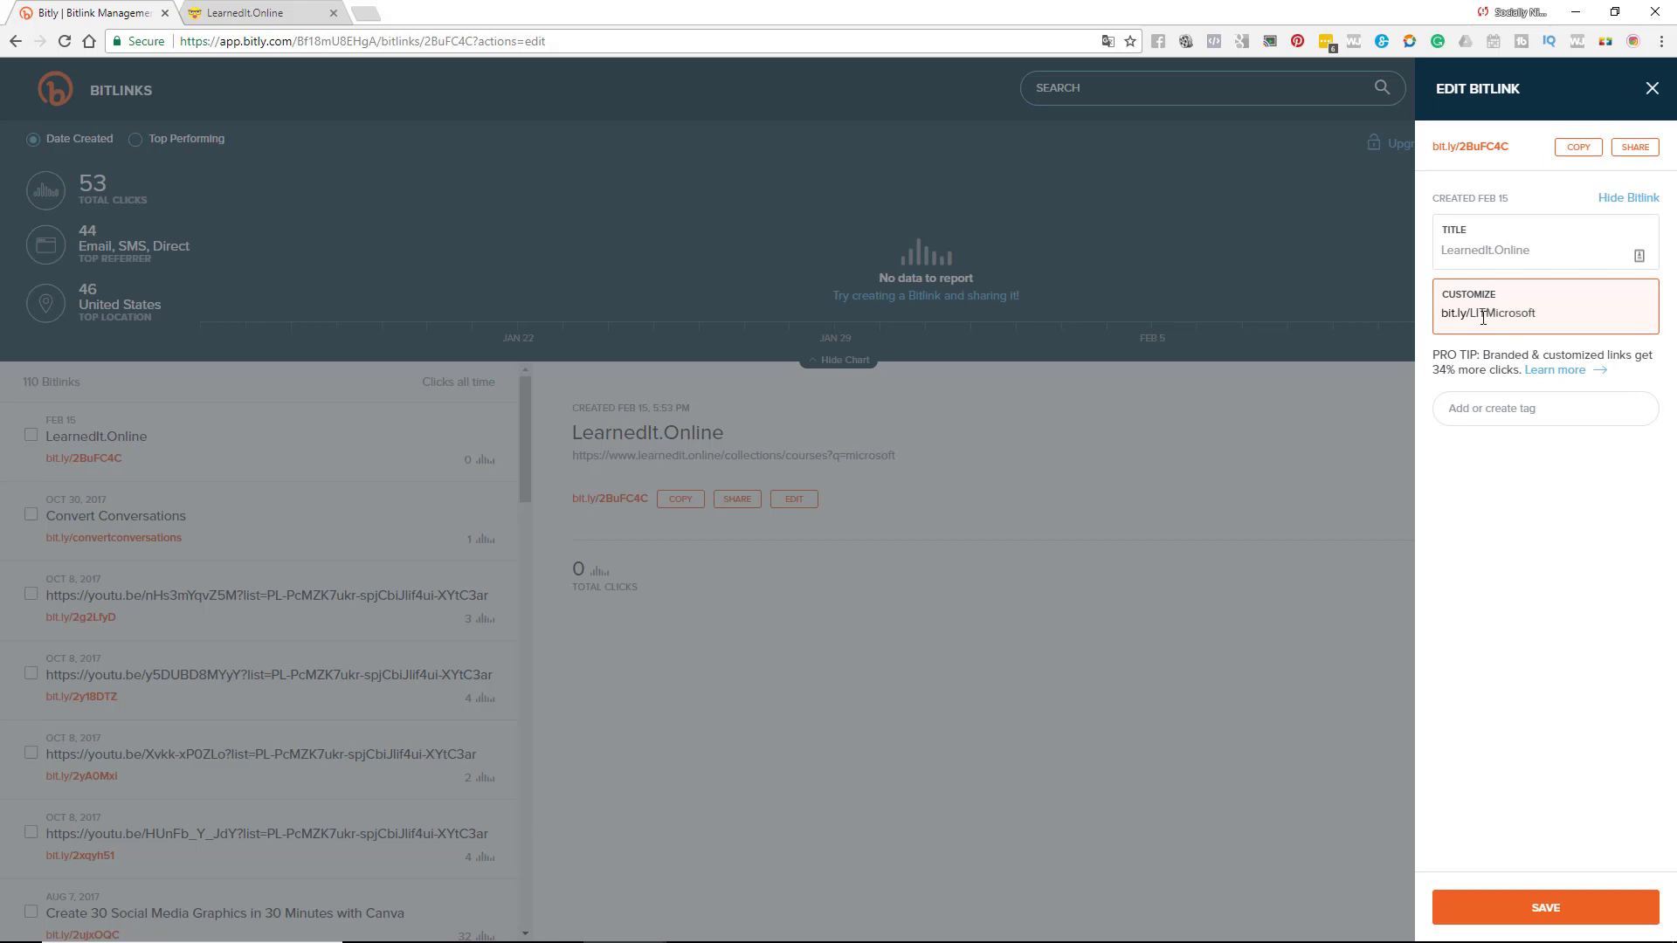
double_click(1502, 312)
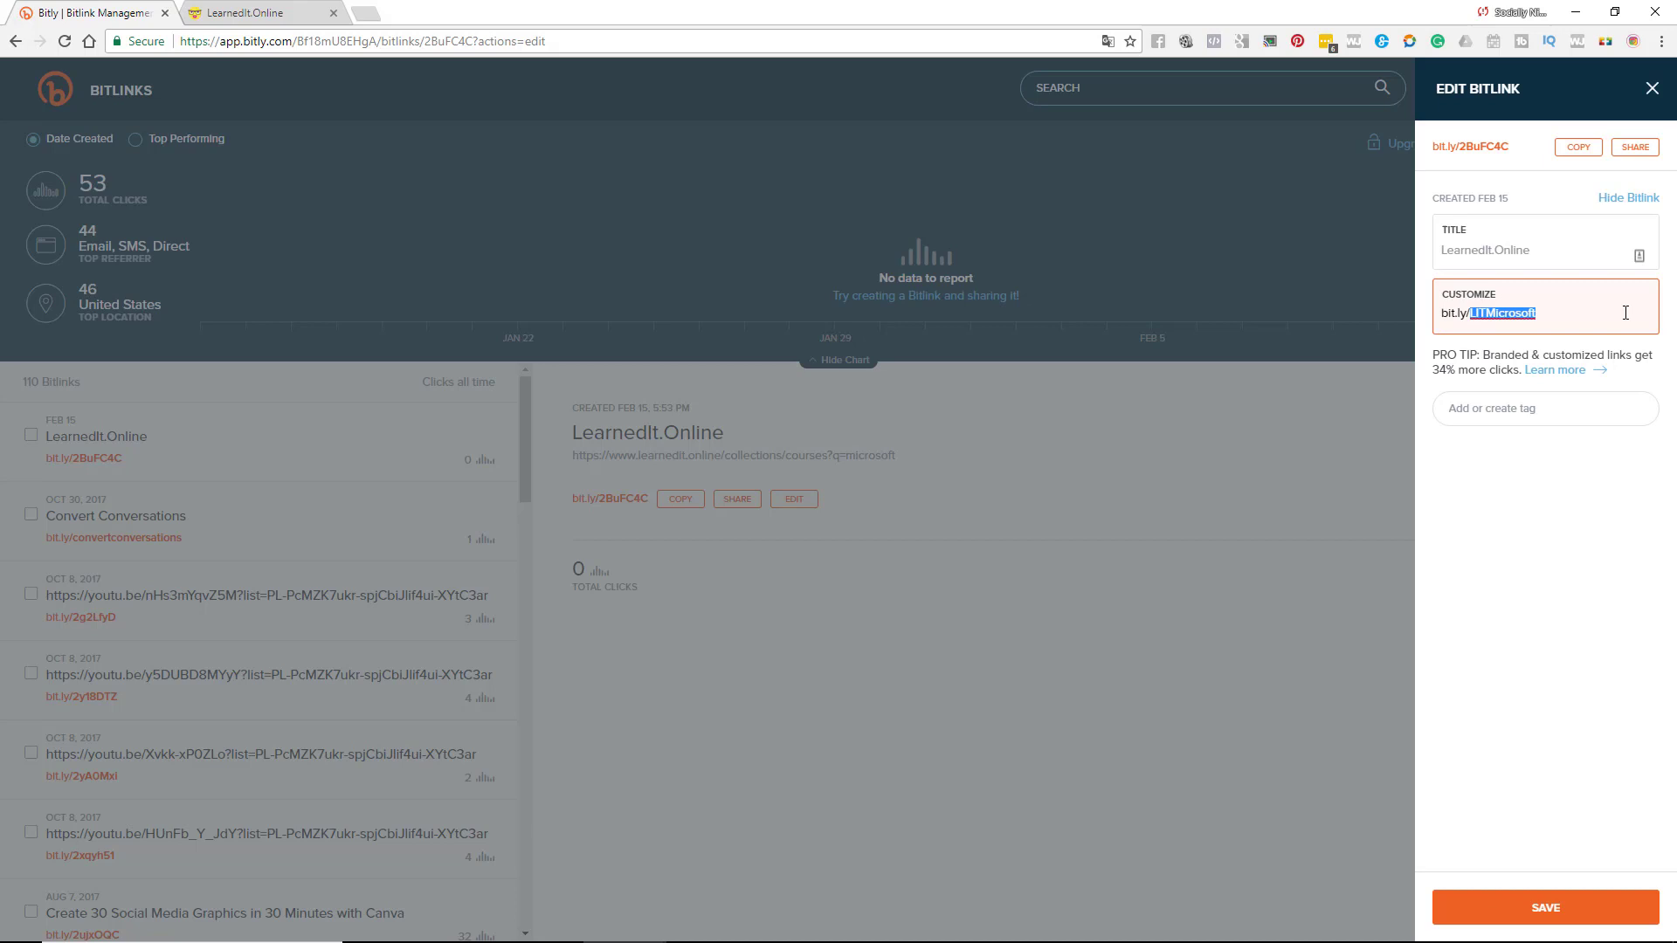
text(sales)
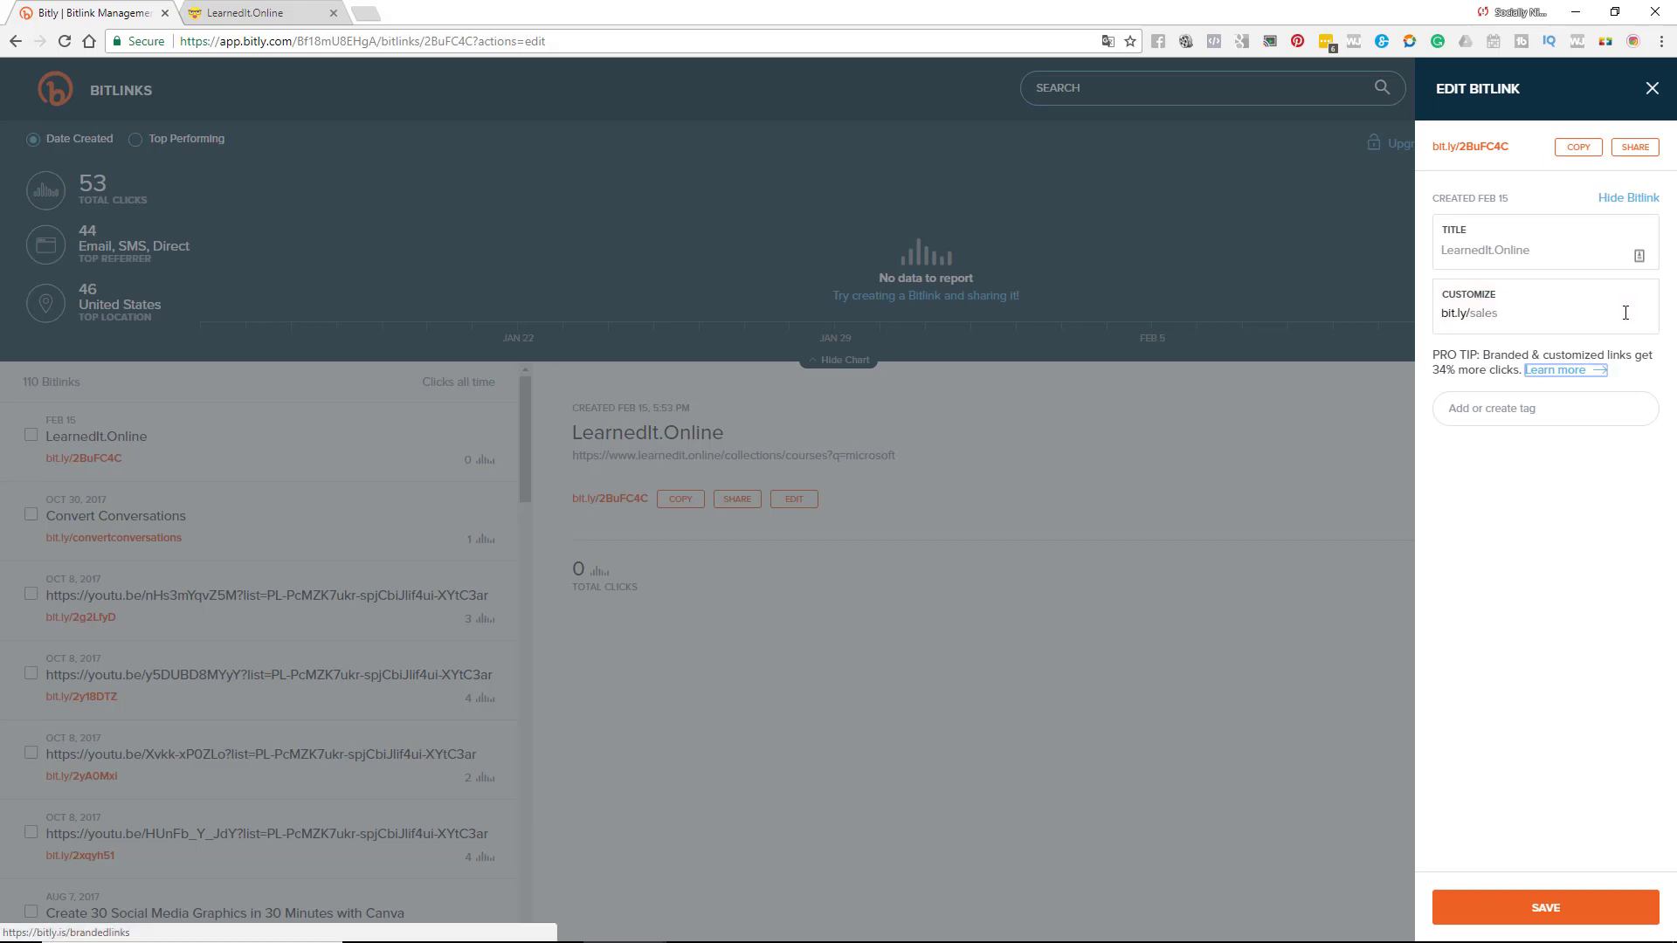
mouse_move(1534, 312)
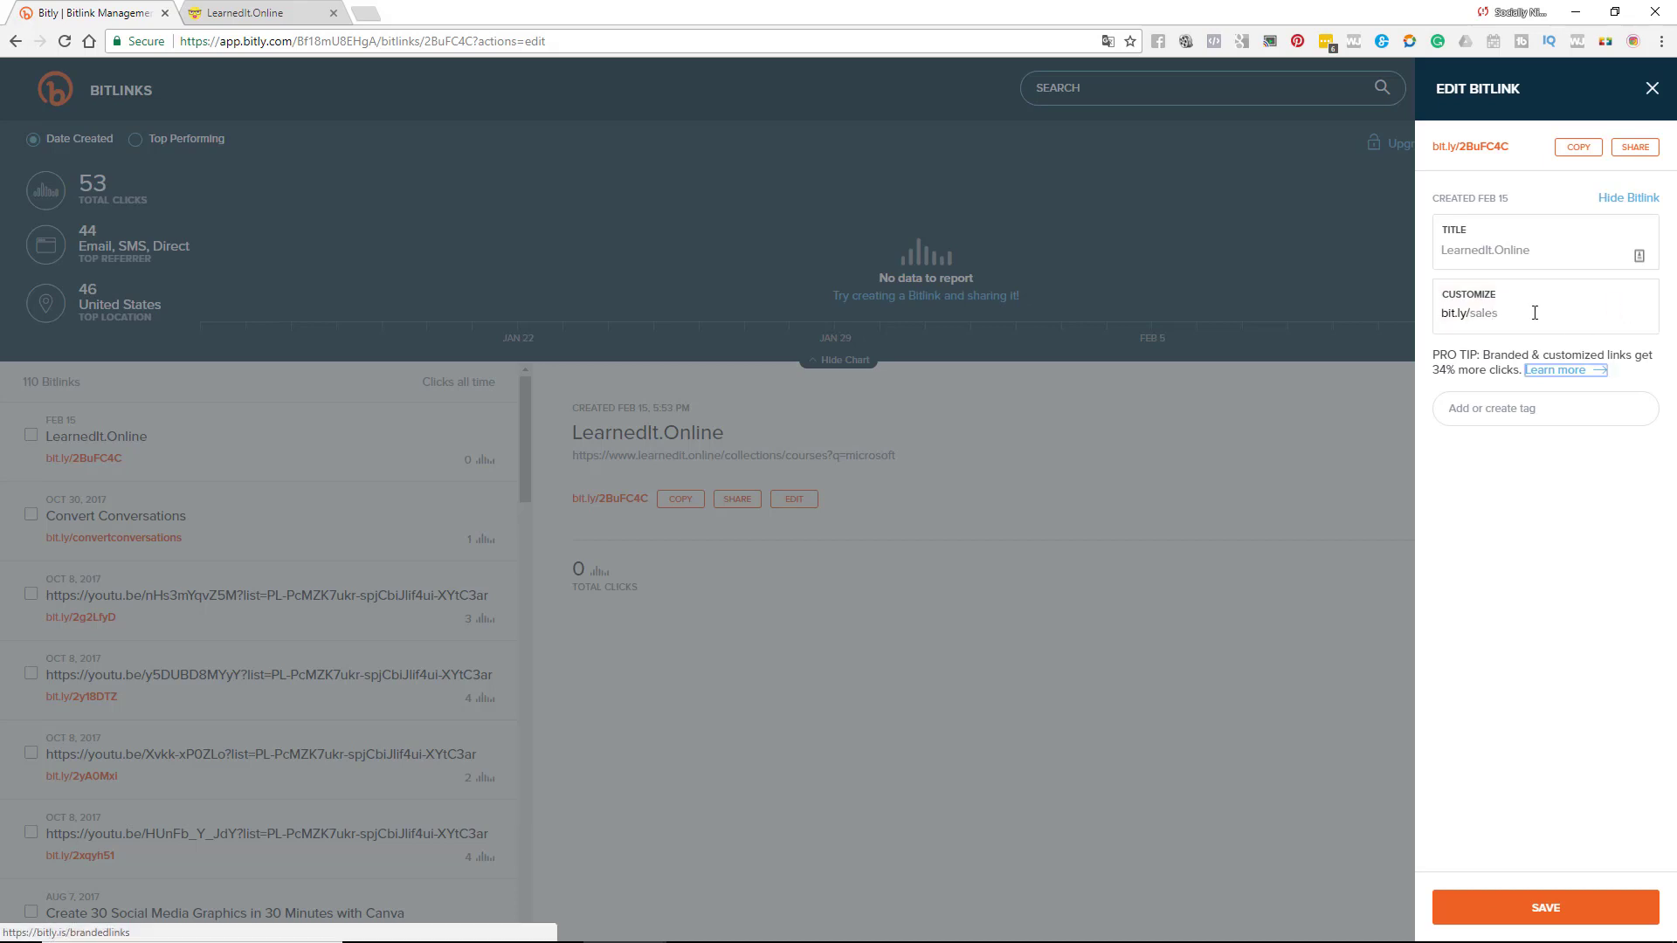
double_click(1481, 312)
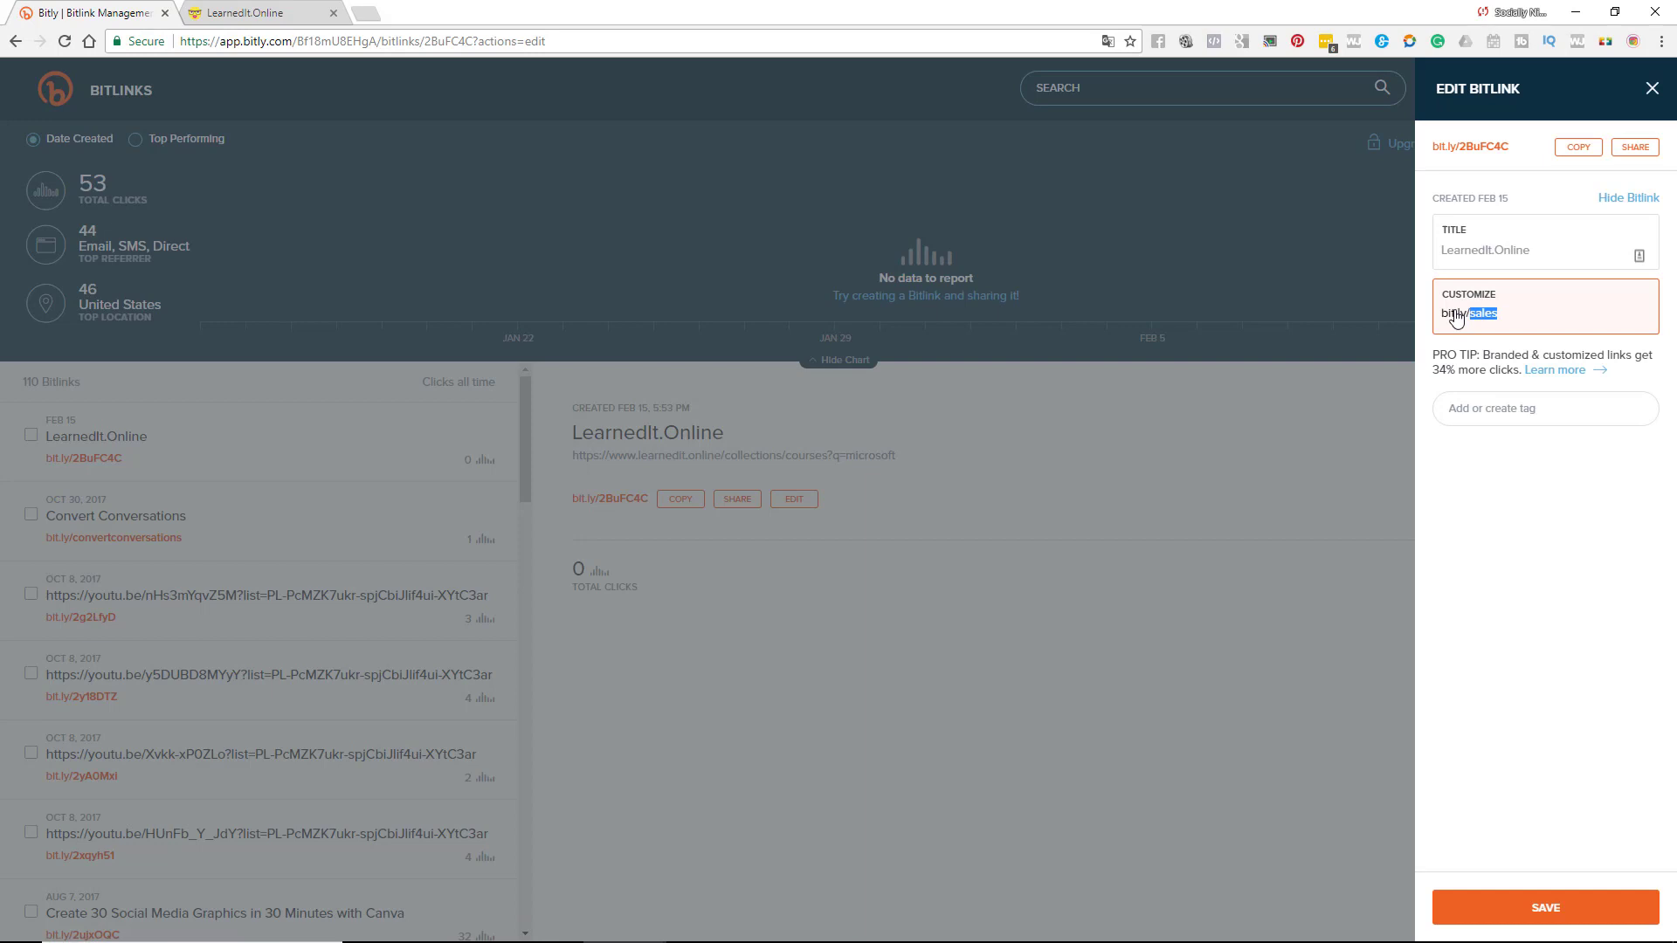
click(1544, 907)
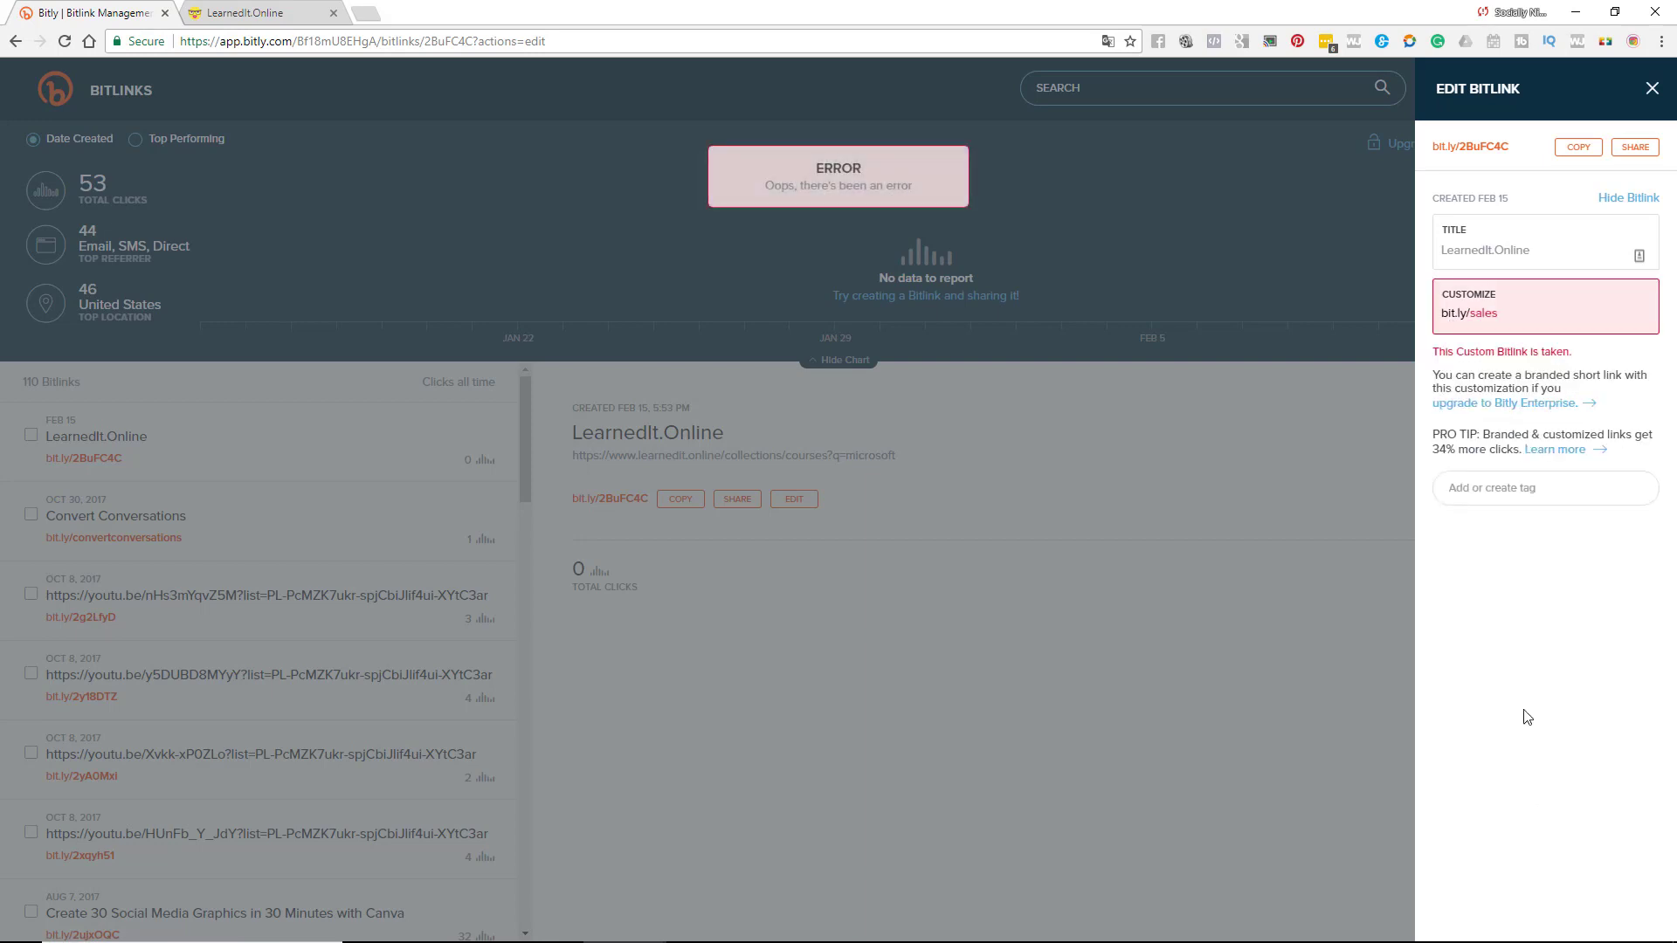
- Clear the rejected back-half, erasing a couple of mistyped attempts
click(1474, 313)
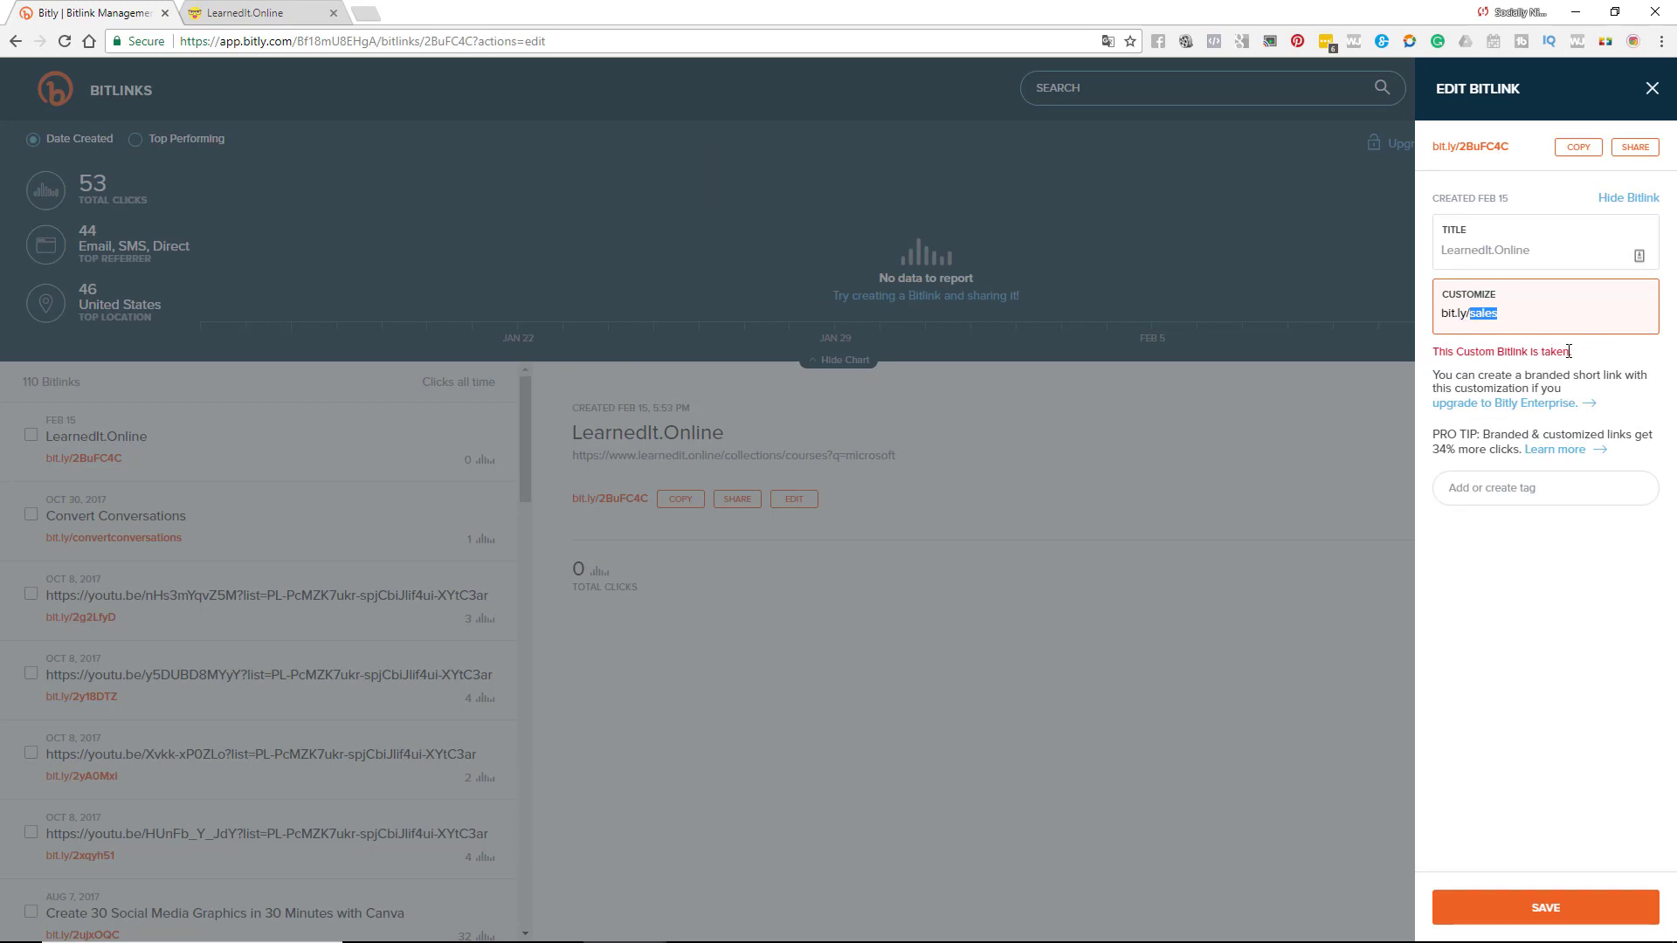
text(Ll)
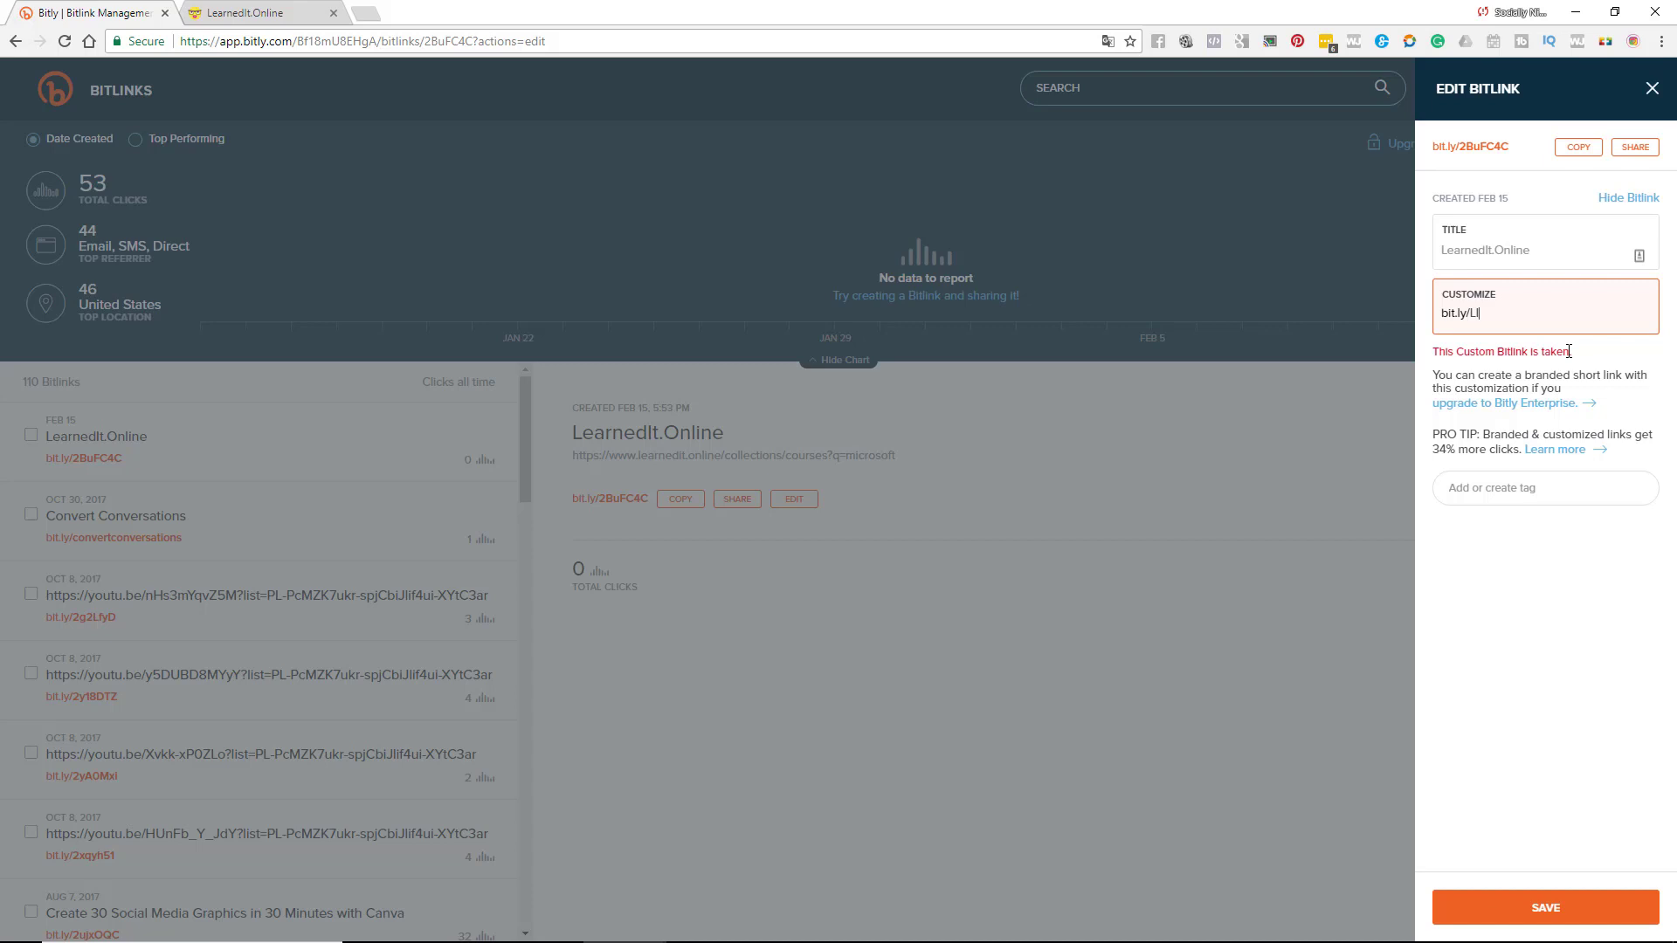
text(NS)
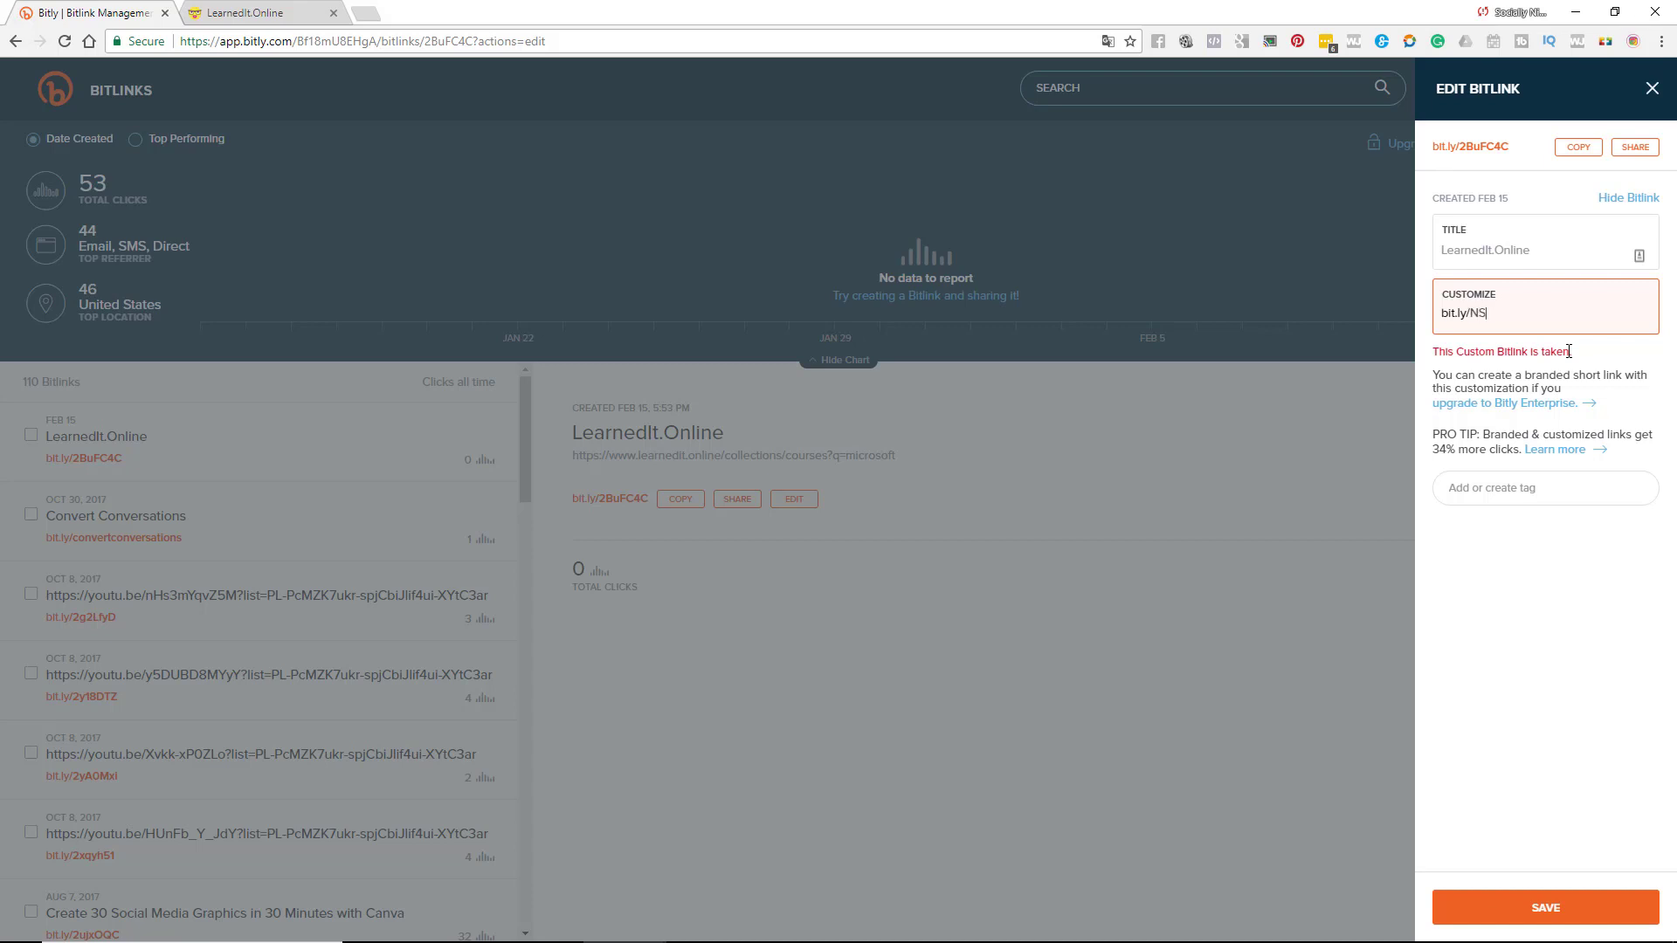
key(Backspace)
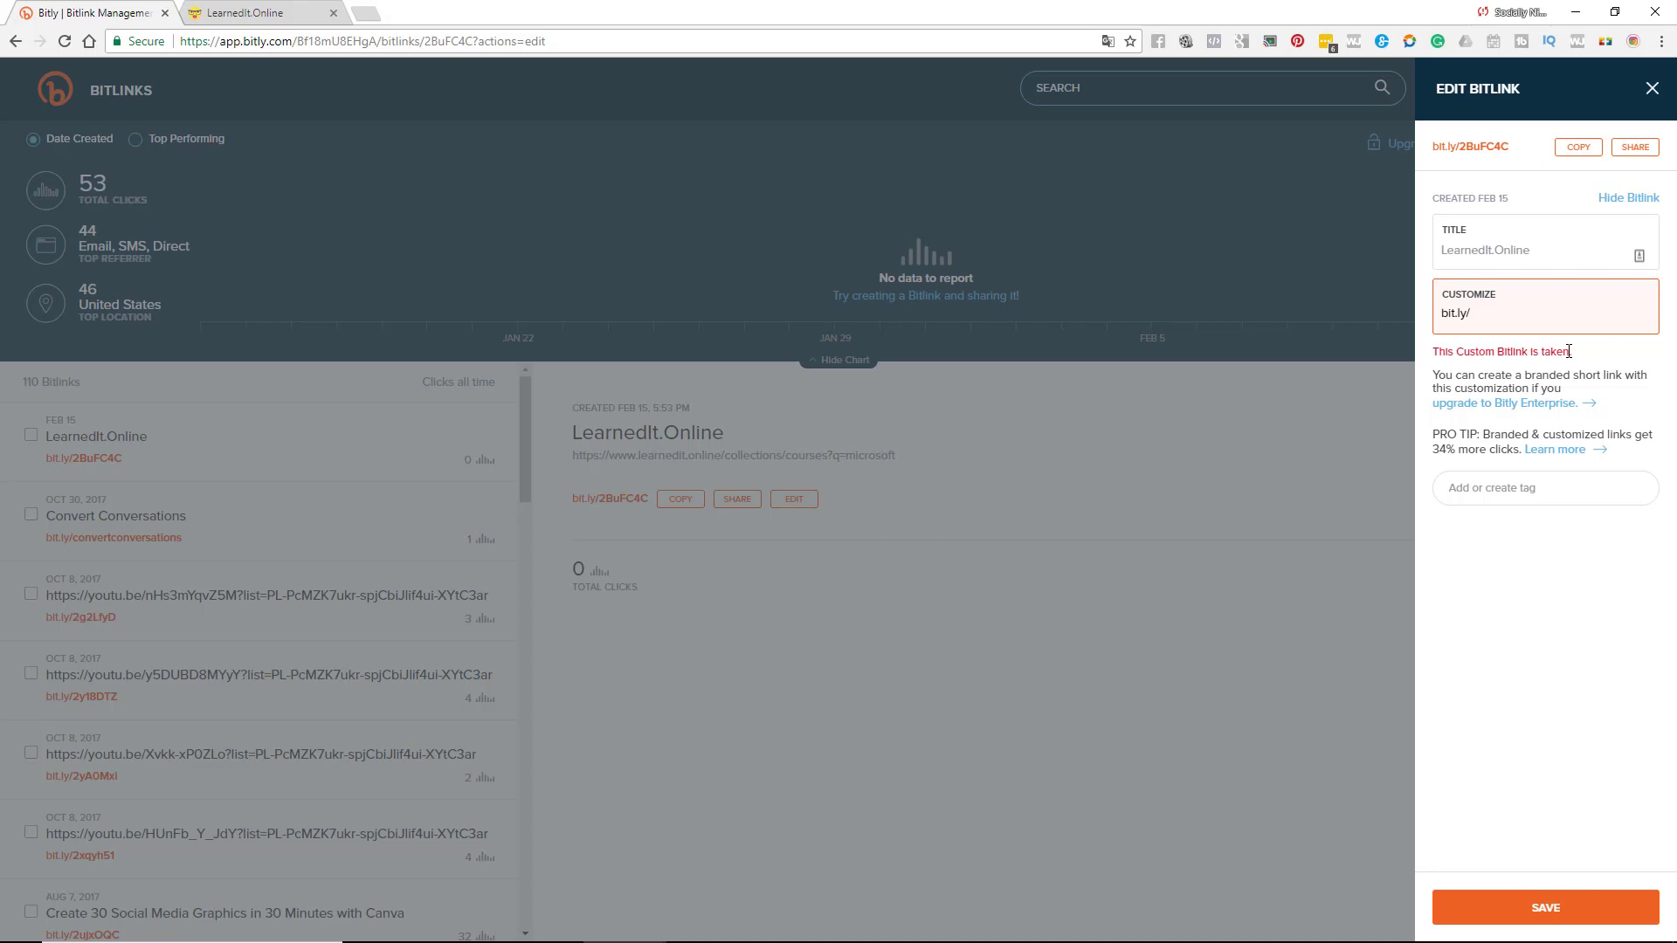
text(Nn)
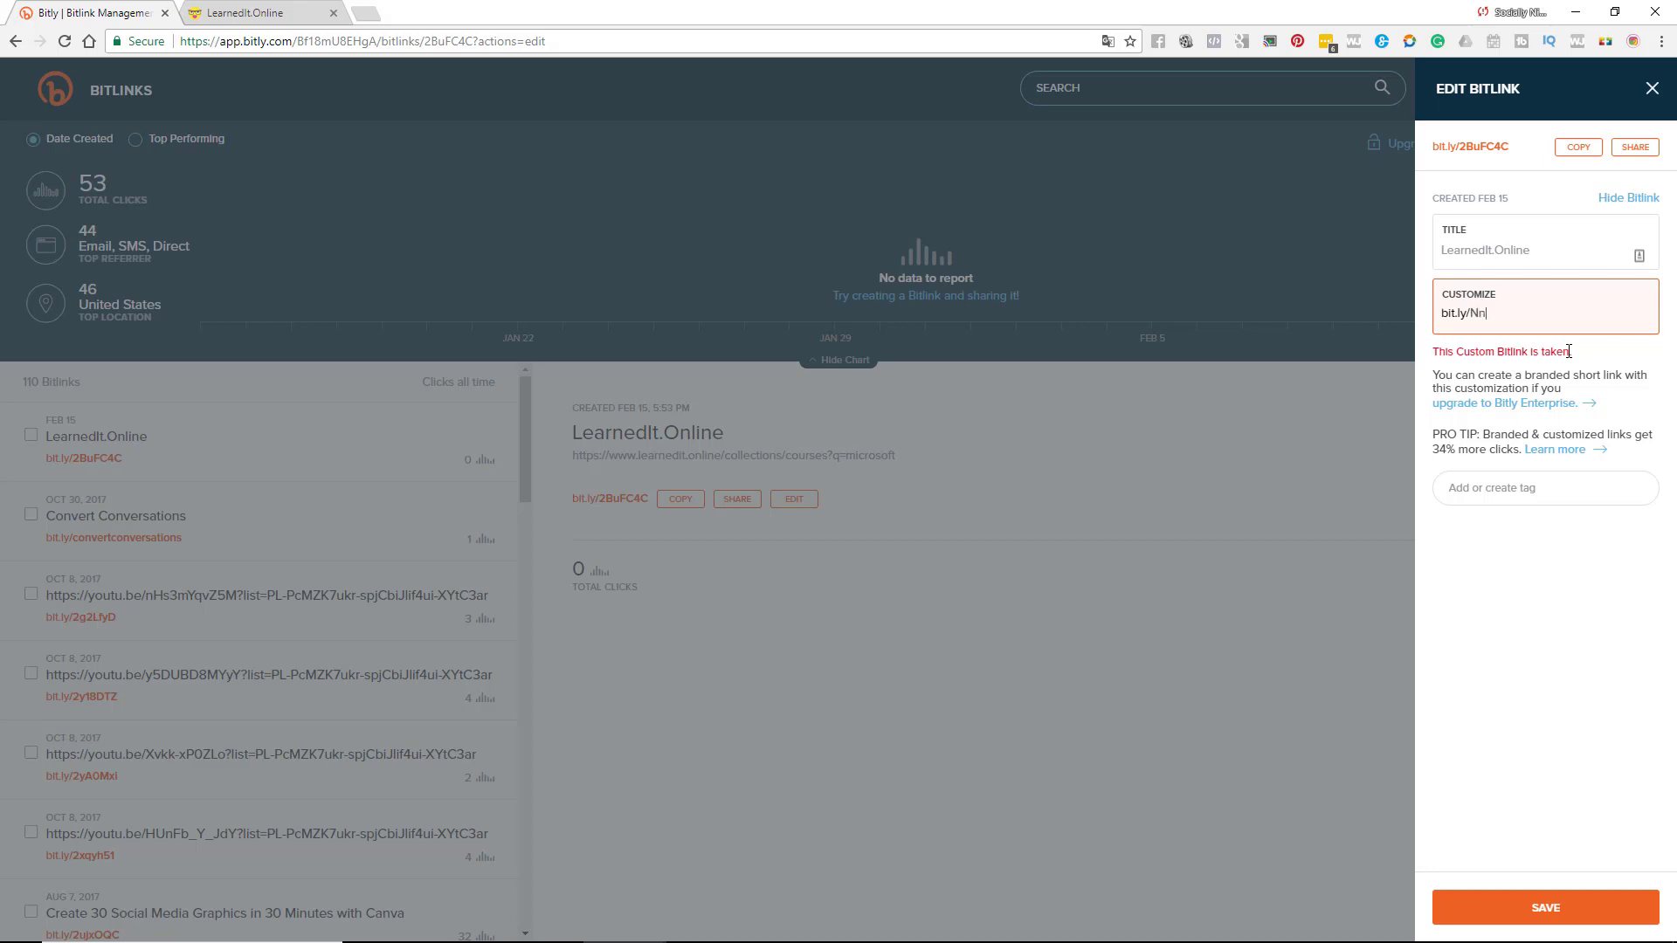
key(Backspace)
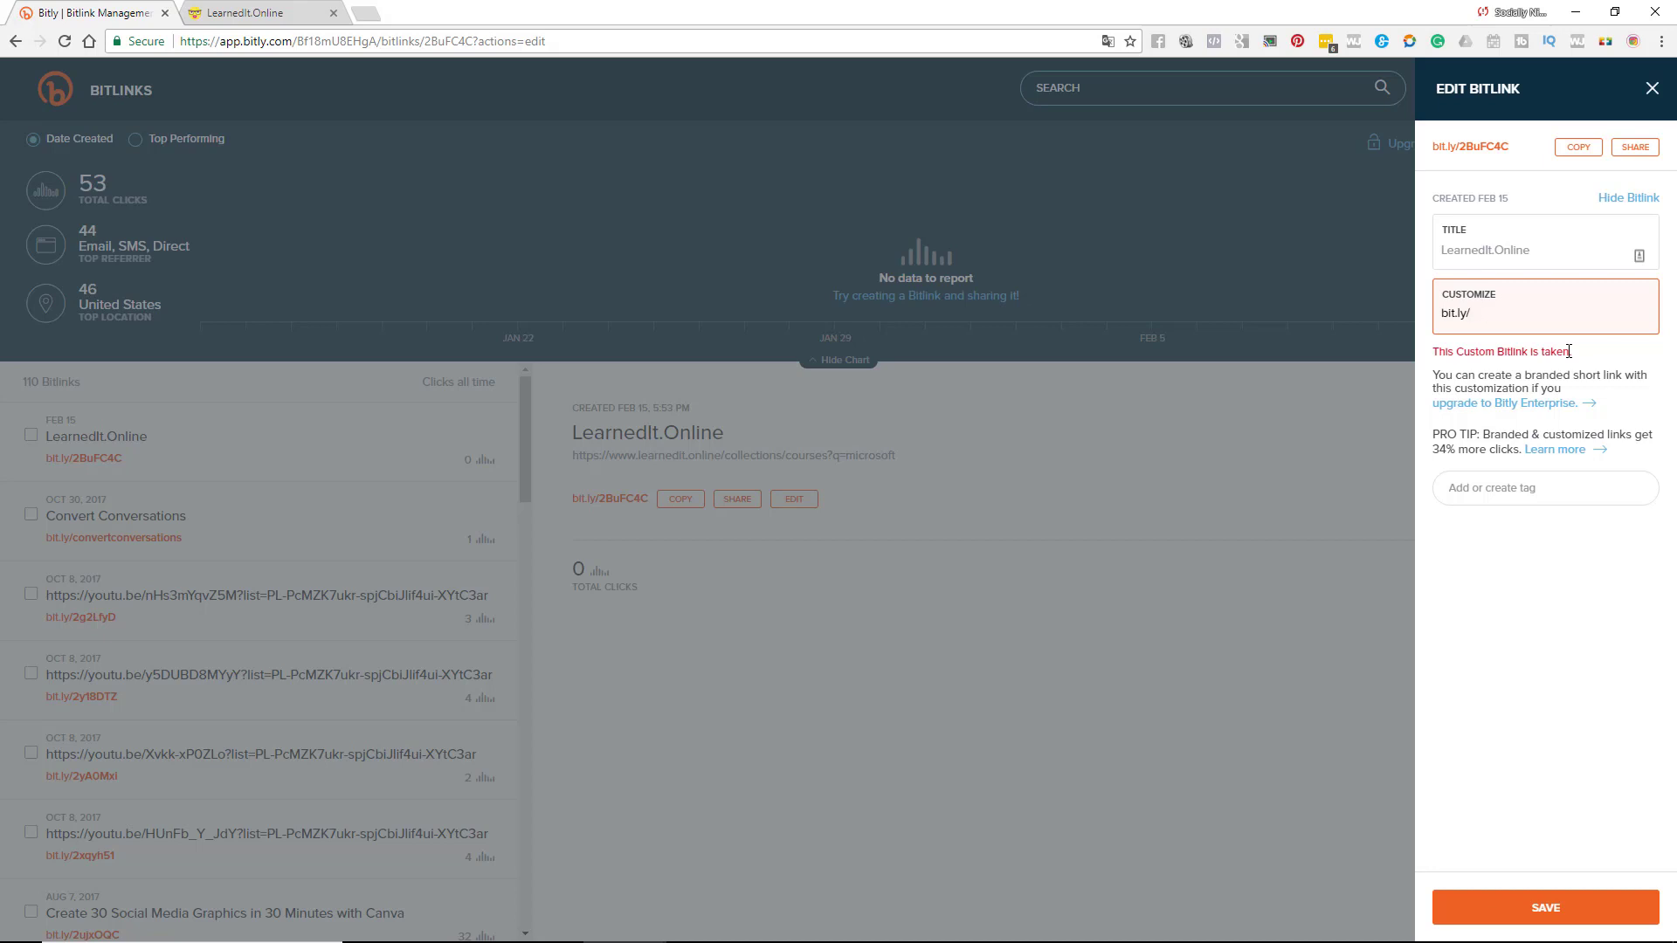
- Enter 'litmicrosoft' as the LearnedIt.Online link's custom back-half
text(lit)
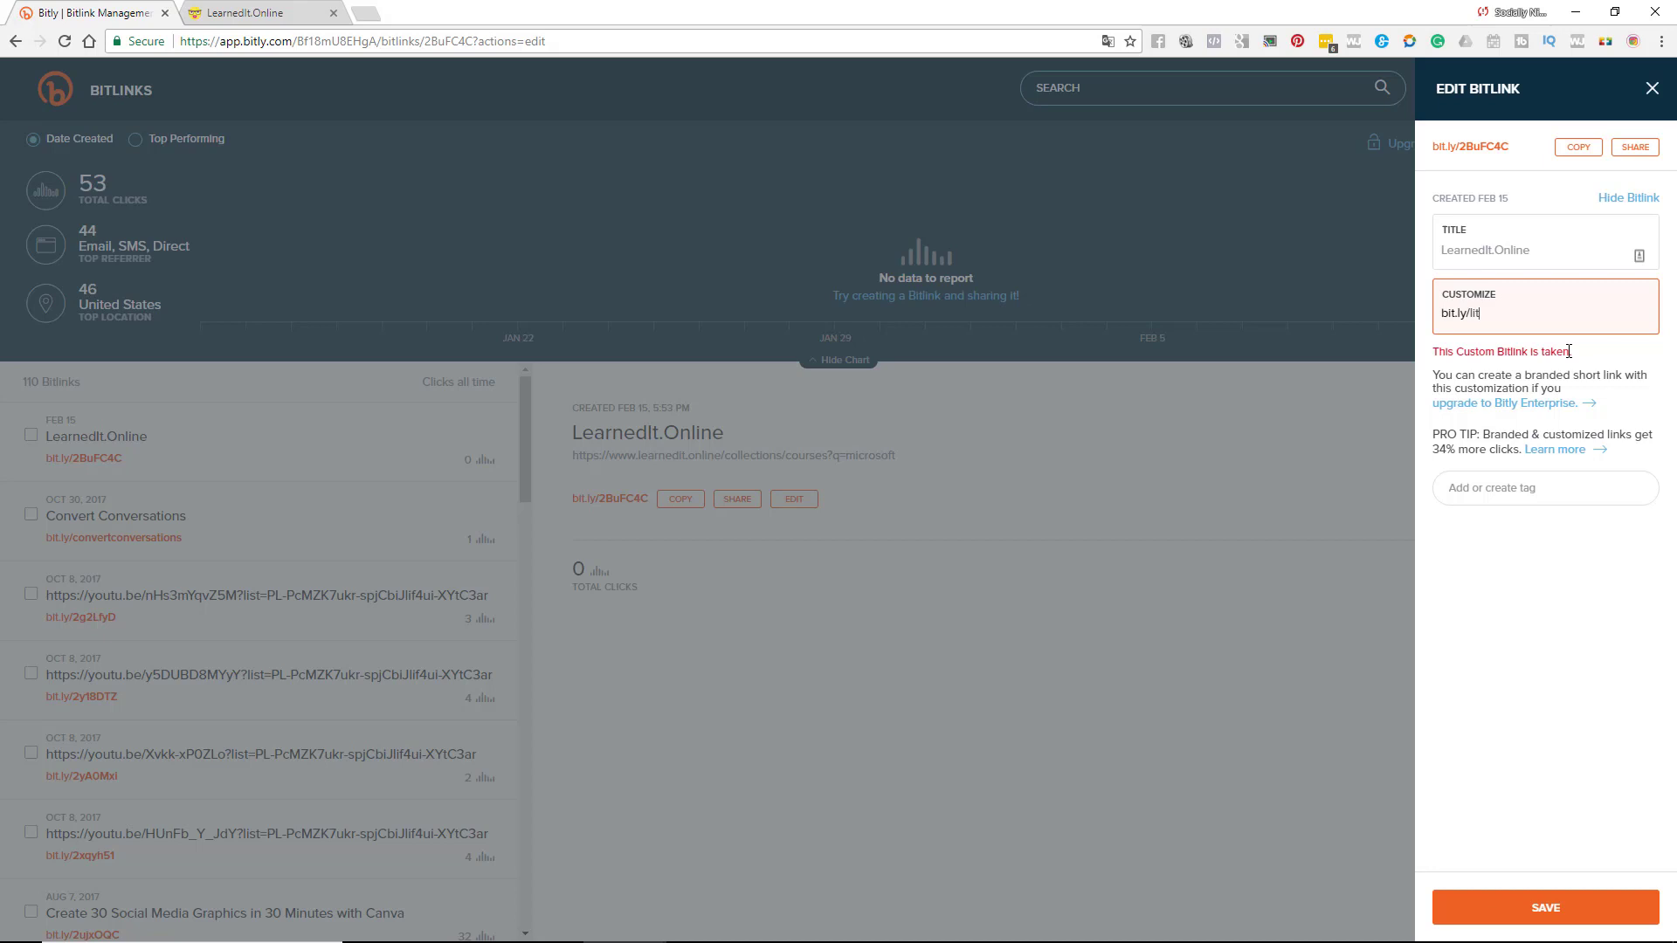
text(microsoft)
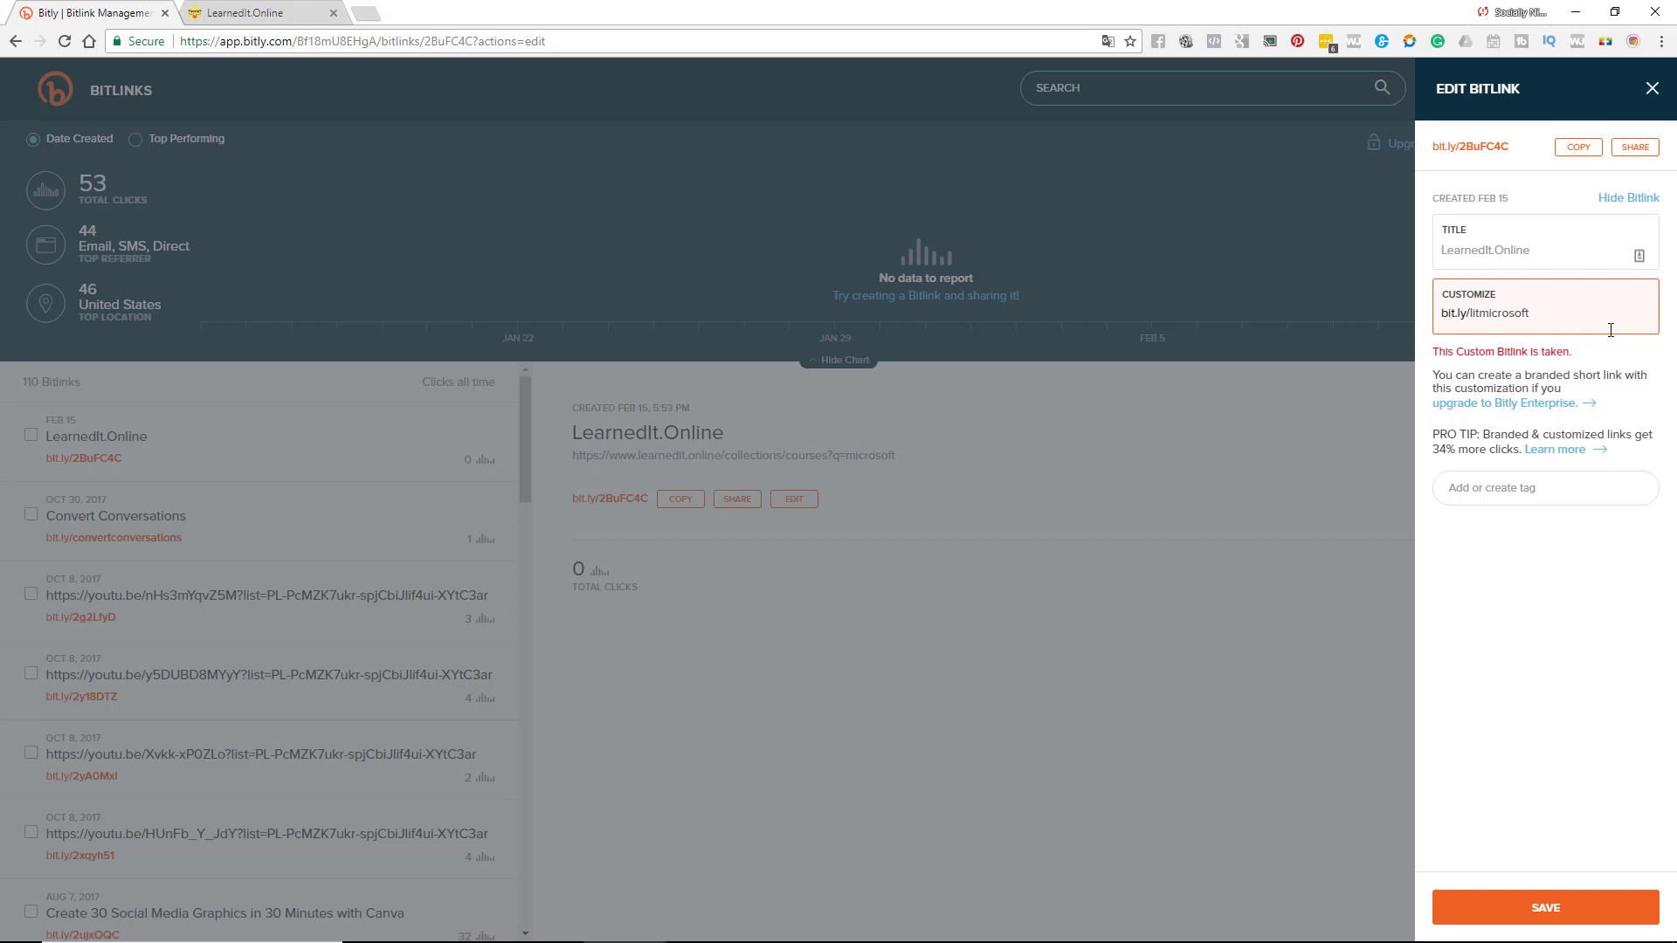
double_click(1486, 313)
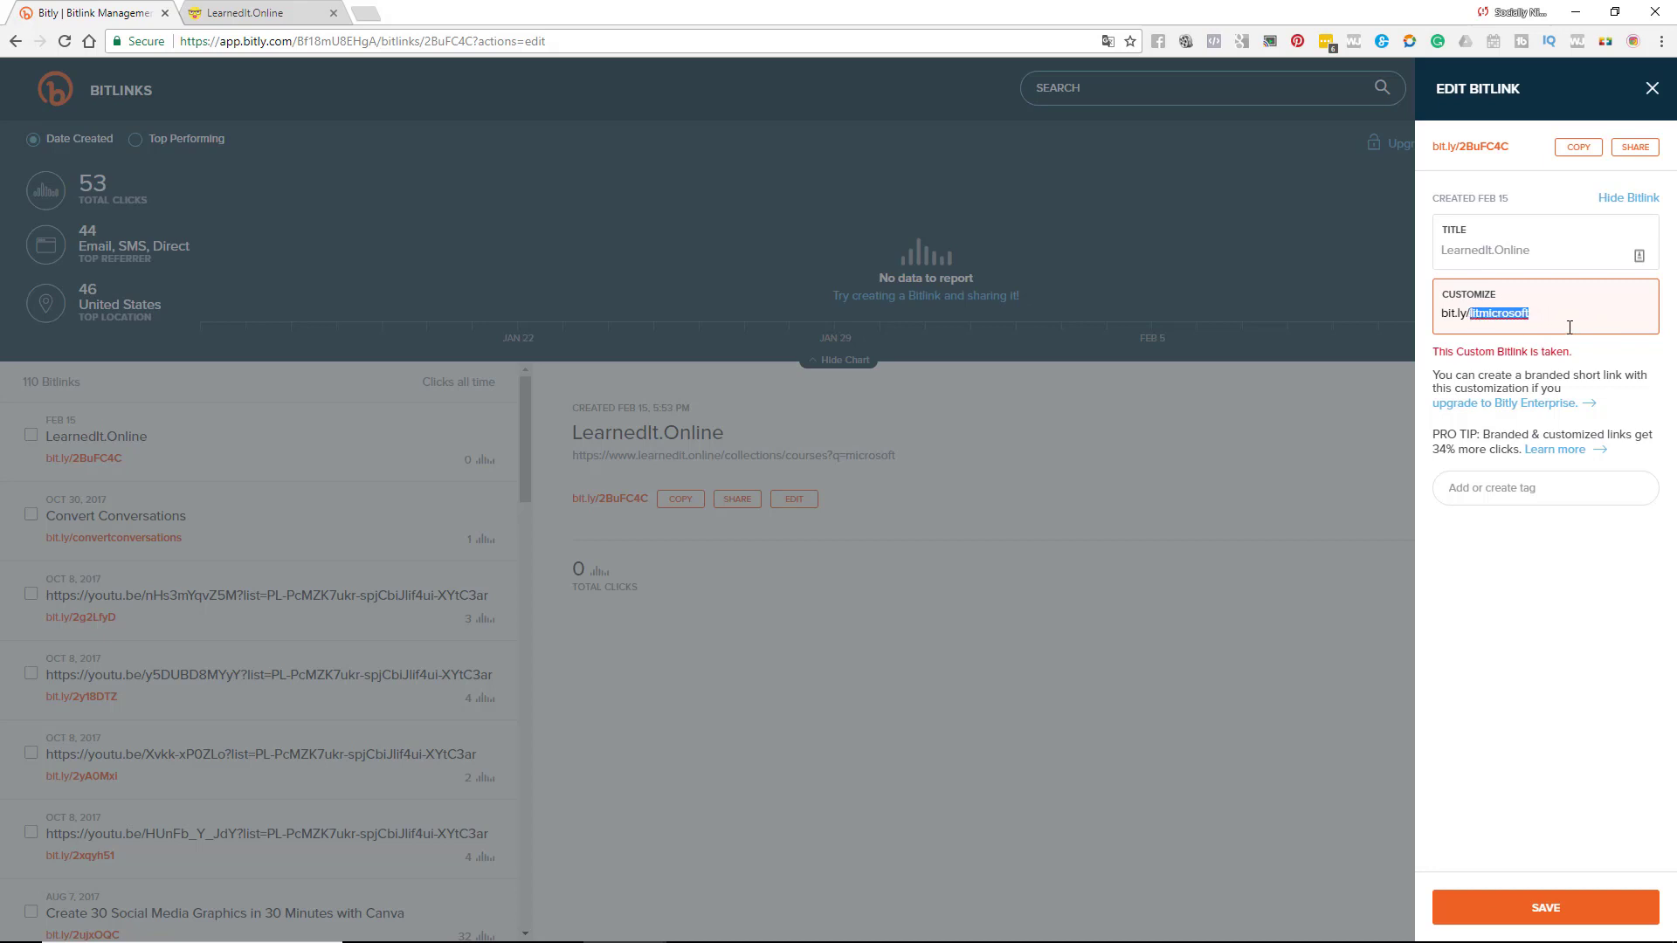
click(1518, 250)
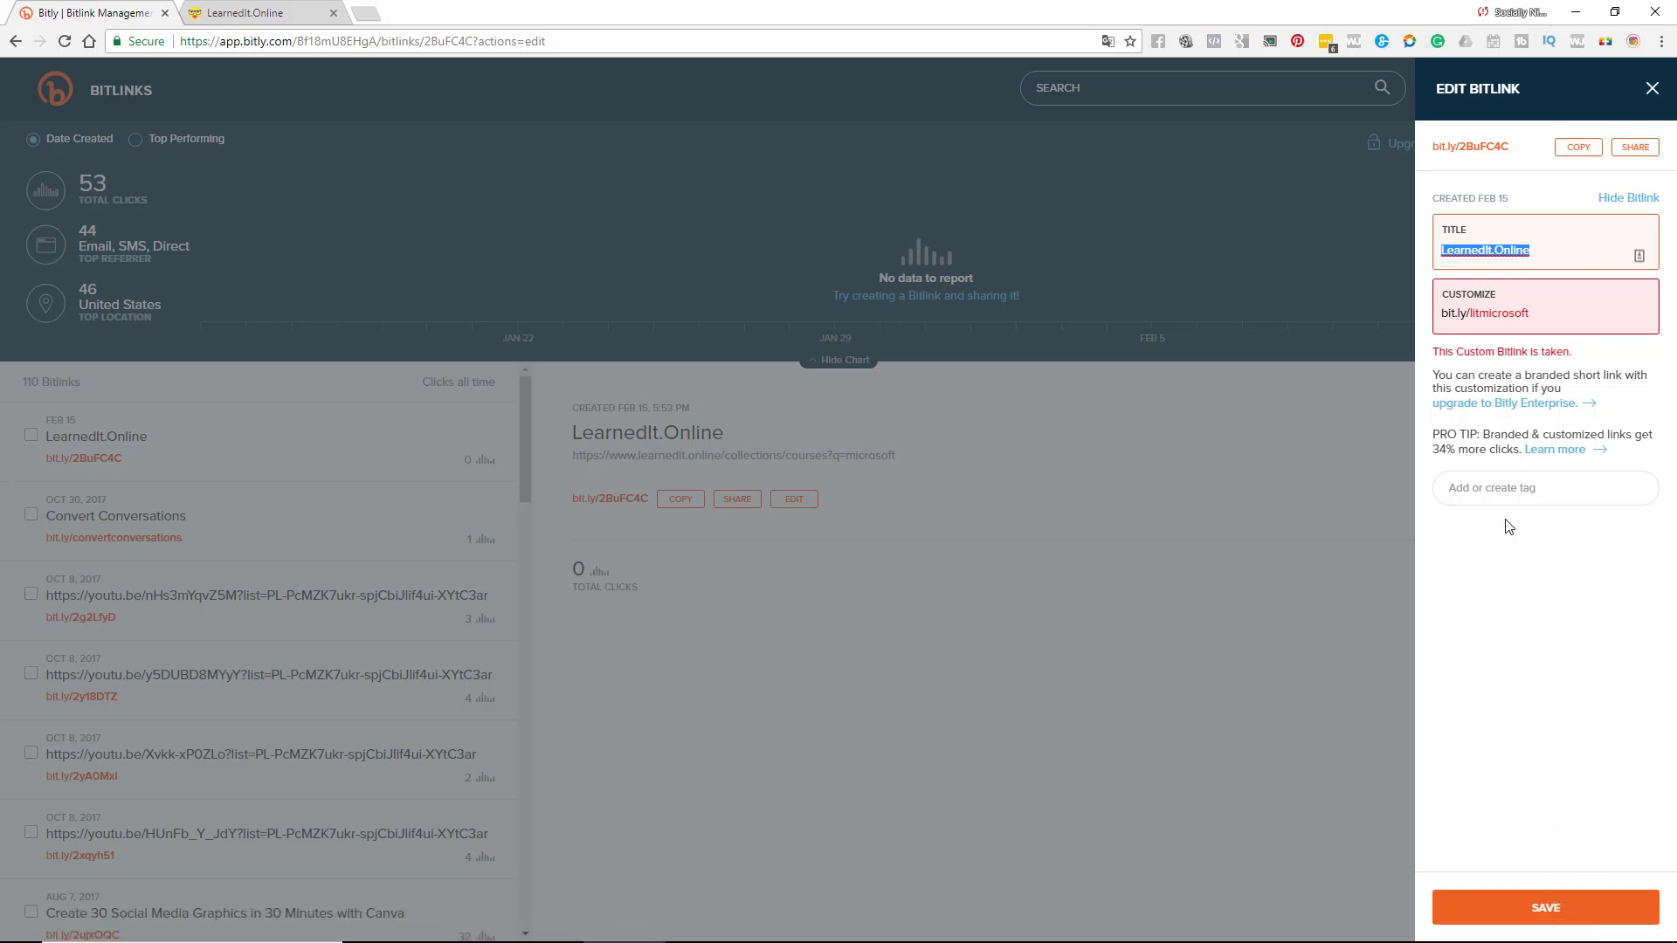
- Save the link as bit.ly/litmicrosoft and close the Edit Bitlink panel
click(1542, 907)
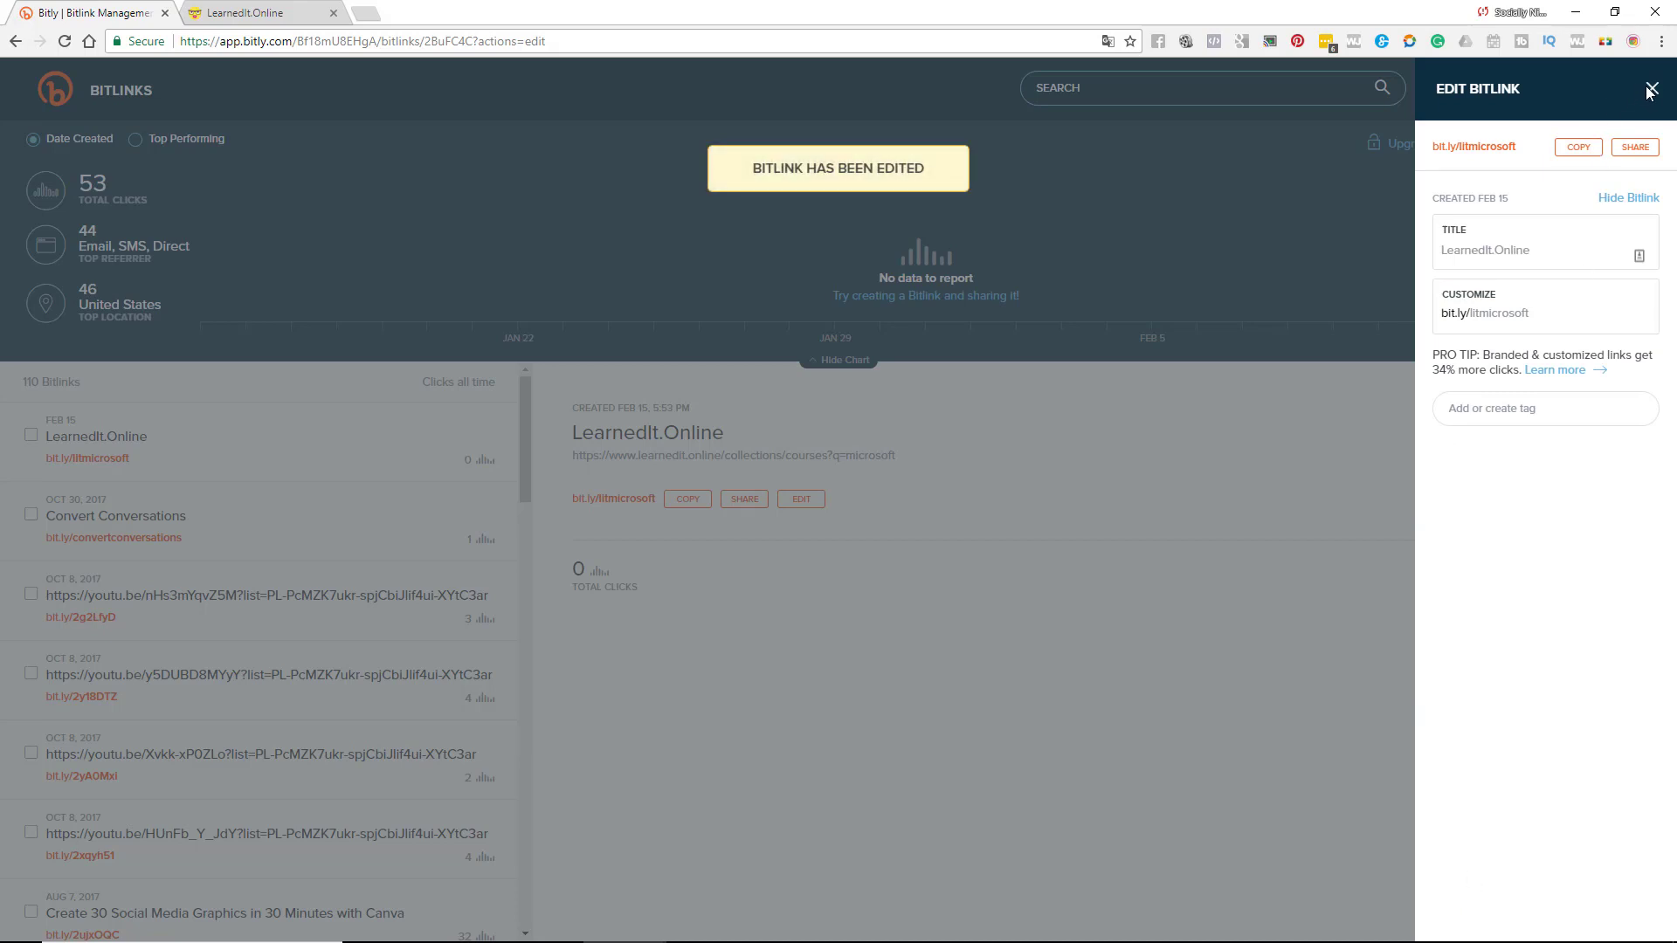
click(1647, 89)
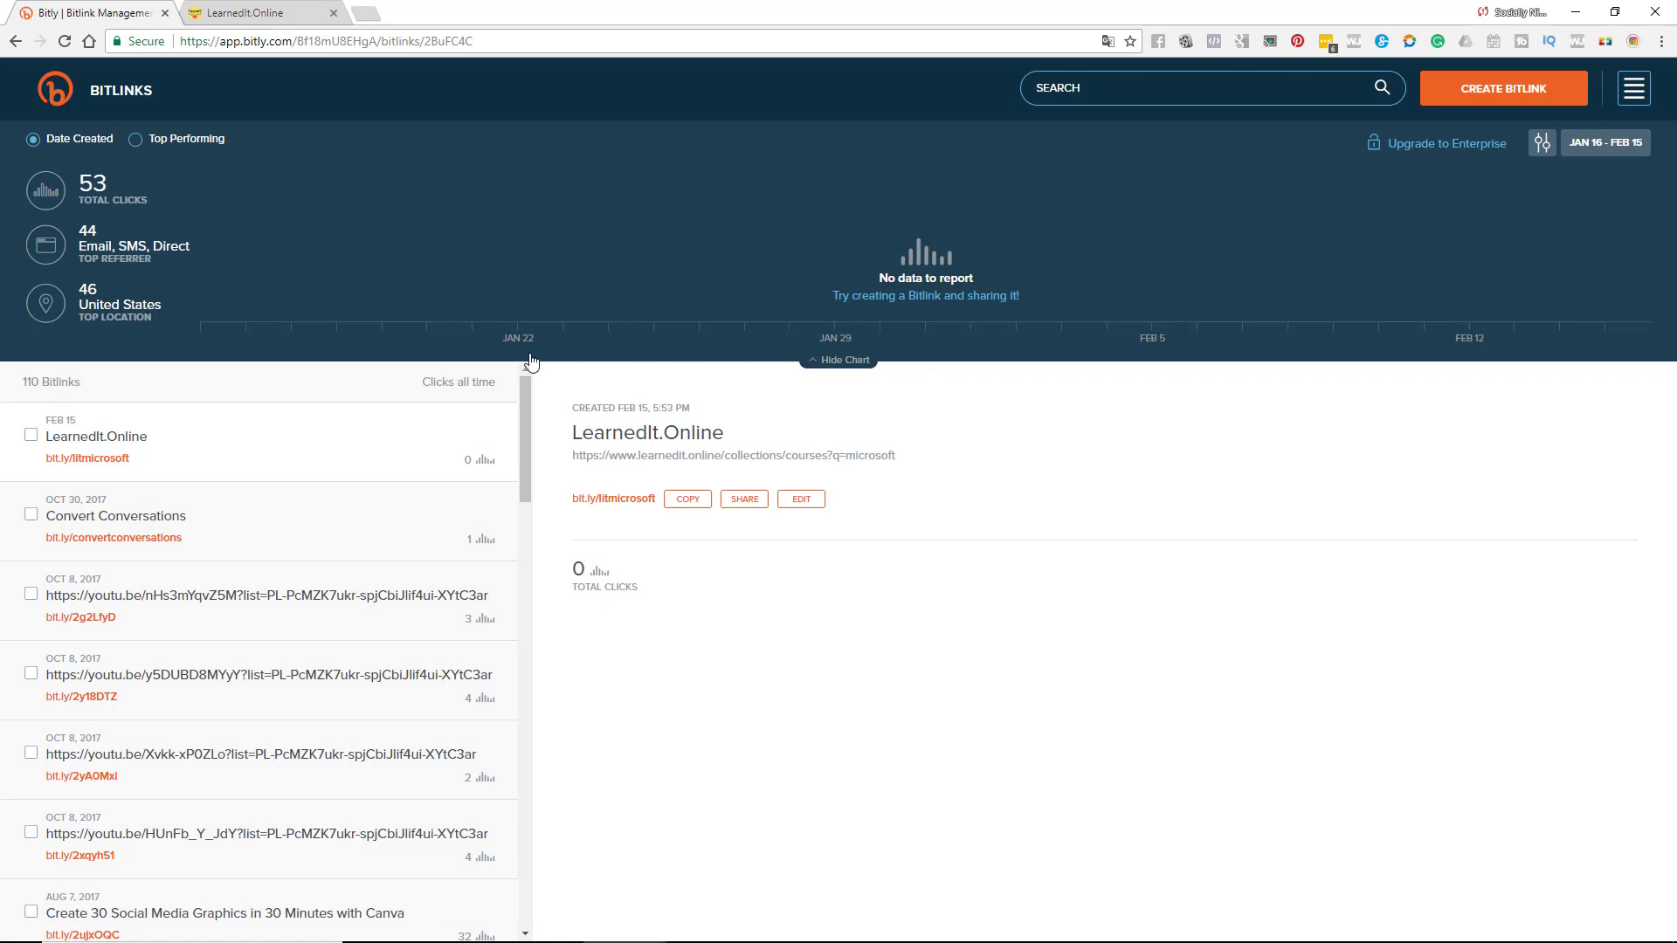
mouse_move(531, 363)
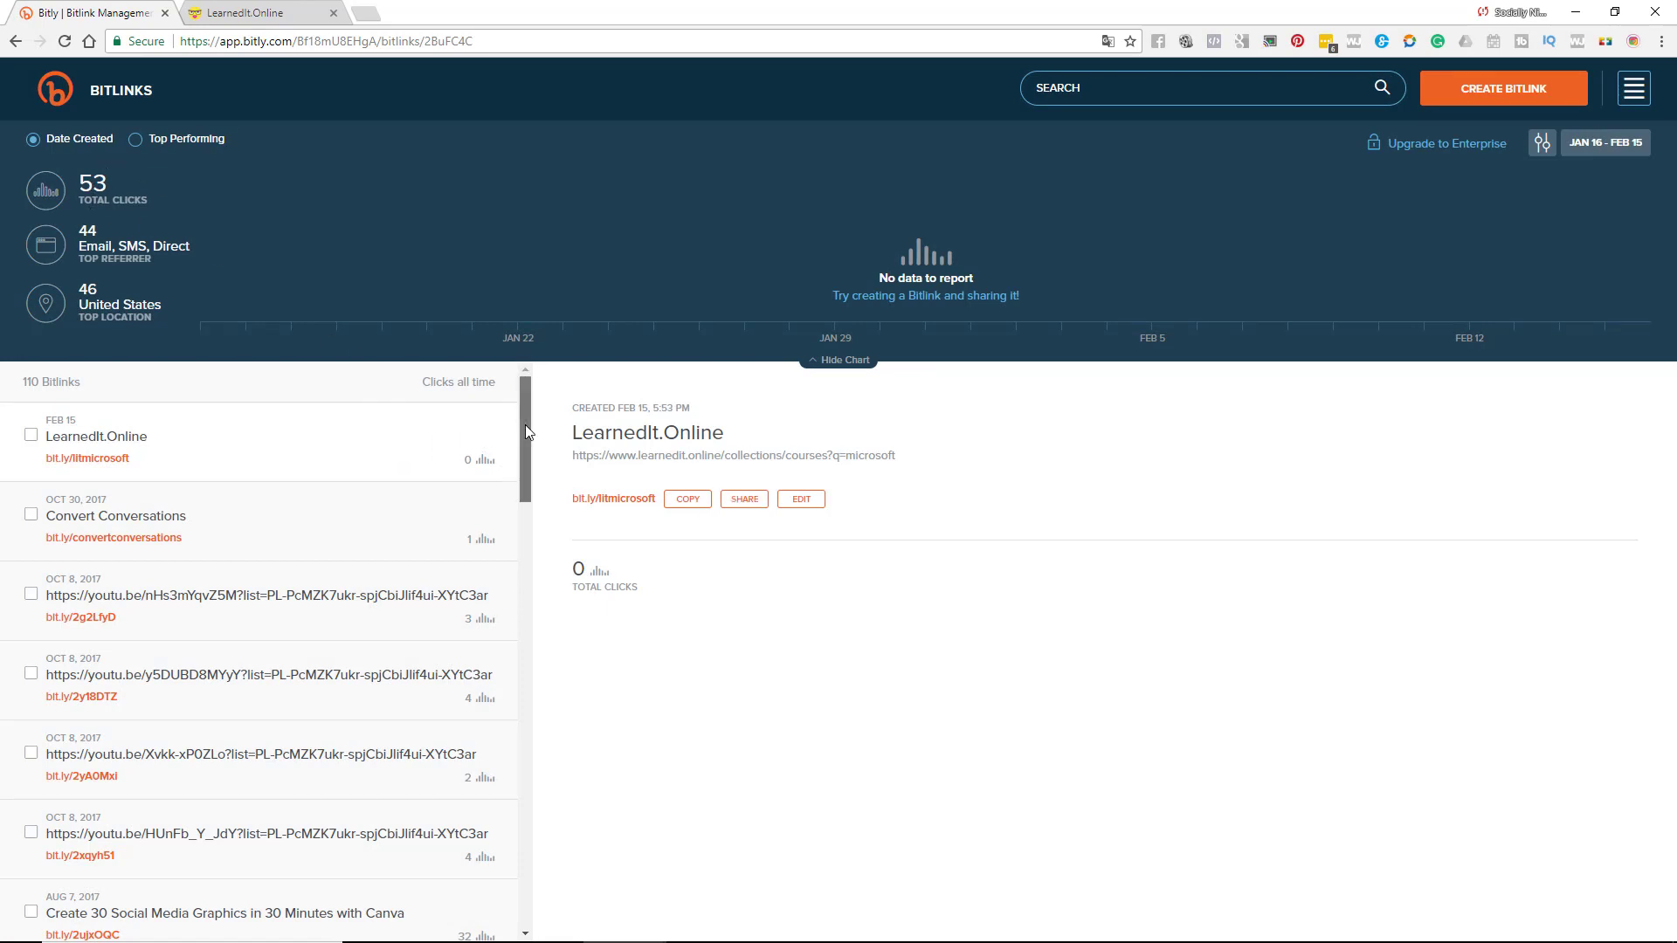
- Bring up the analytics of the 'Create 30 Social Media Graphics with Canva' link (32 clicks)
scroll(down, 3)
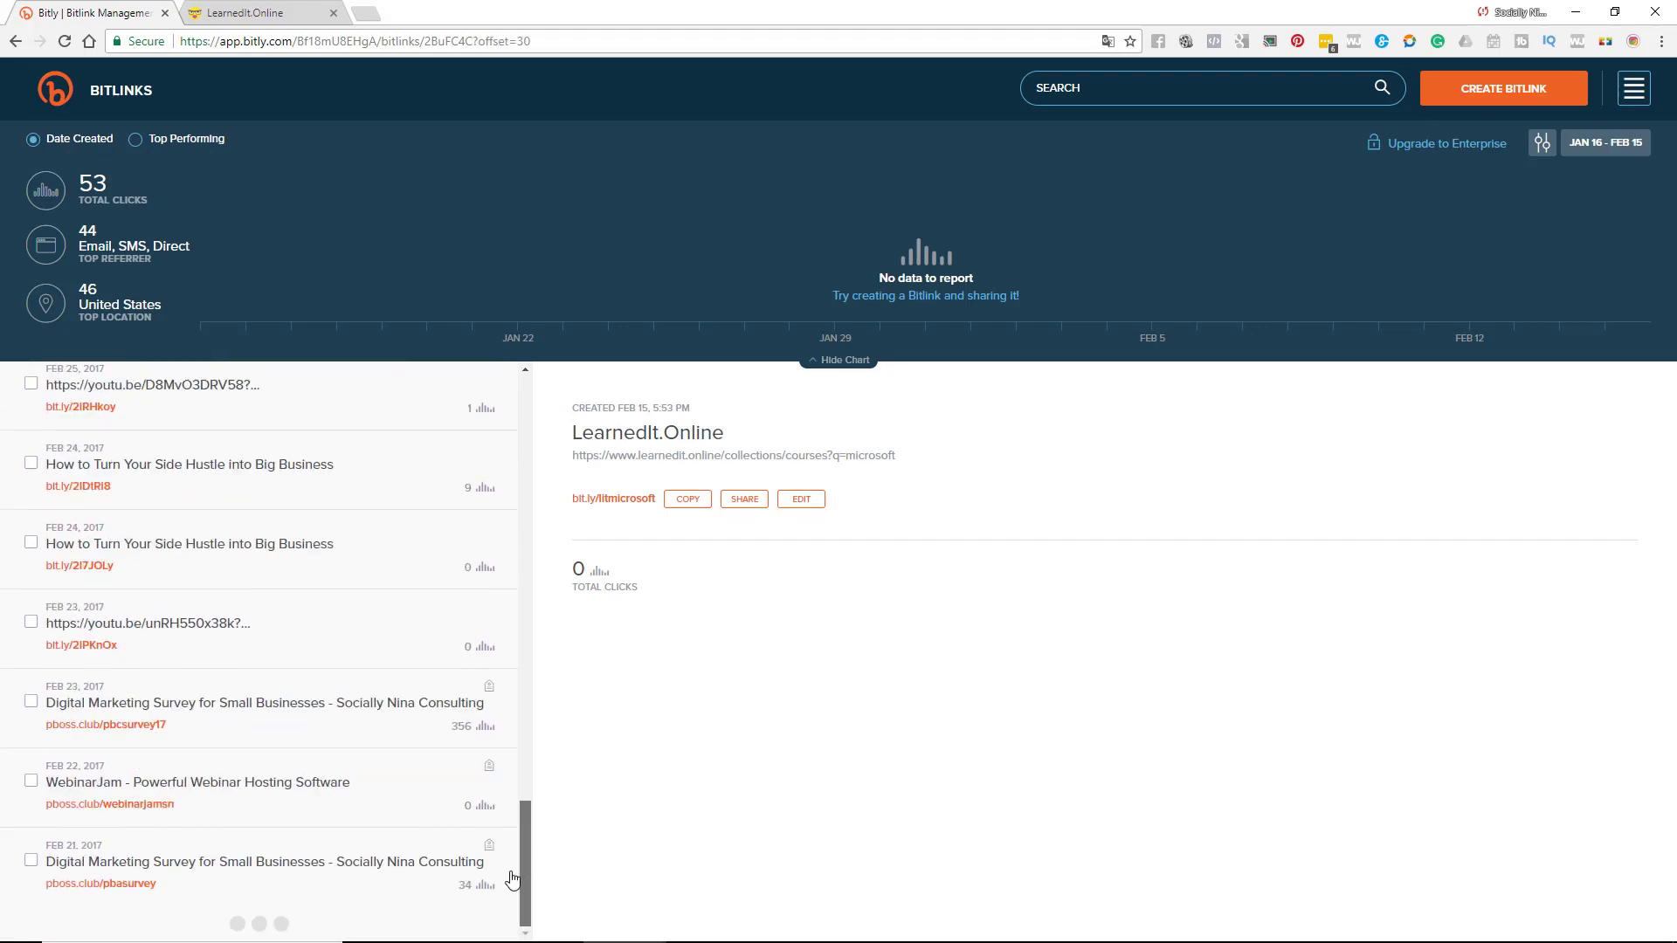
scroll(down, 3)
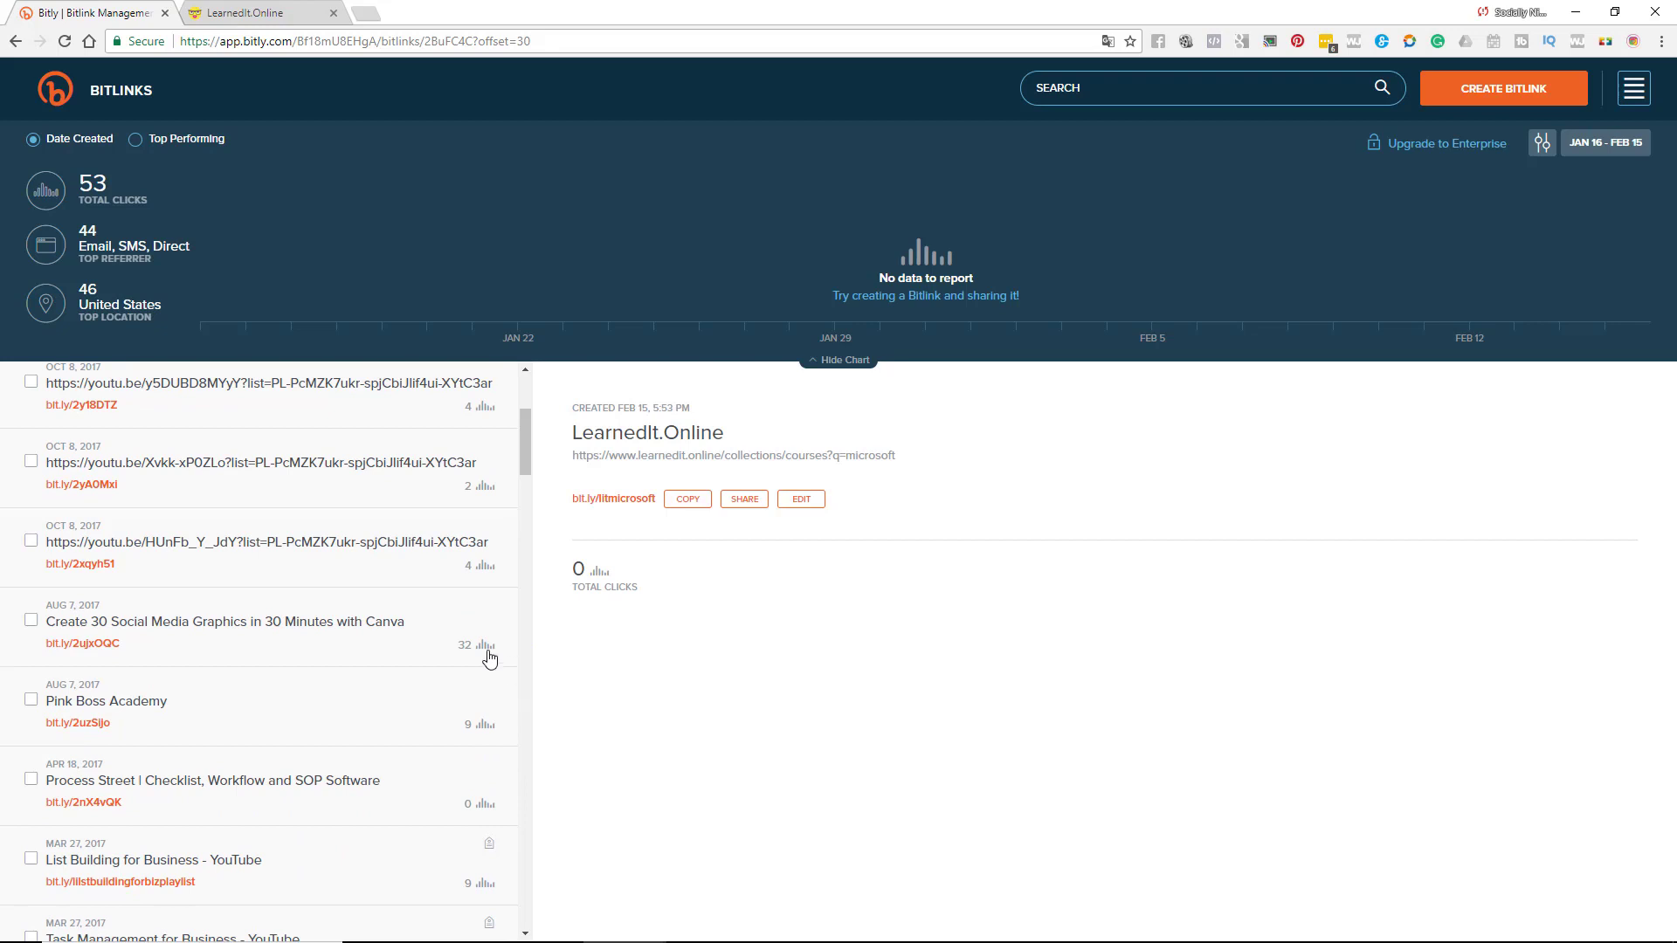
click(225, 622)
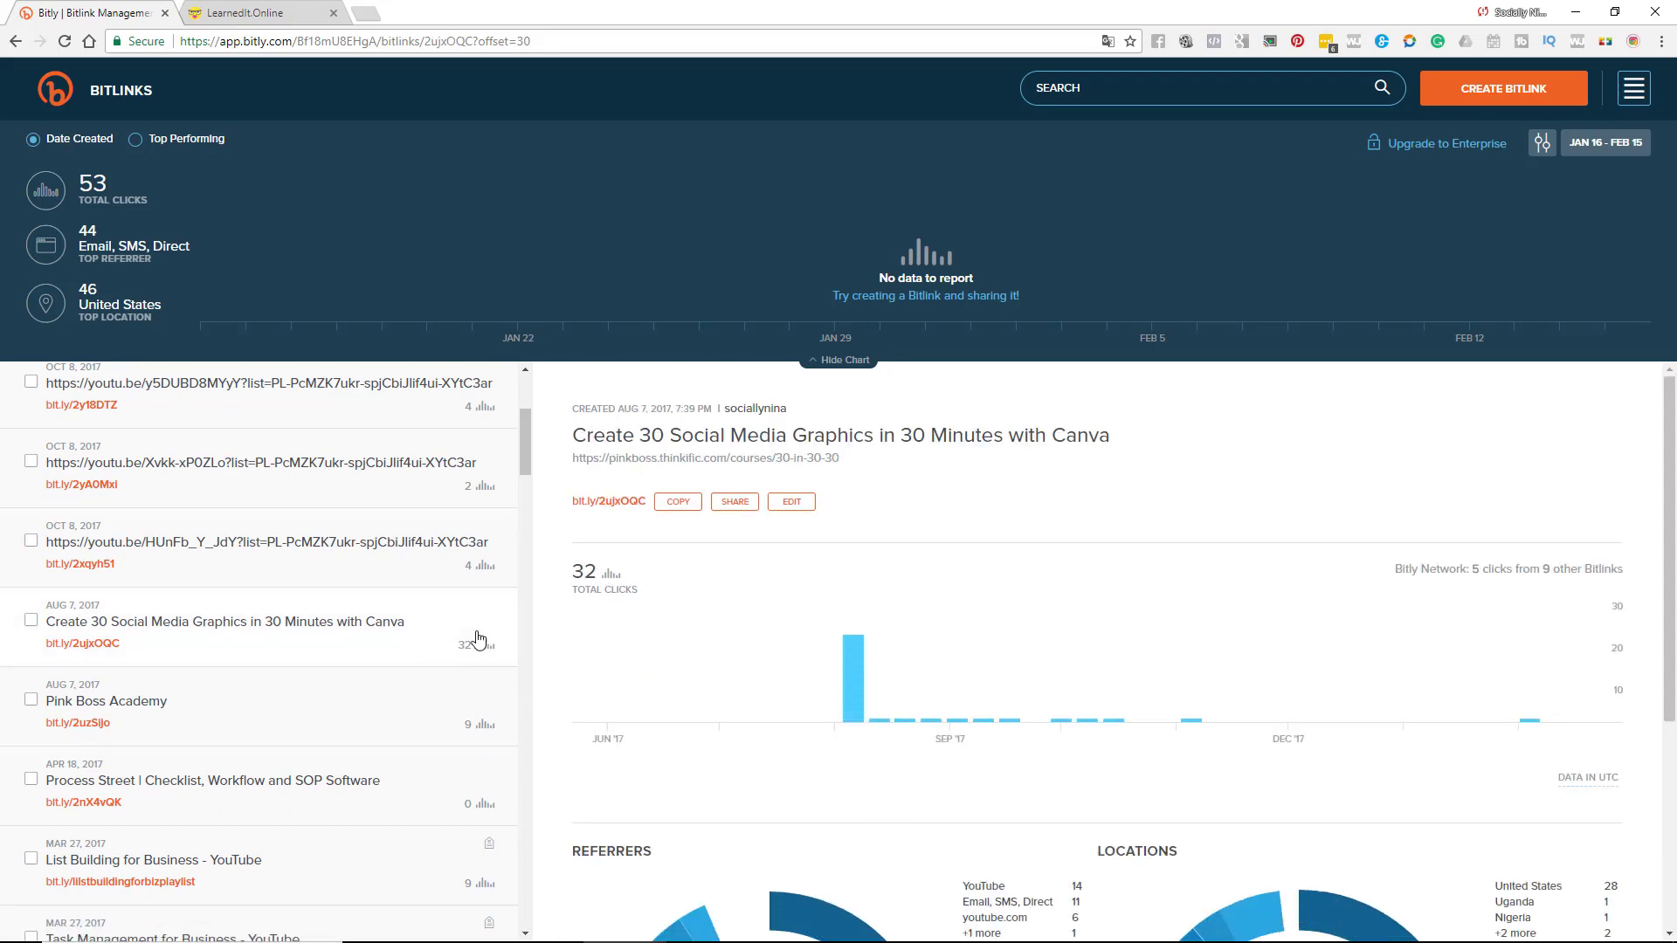
mouse_move(854, 641)
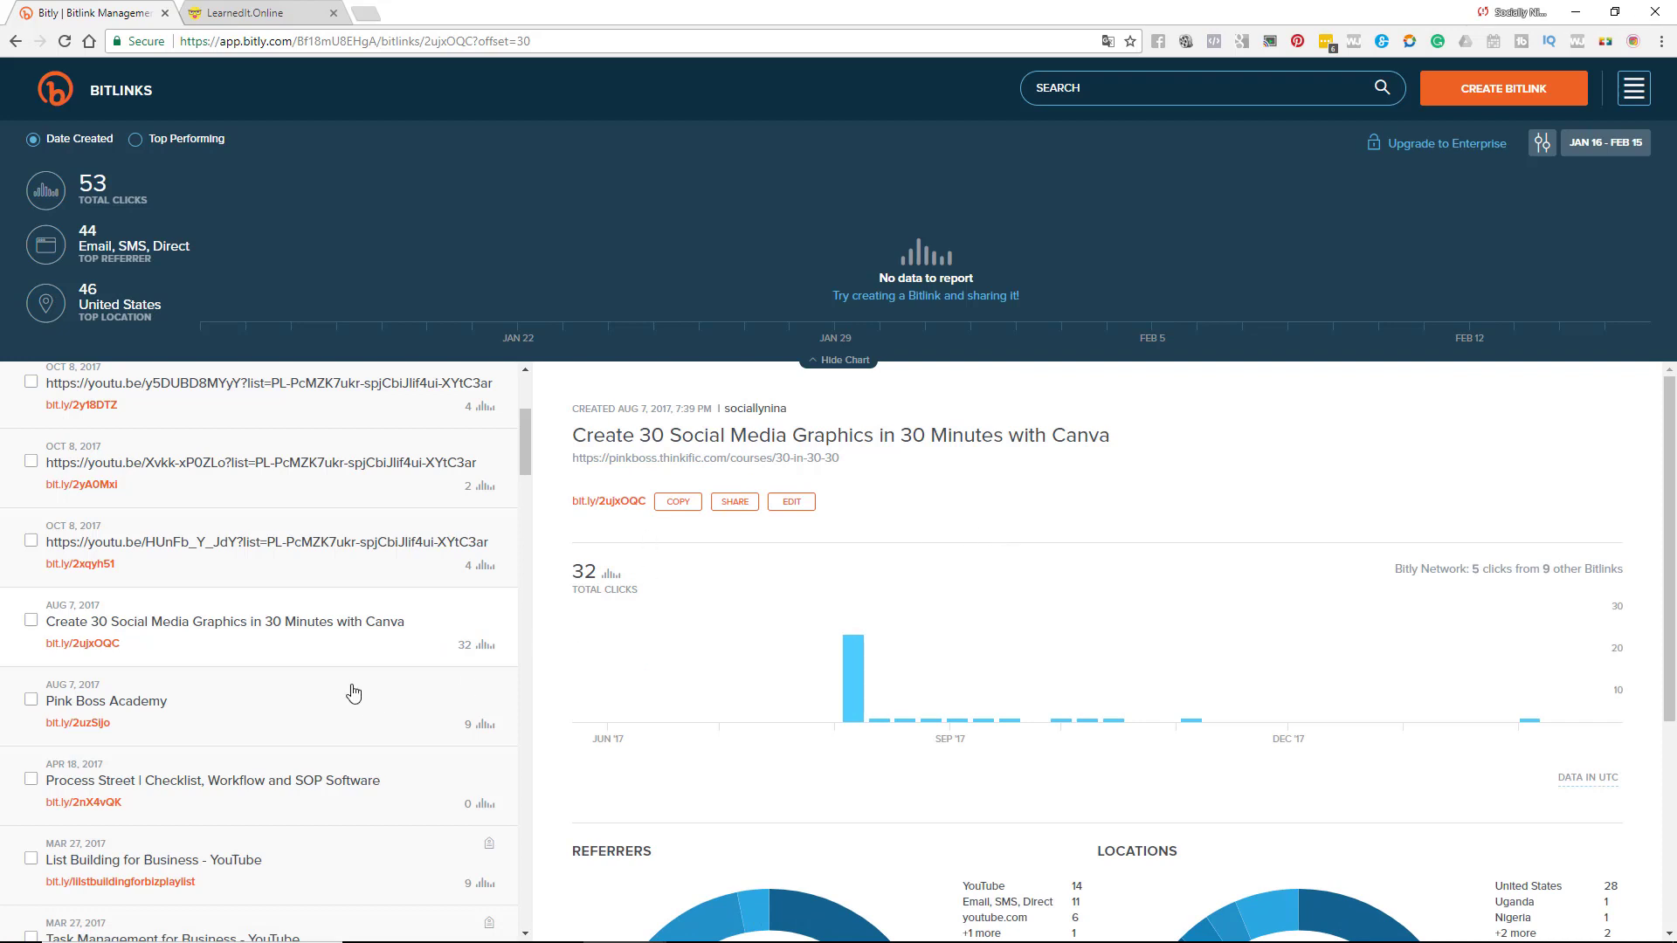
mouse_move(61, 630)
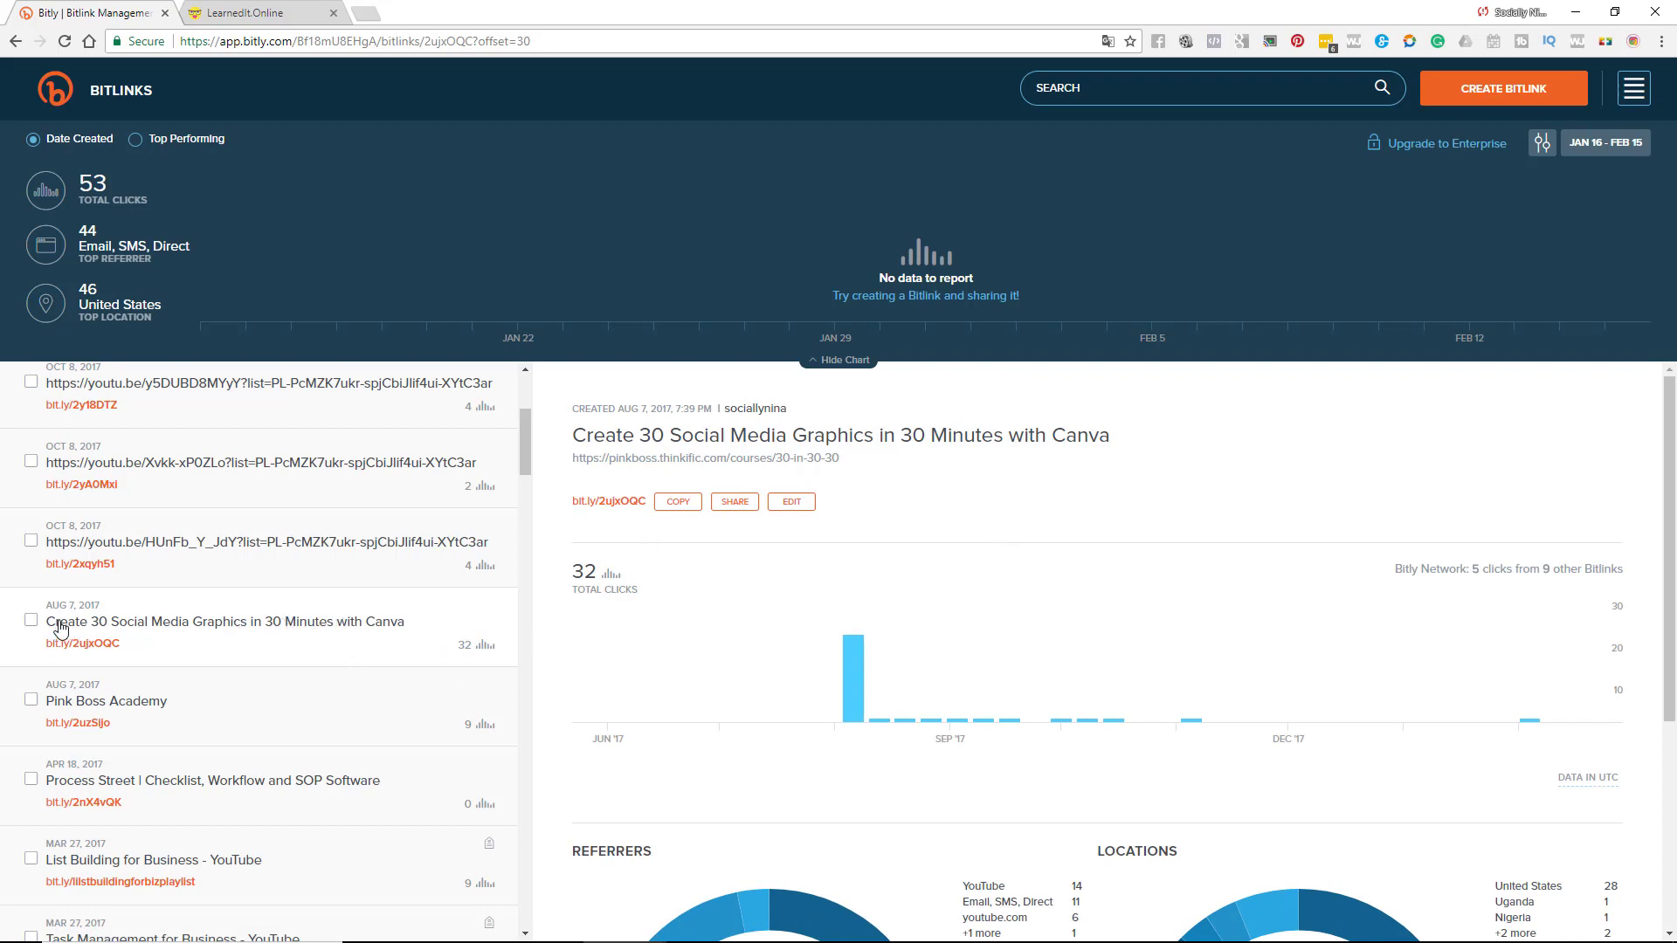
mouse_move(34, 627)
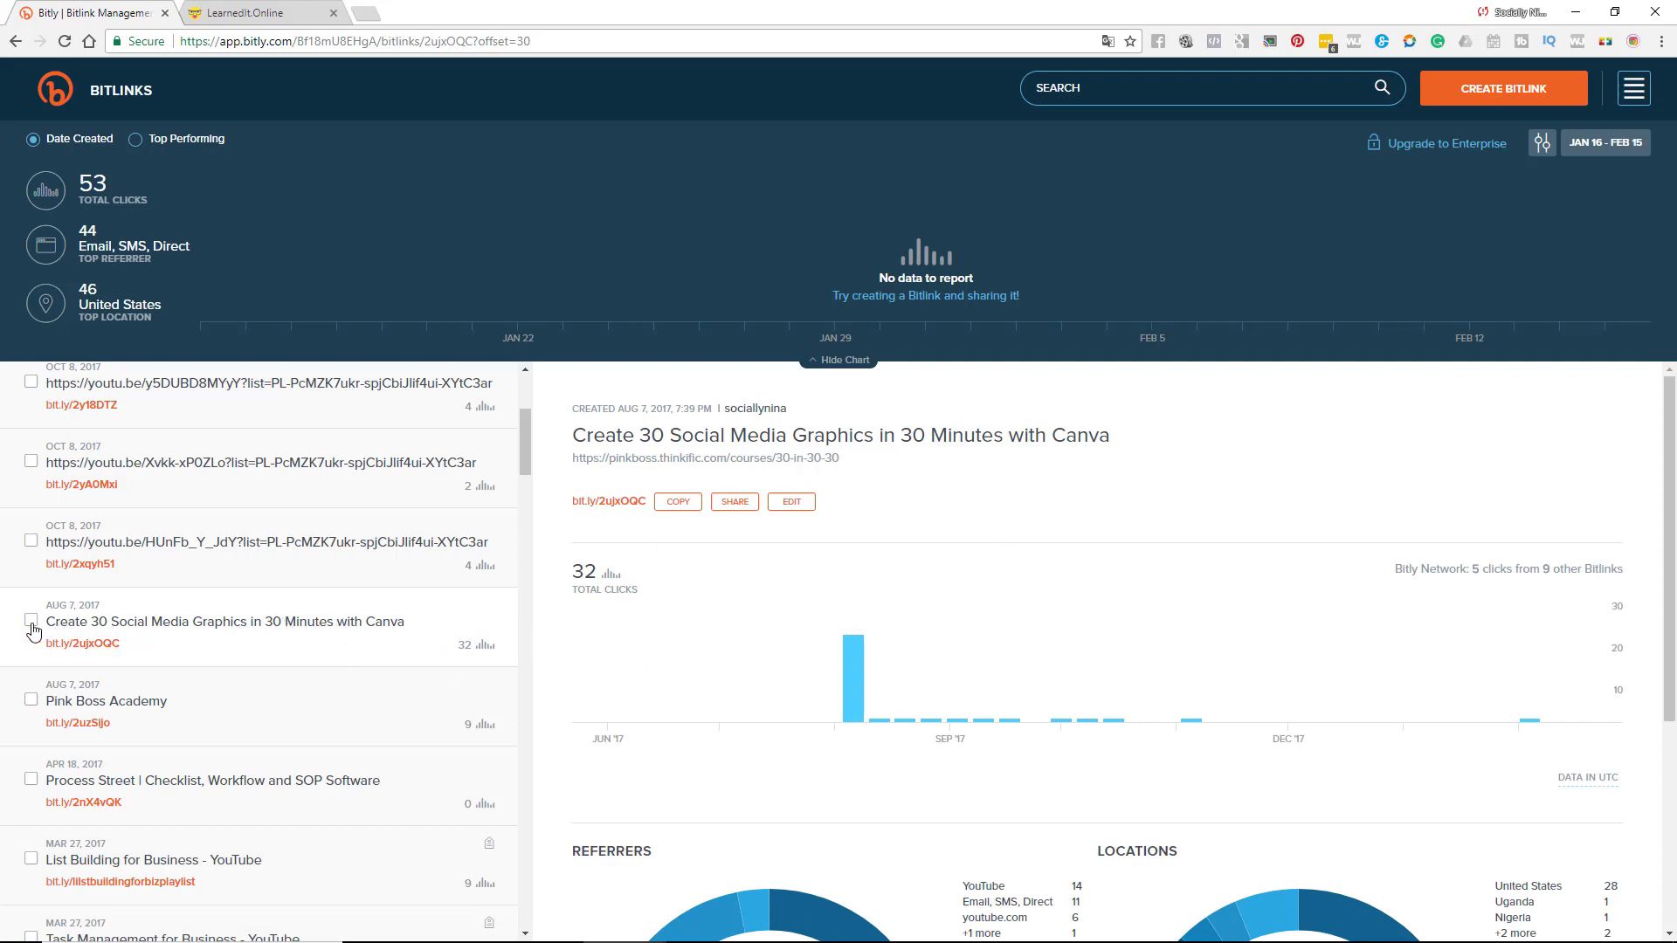
- Reveal the link's Tag/Hide options via its checkbox, then collapse the overall clicks chart
click(31, 620)
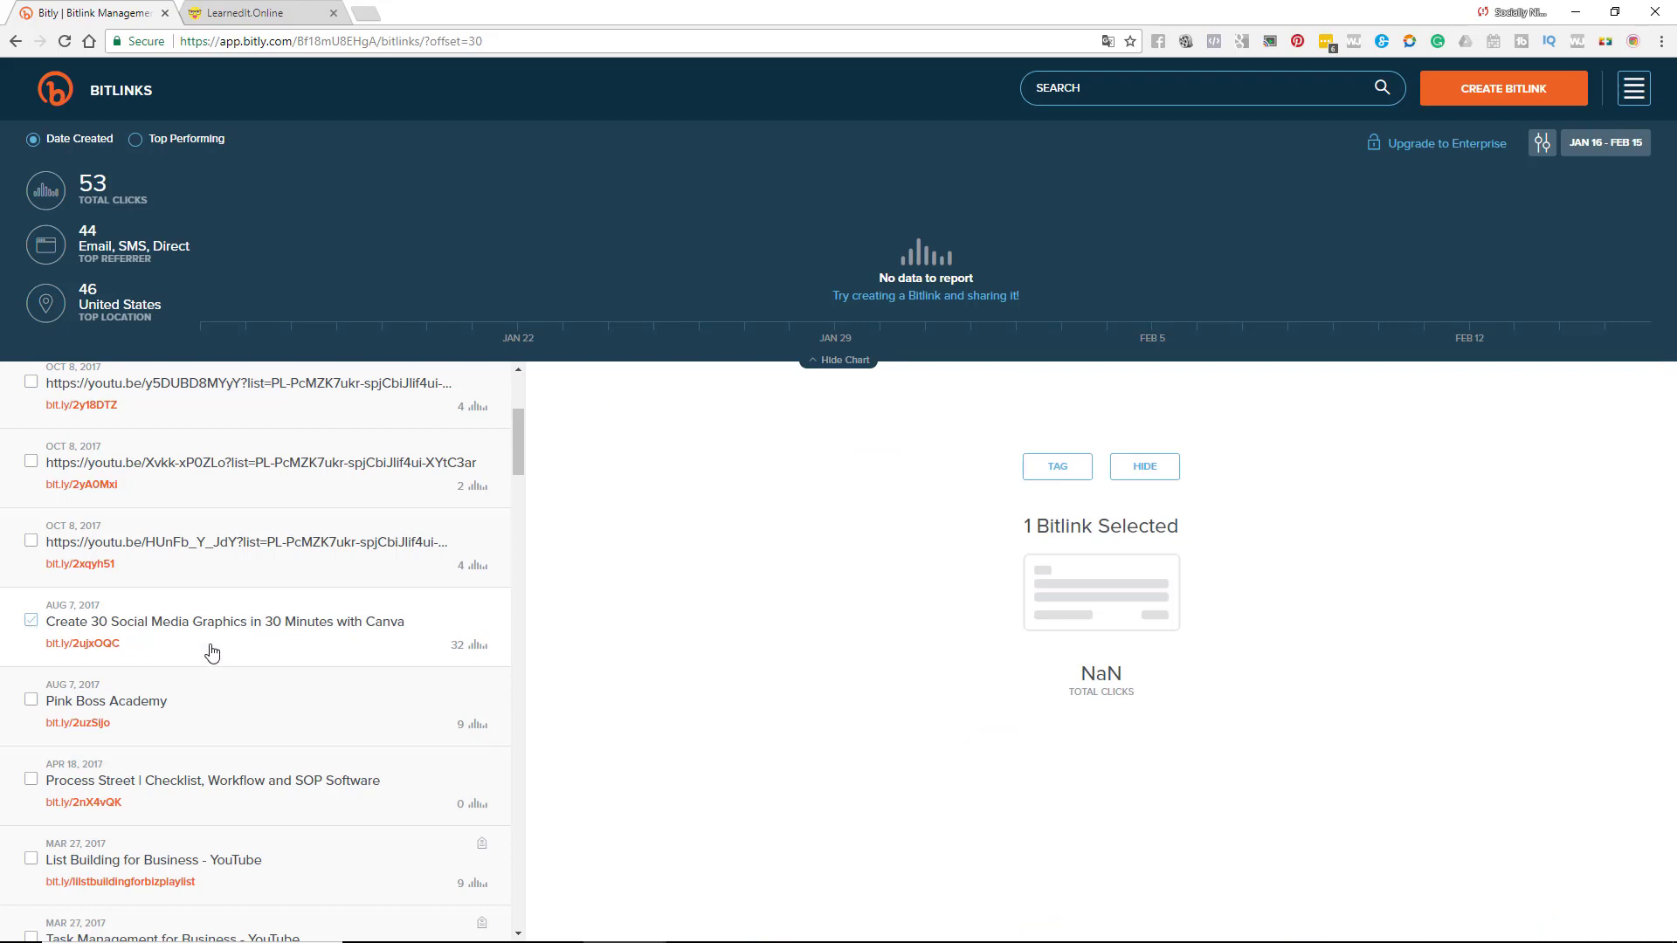
click(225, 622)
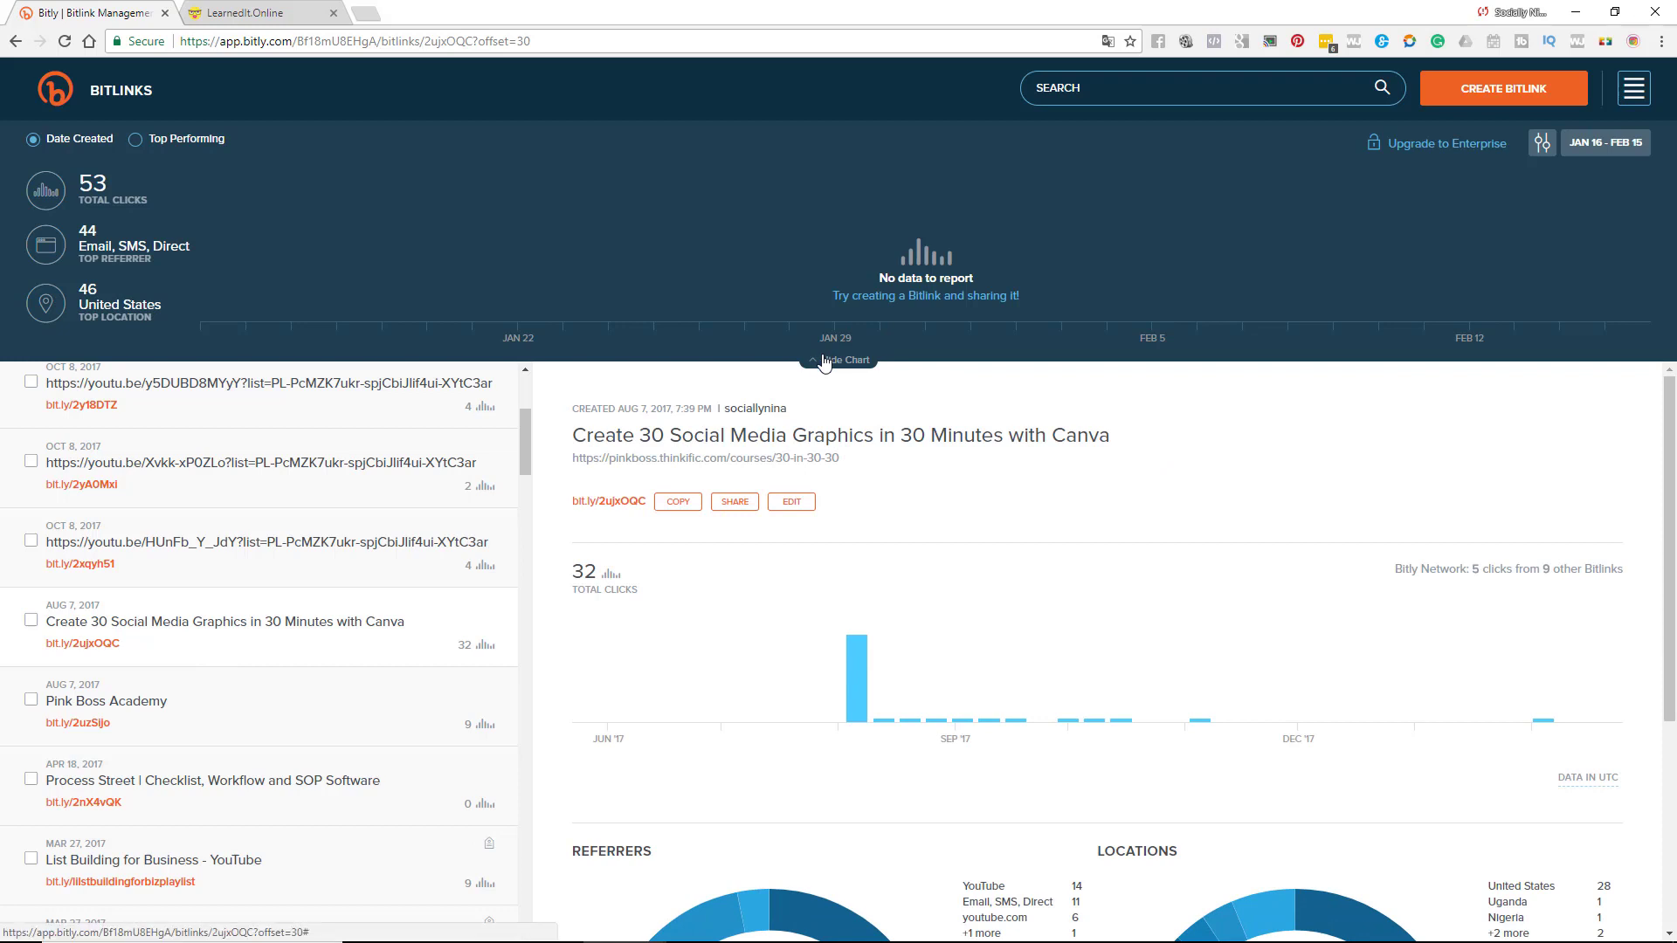
click(838, 359)
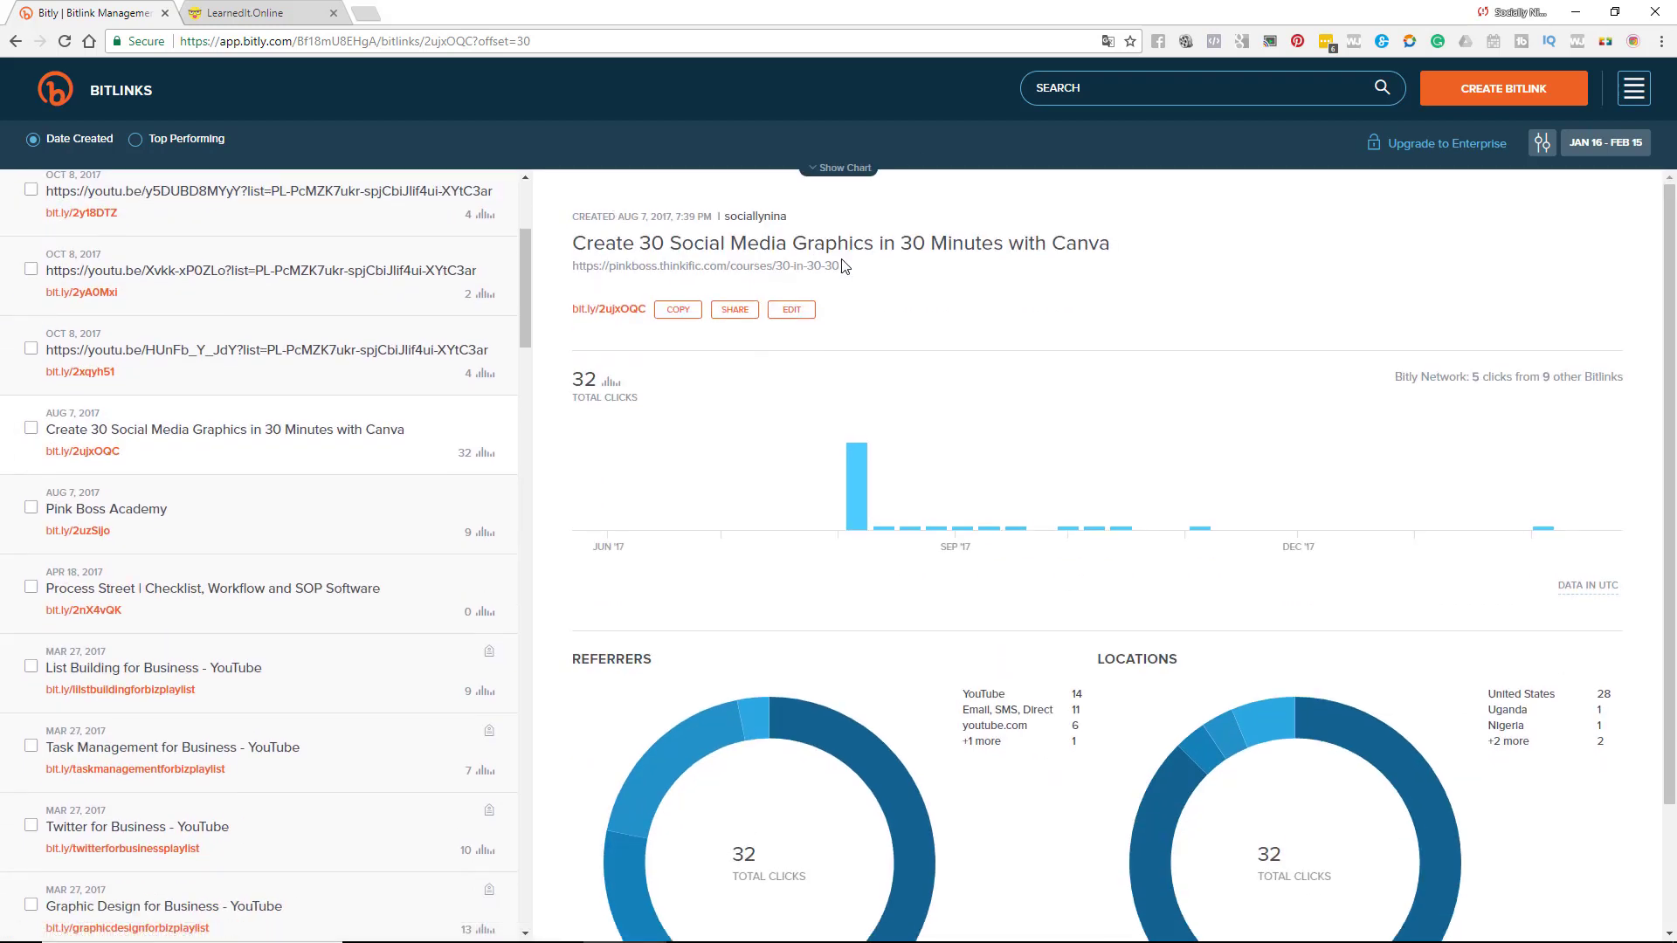
mouse_move(875, 473)
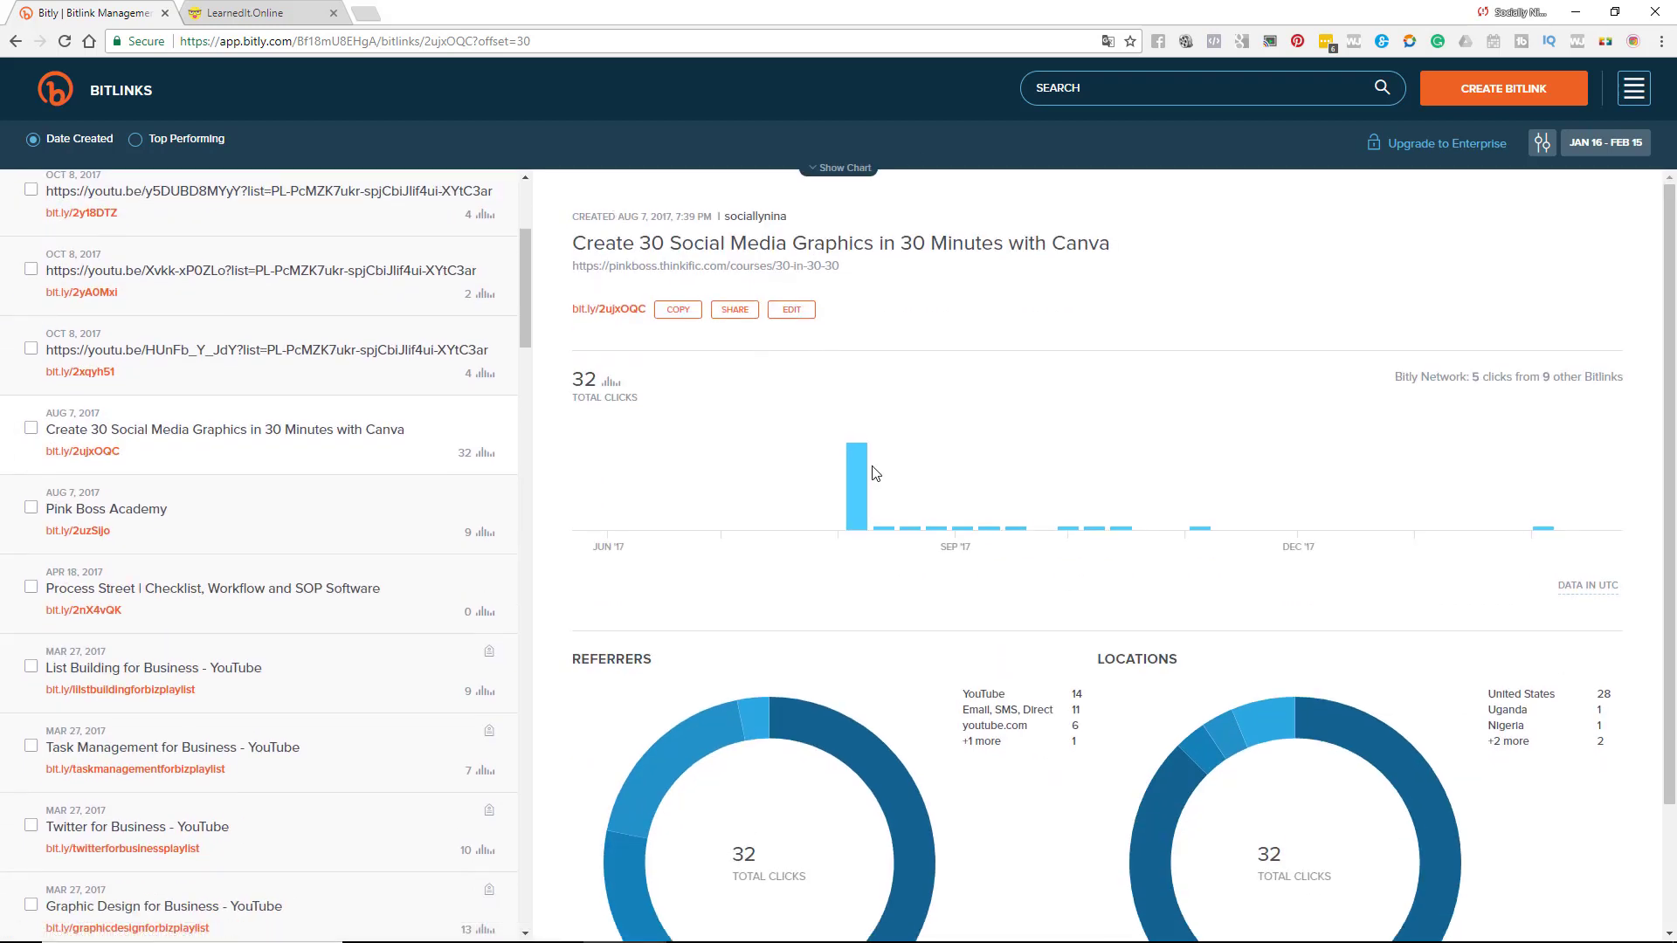
scroll(down, 3)
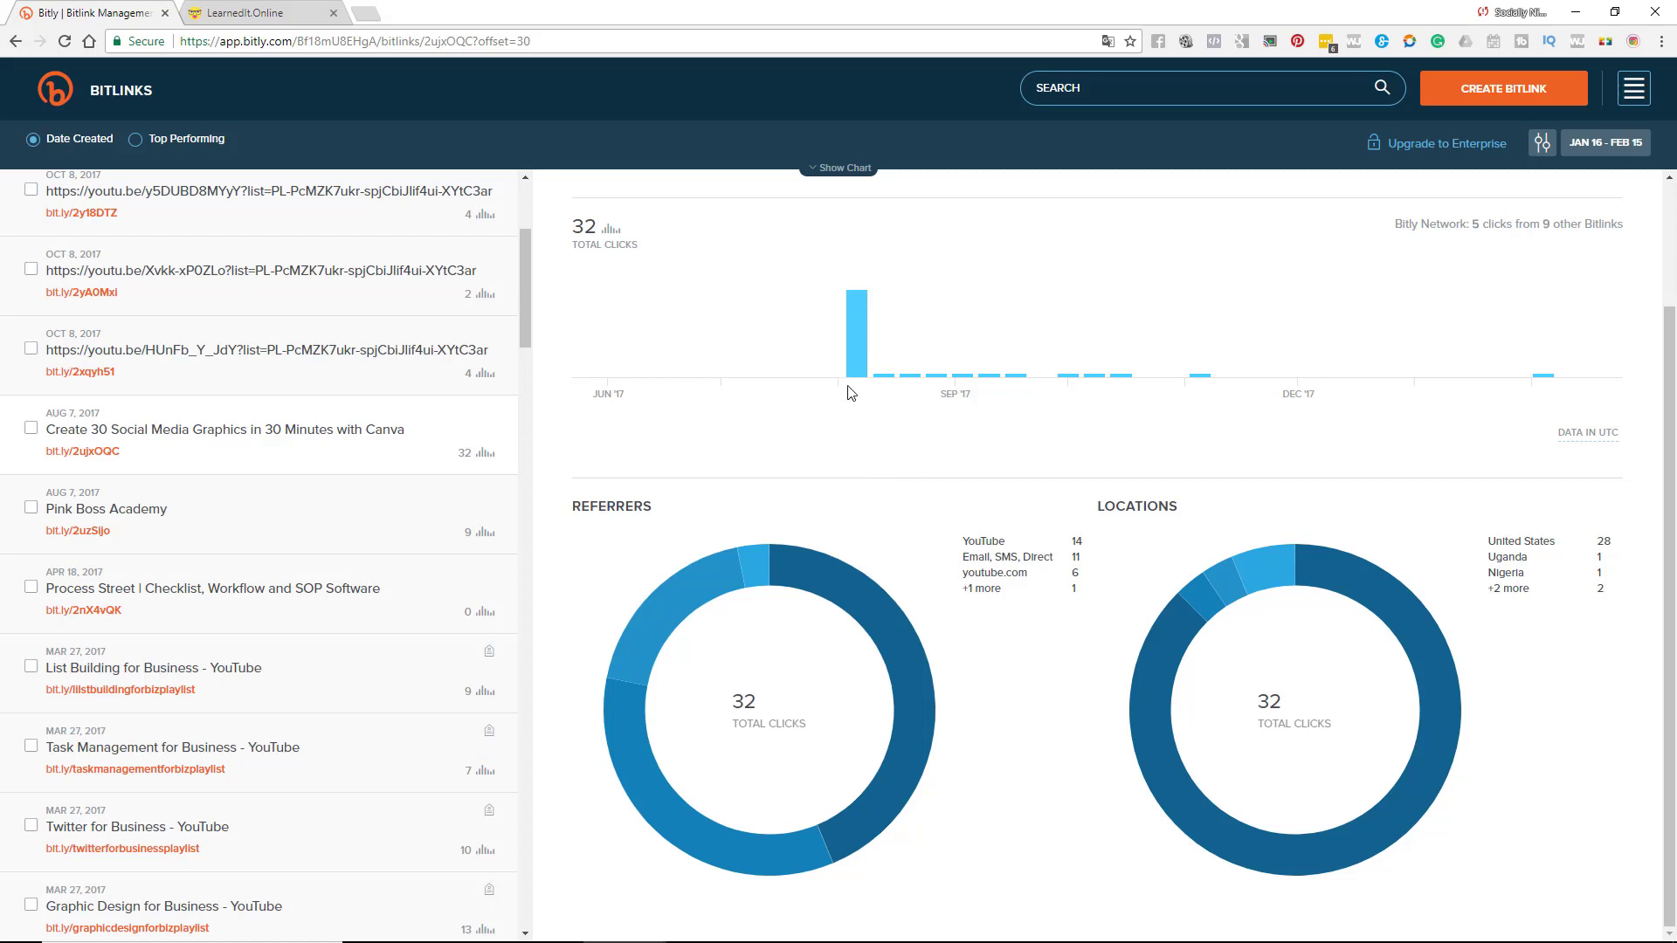
mouse_move(855, 342)
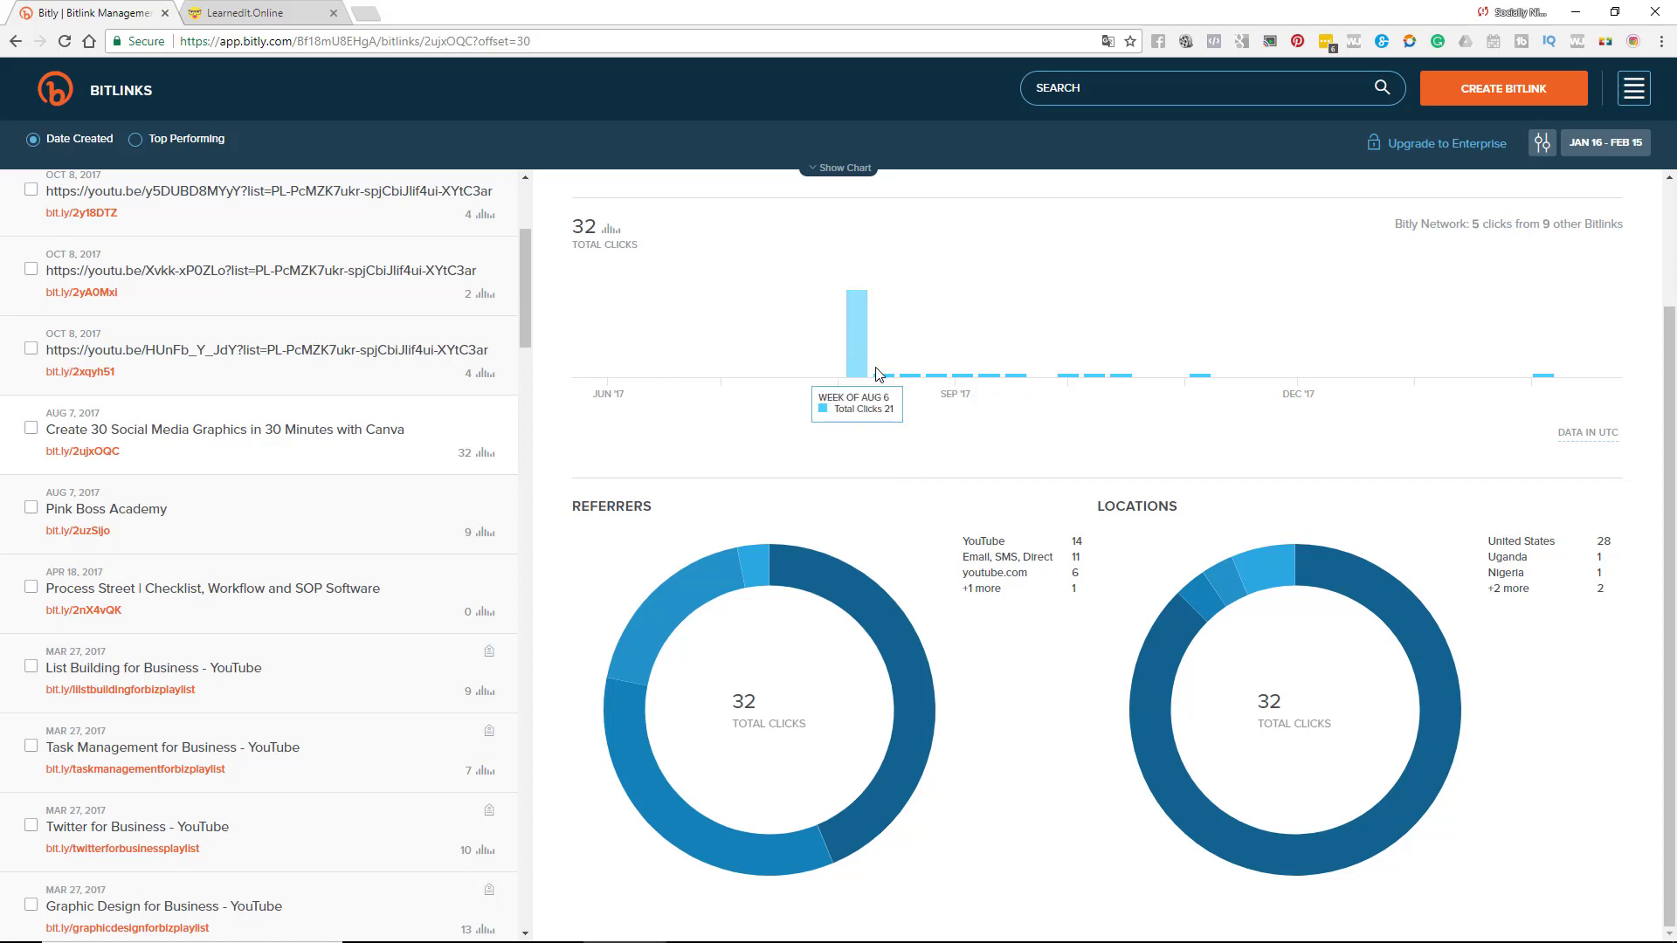
mouse_move(1598, 422)
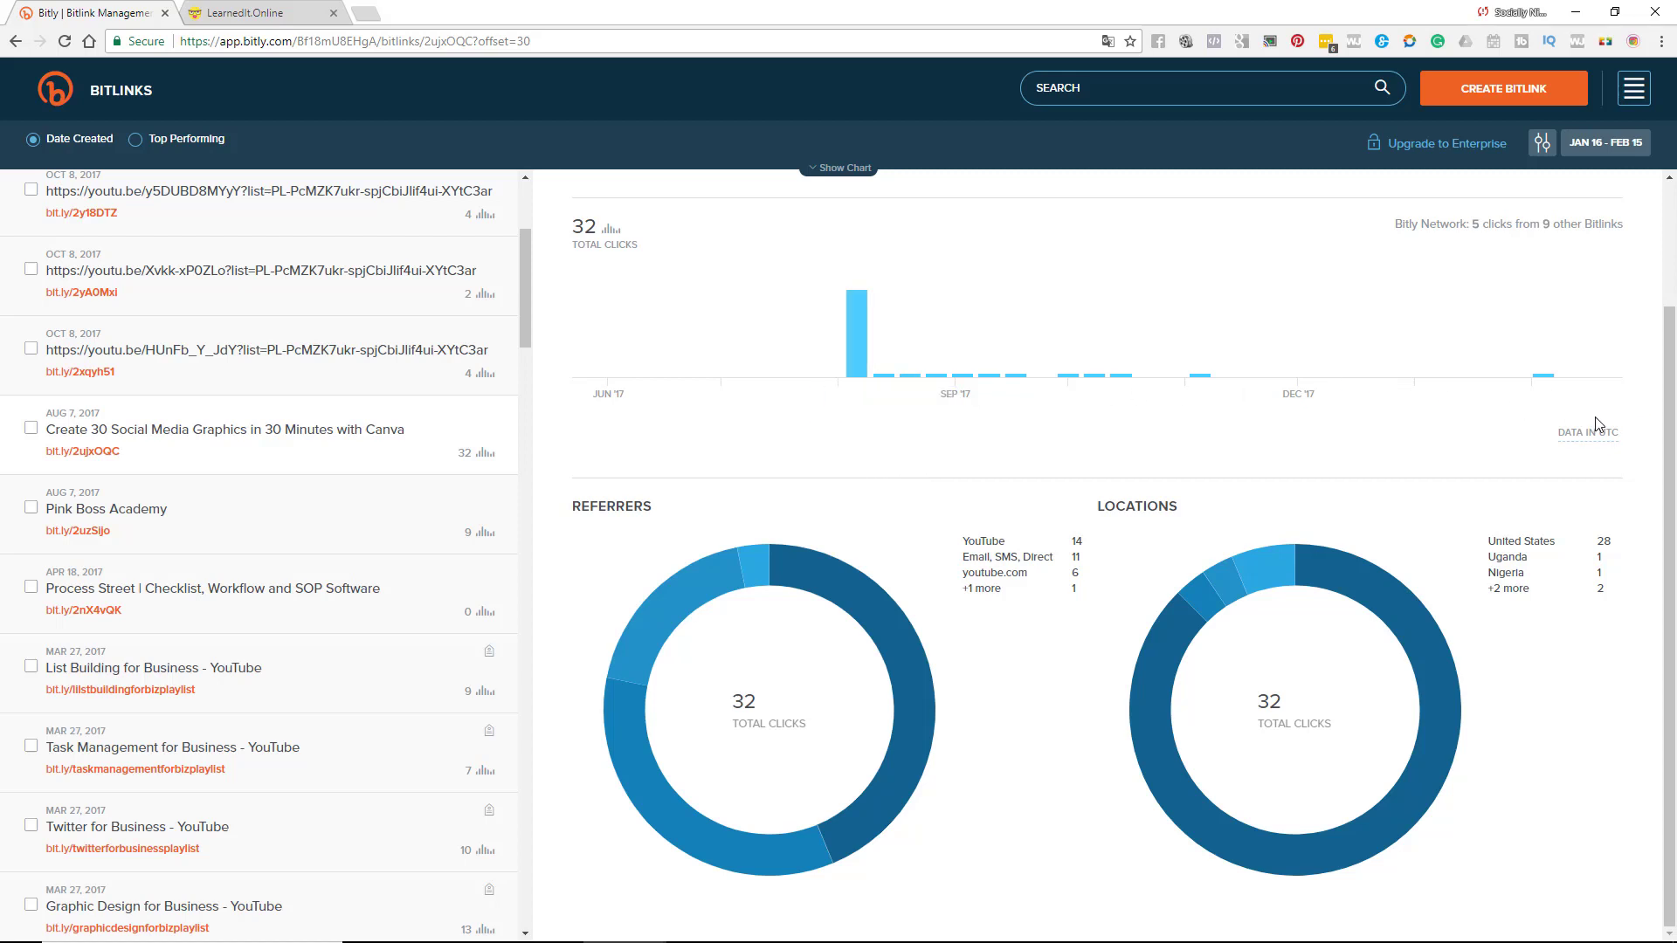
mouse_move(906, 369)
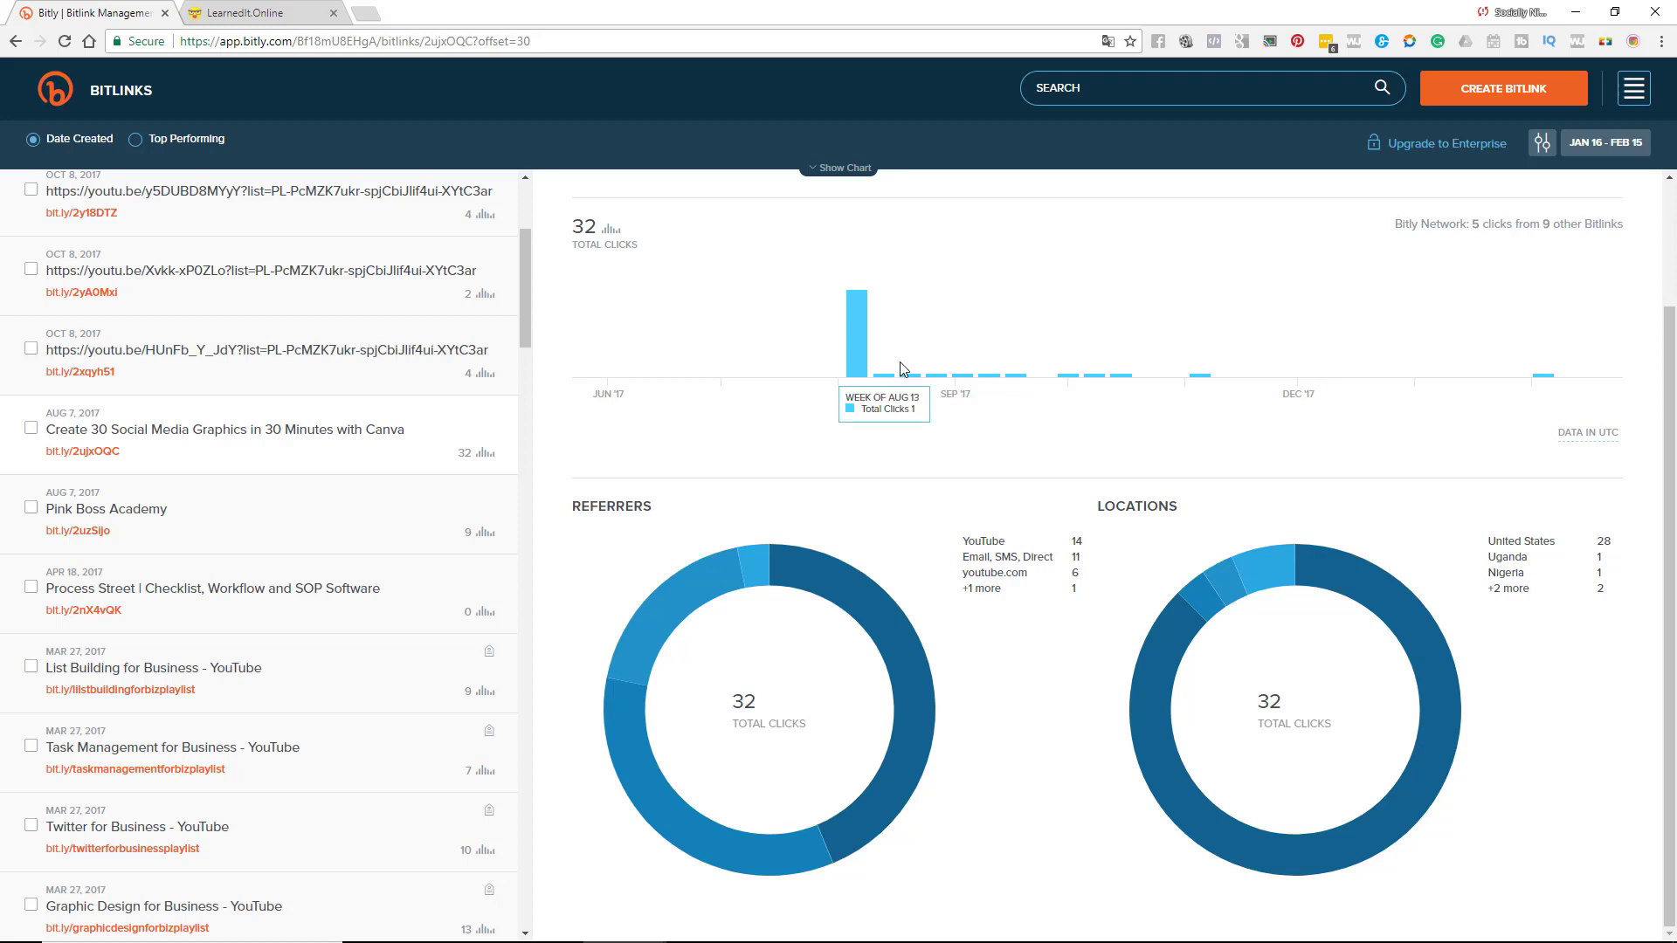
mouse_move(1547, 382)
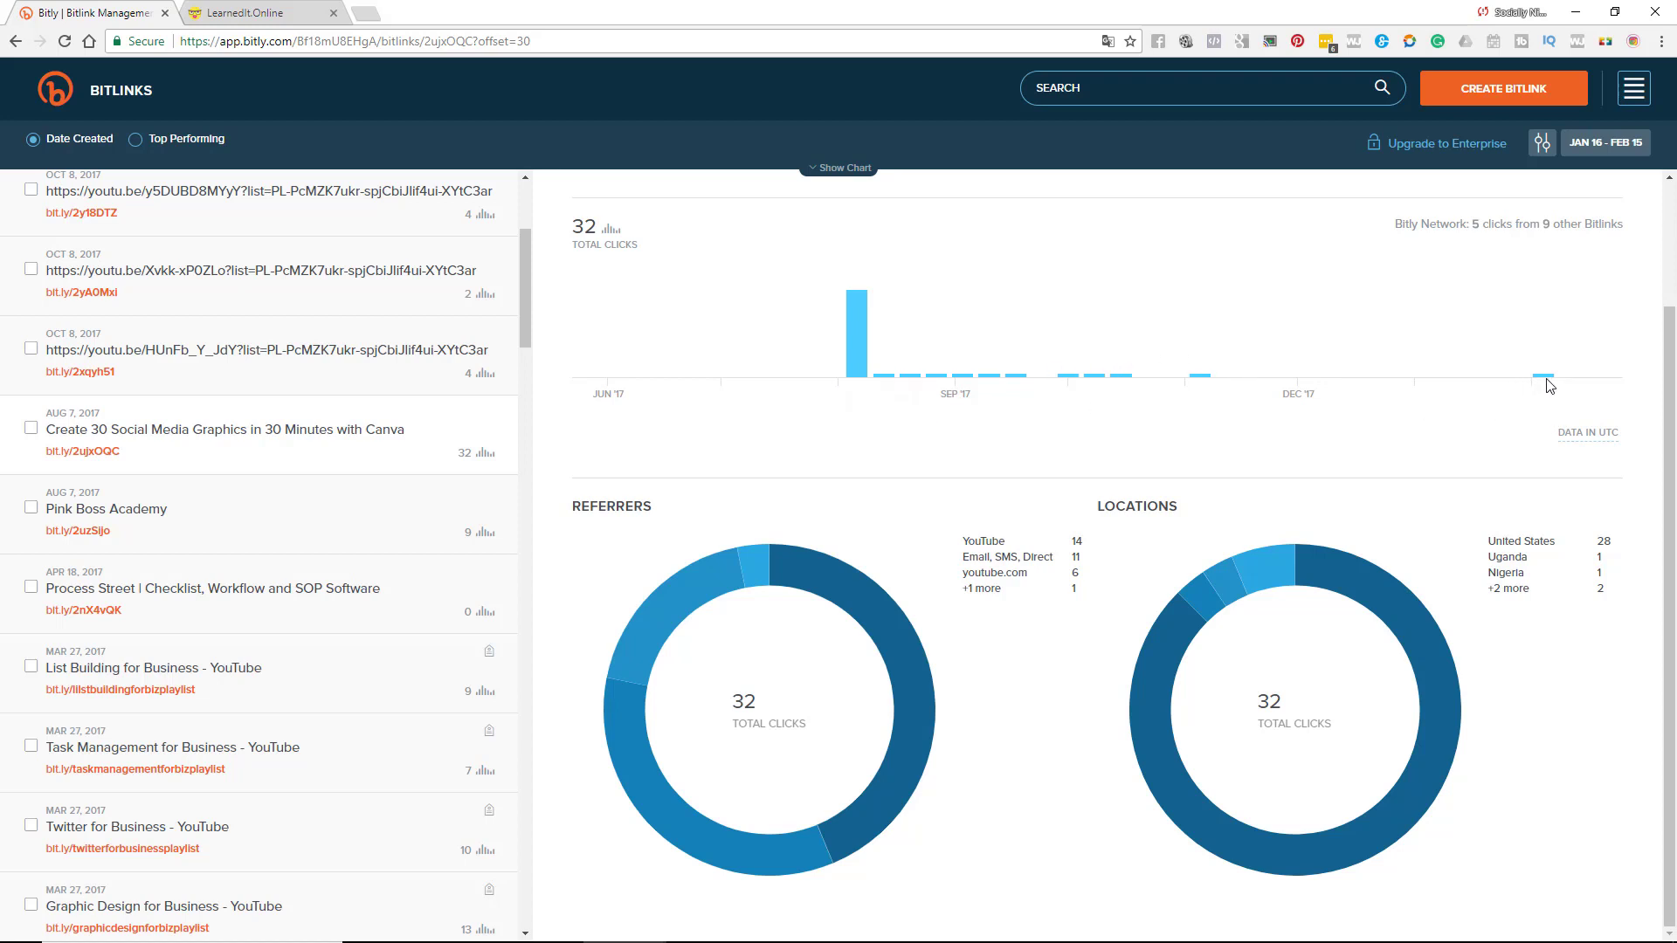
mouse_move(1200, 373)
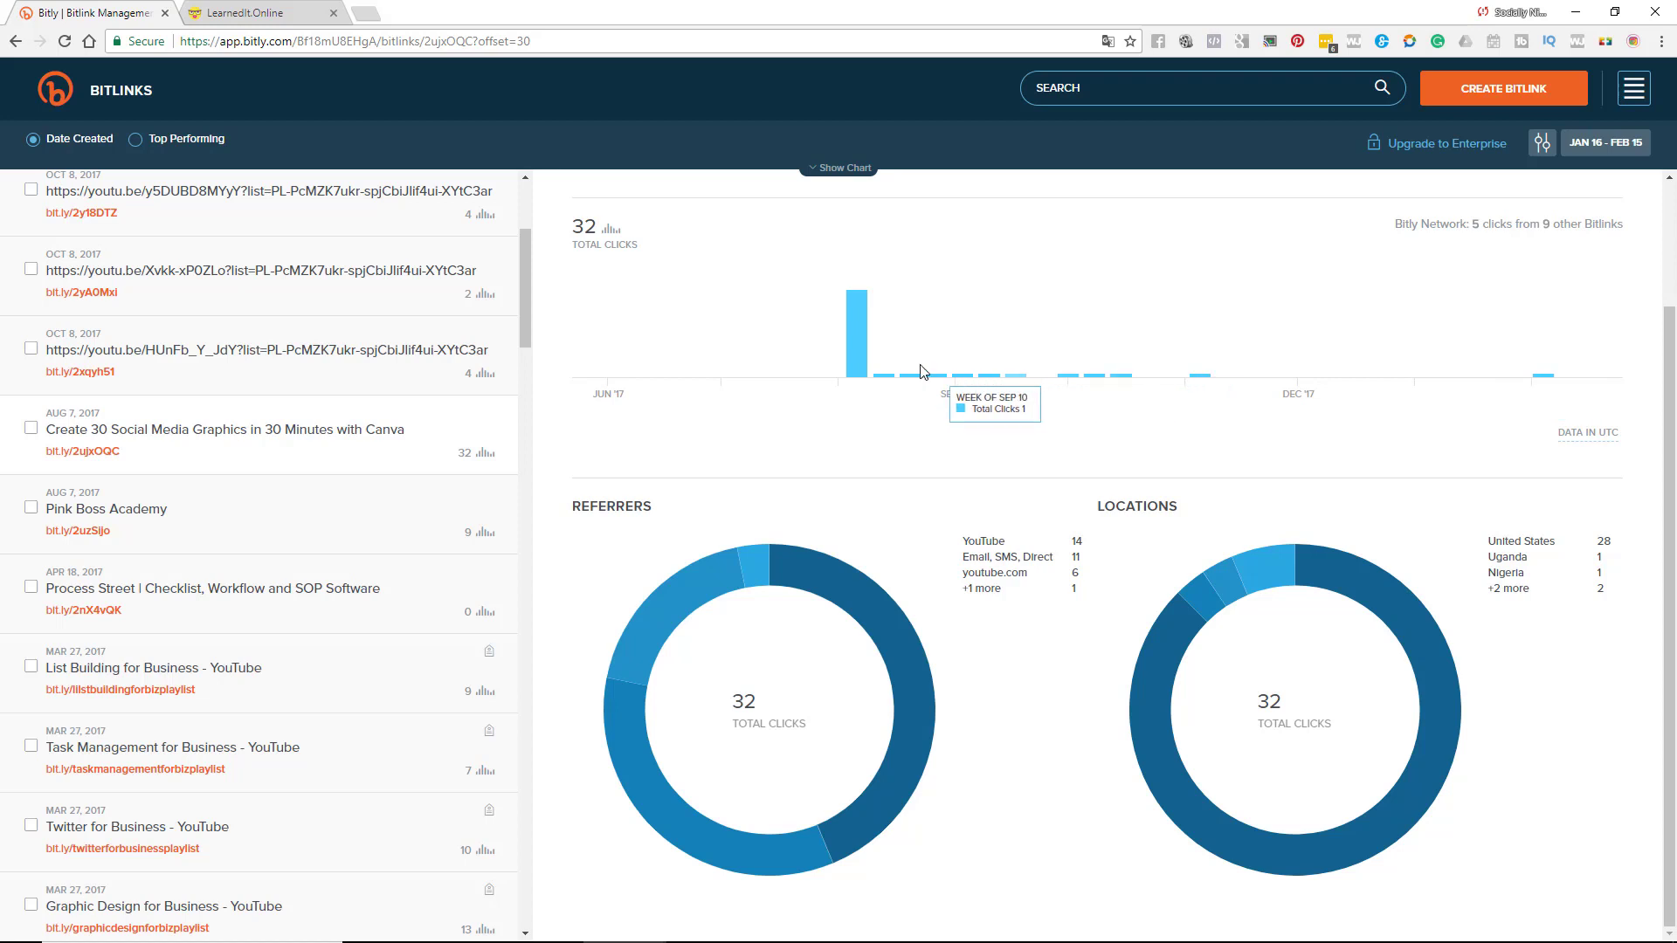
mouse_move(627, 554)
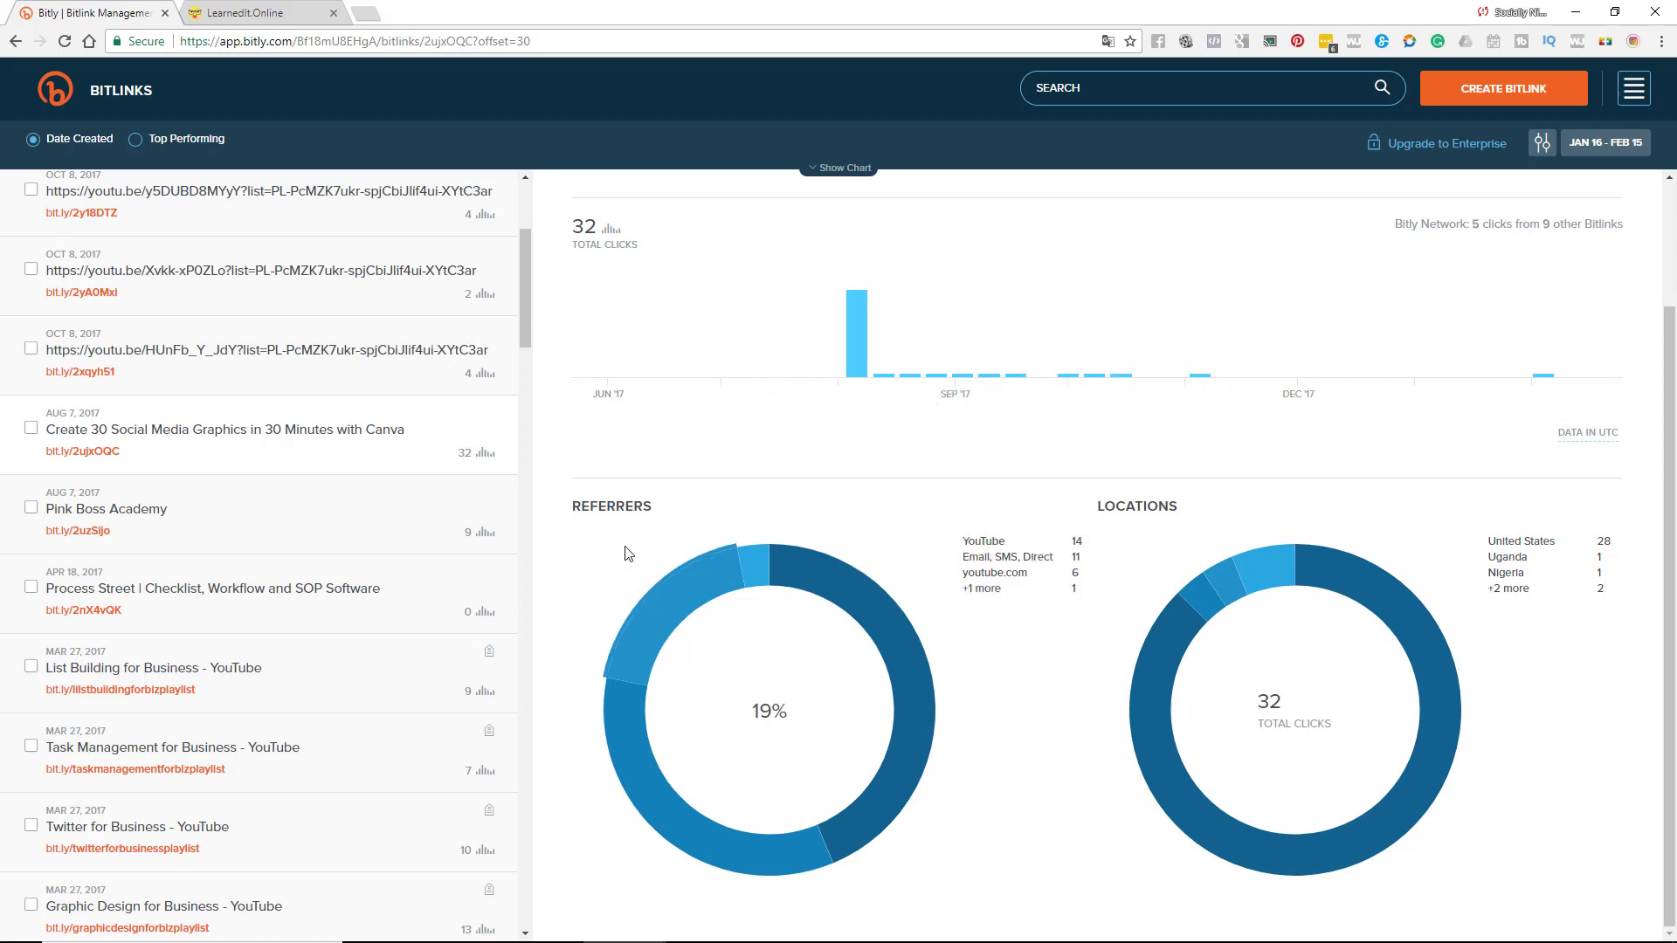
mouse_move(751, 585)
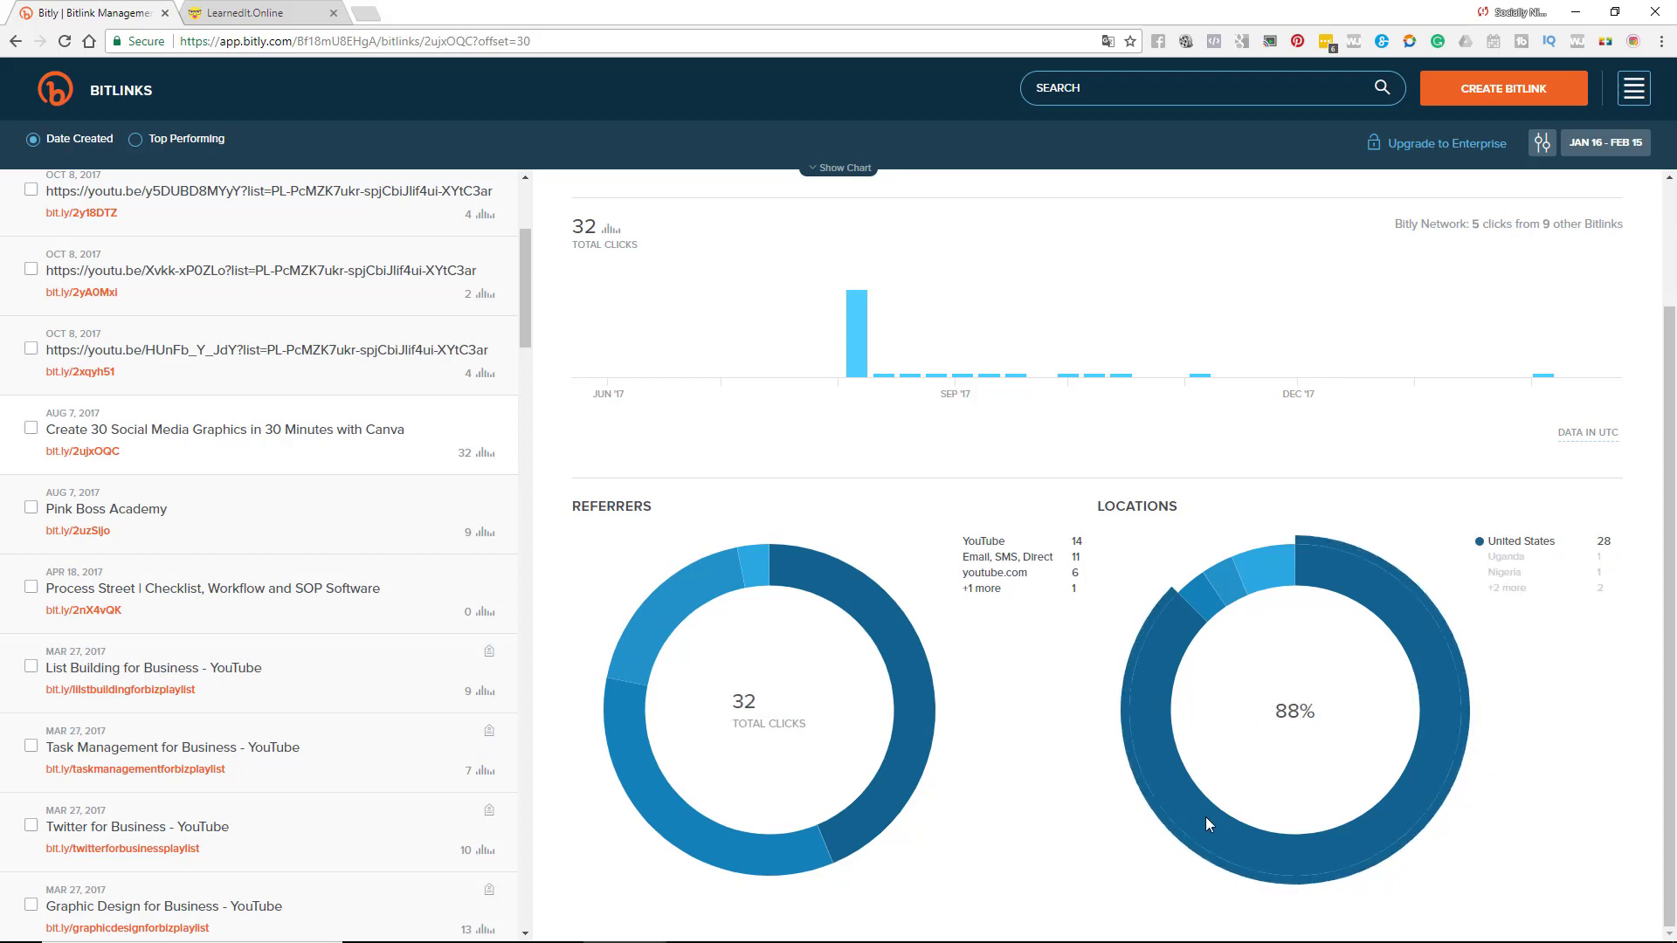
mouse_move(1278, 581)
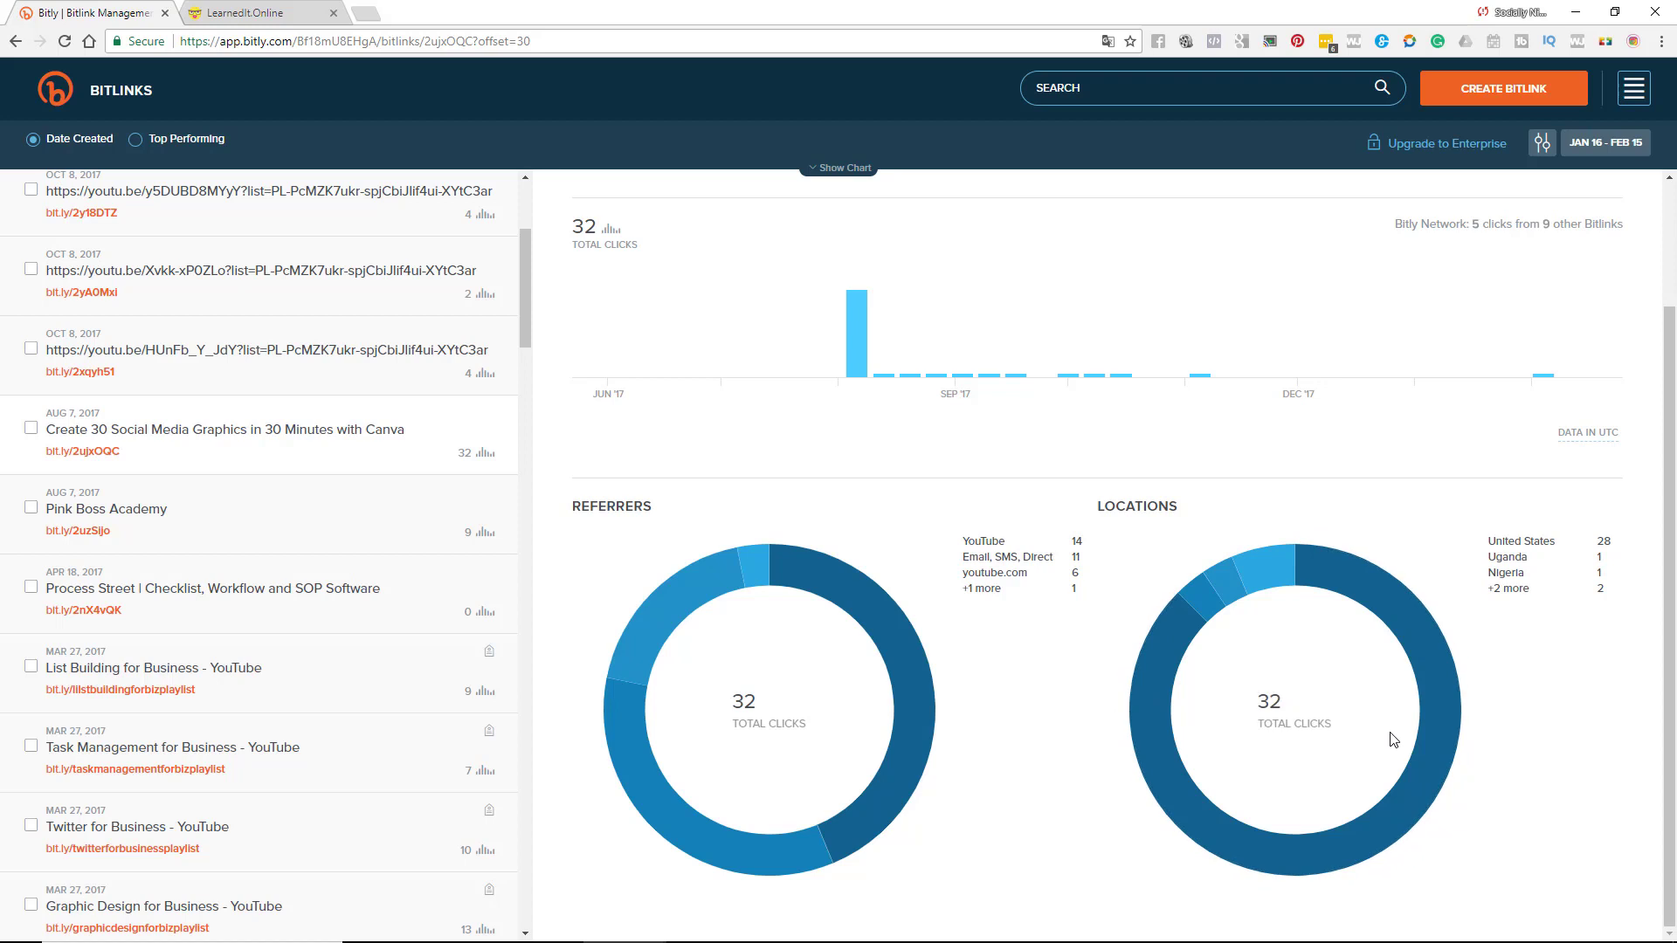
mouse_move(1282, 755)
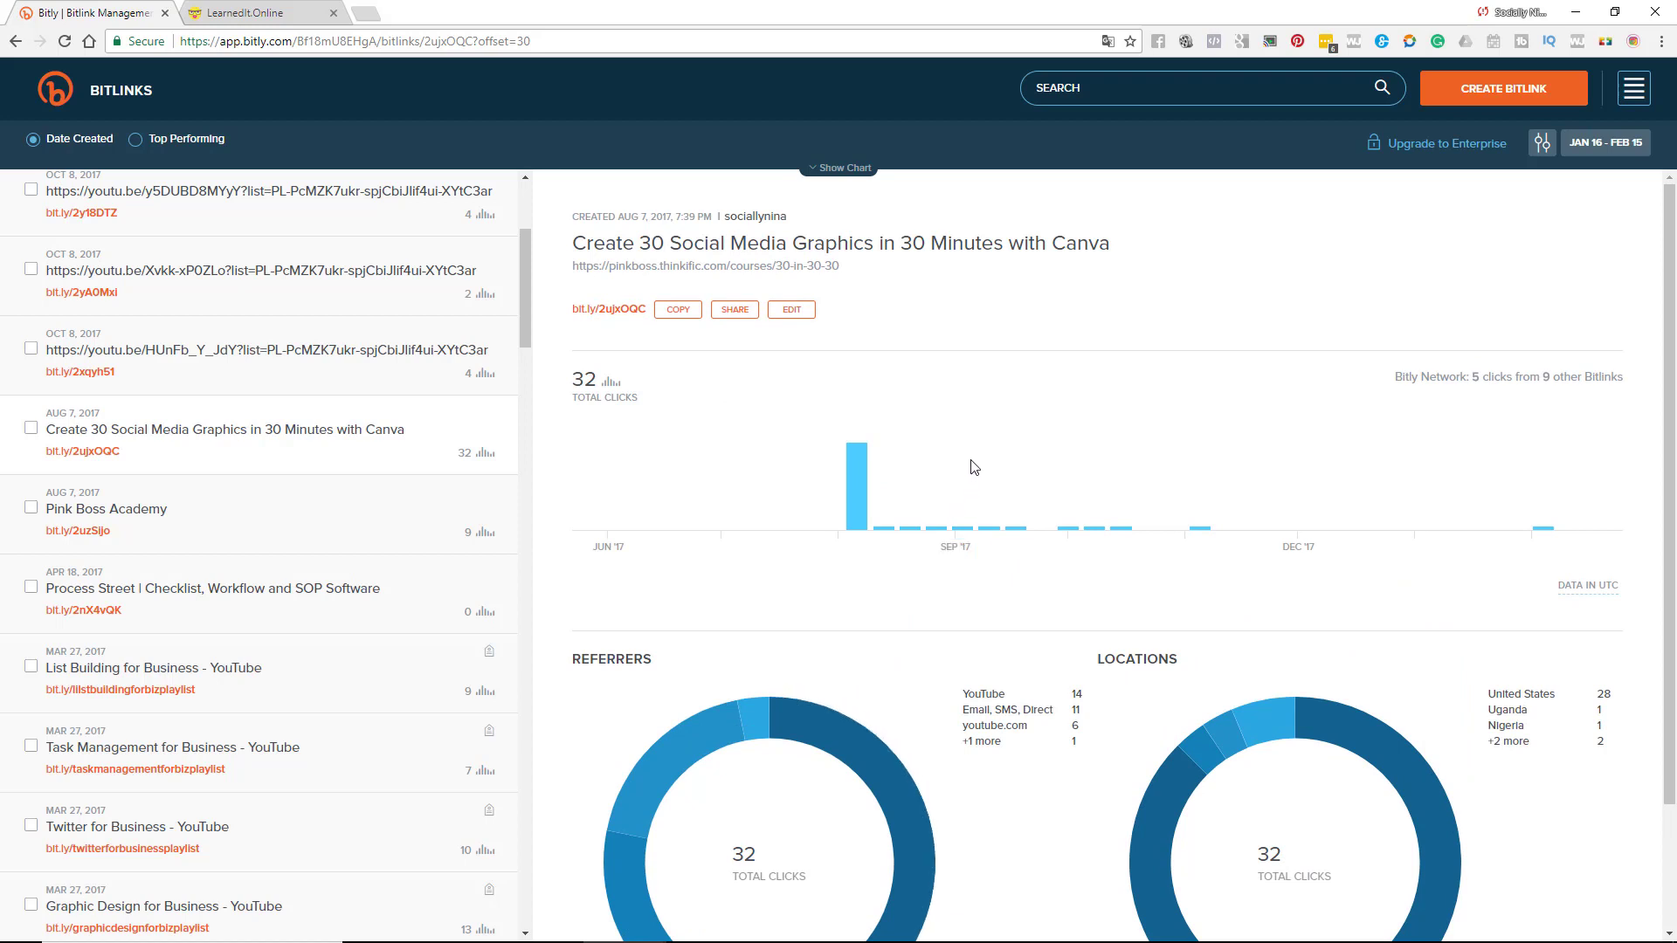
mouse_move(957, 408)
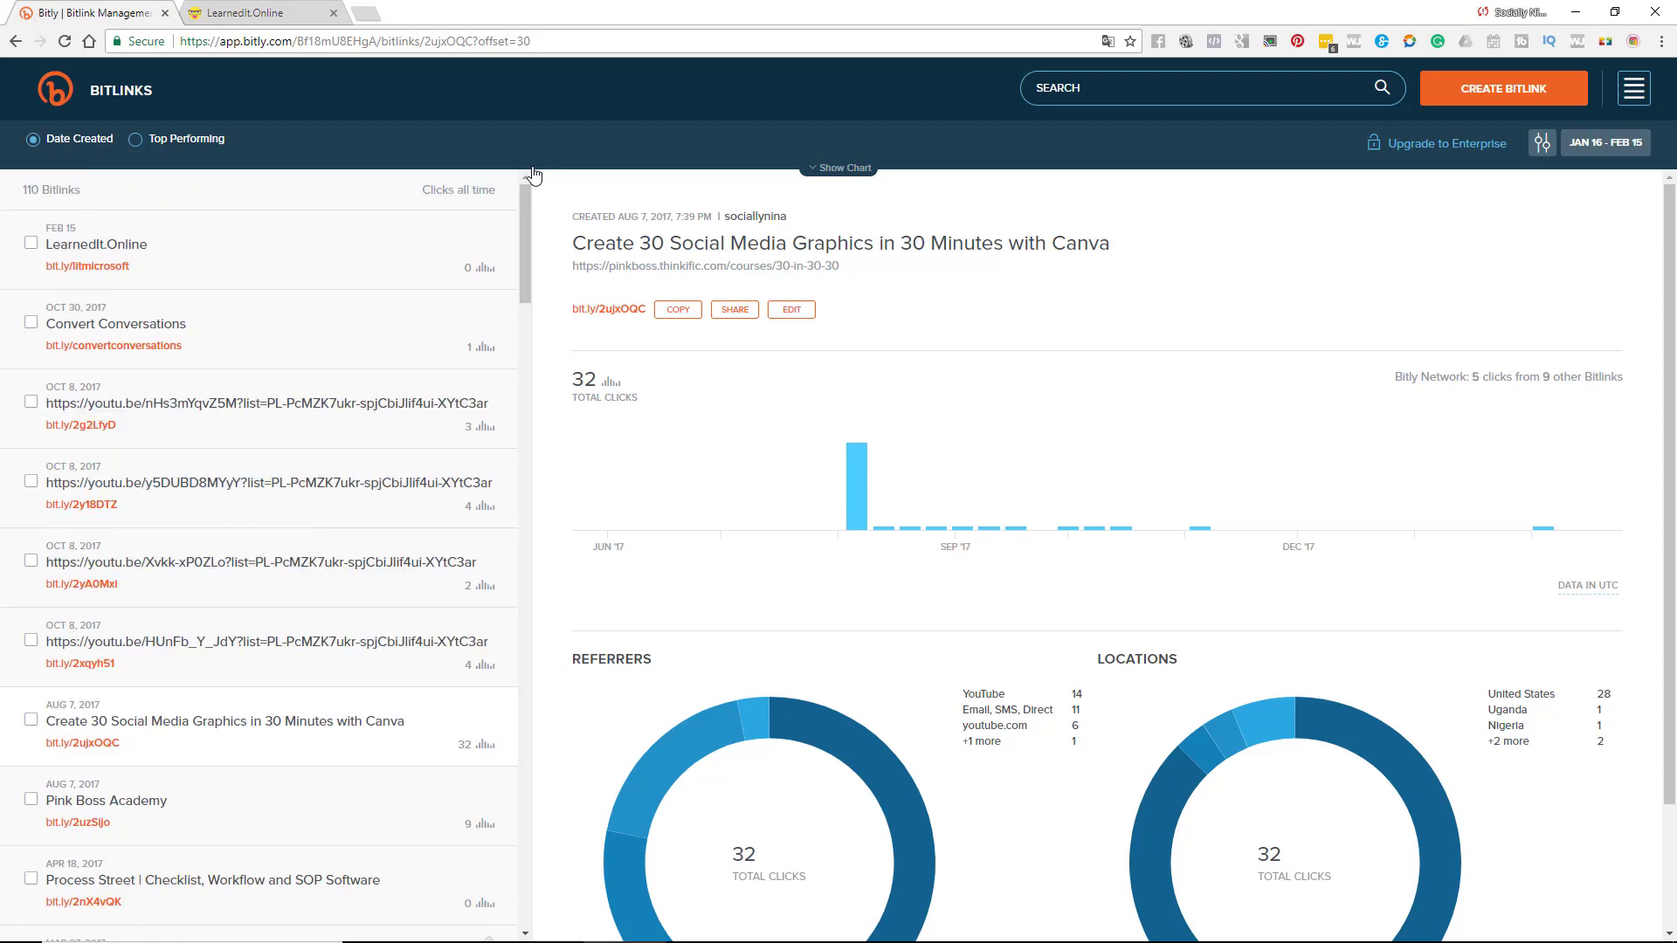
- Expand the account-wide summary: 53 clicks, Email/SMS/Direct top referrer, United States top location
click(838, 167)
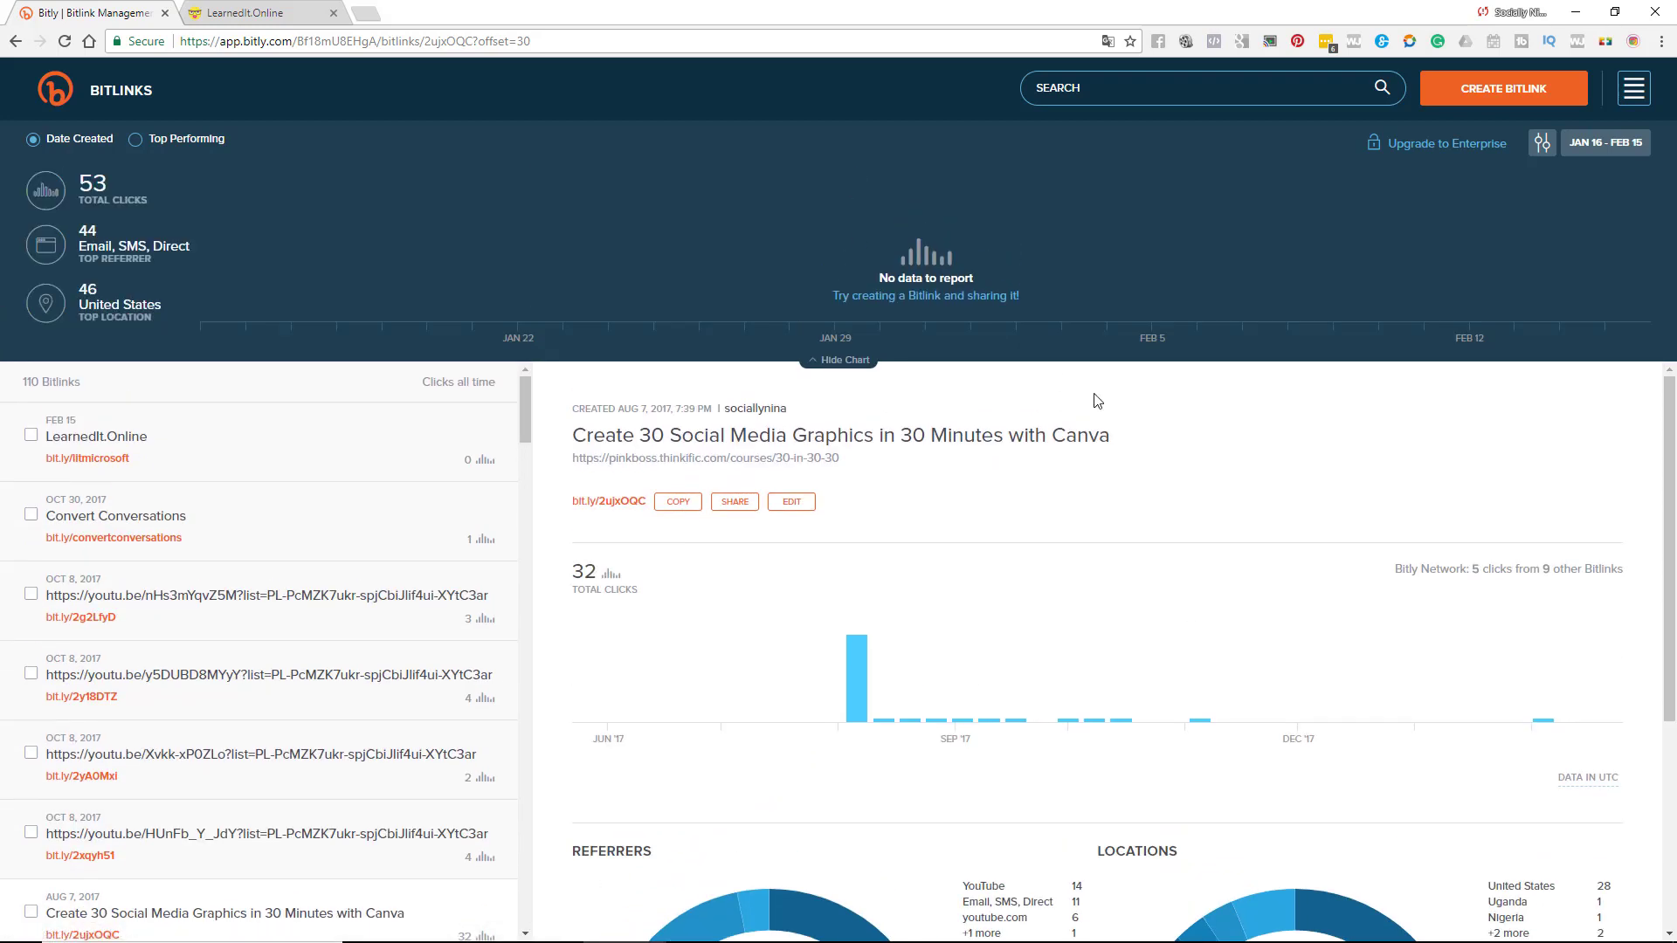
mouse_move(1032, 365)
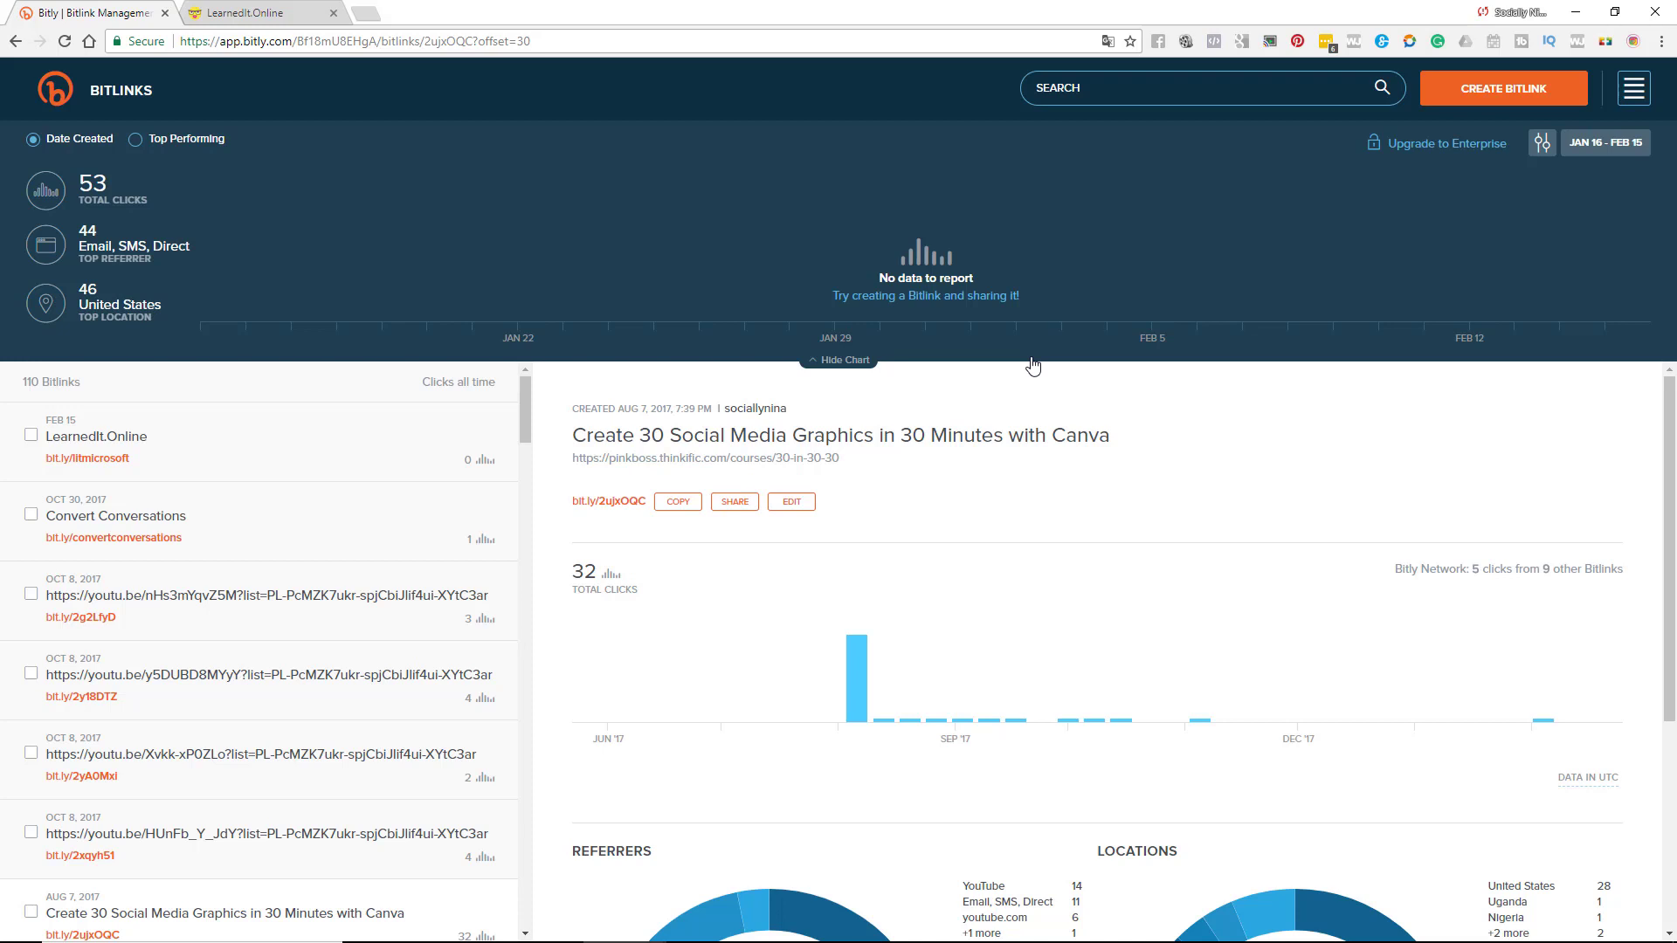
mouse_move(718, 283)
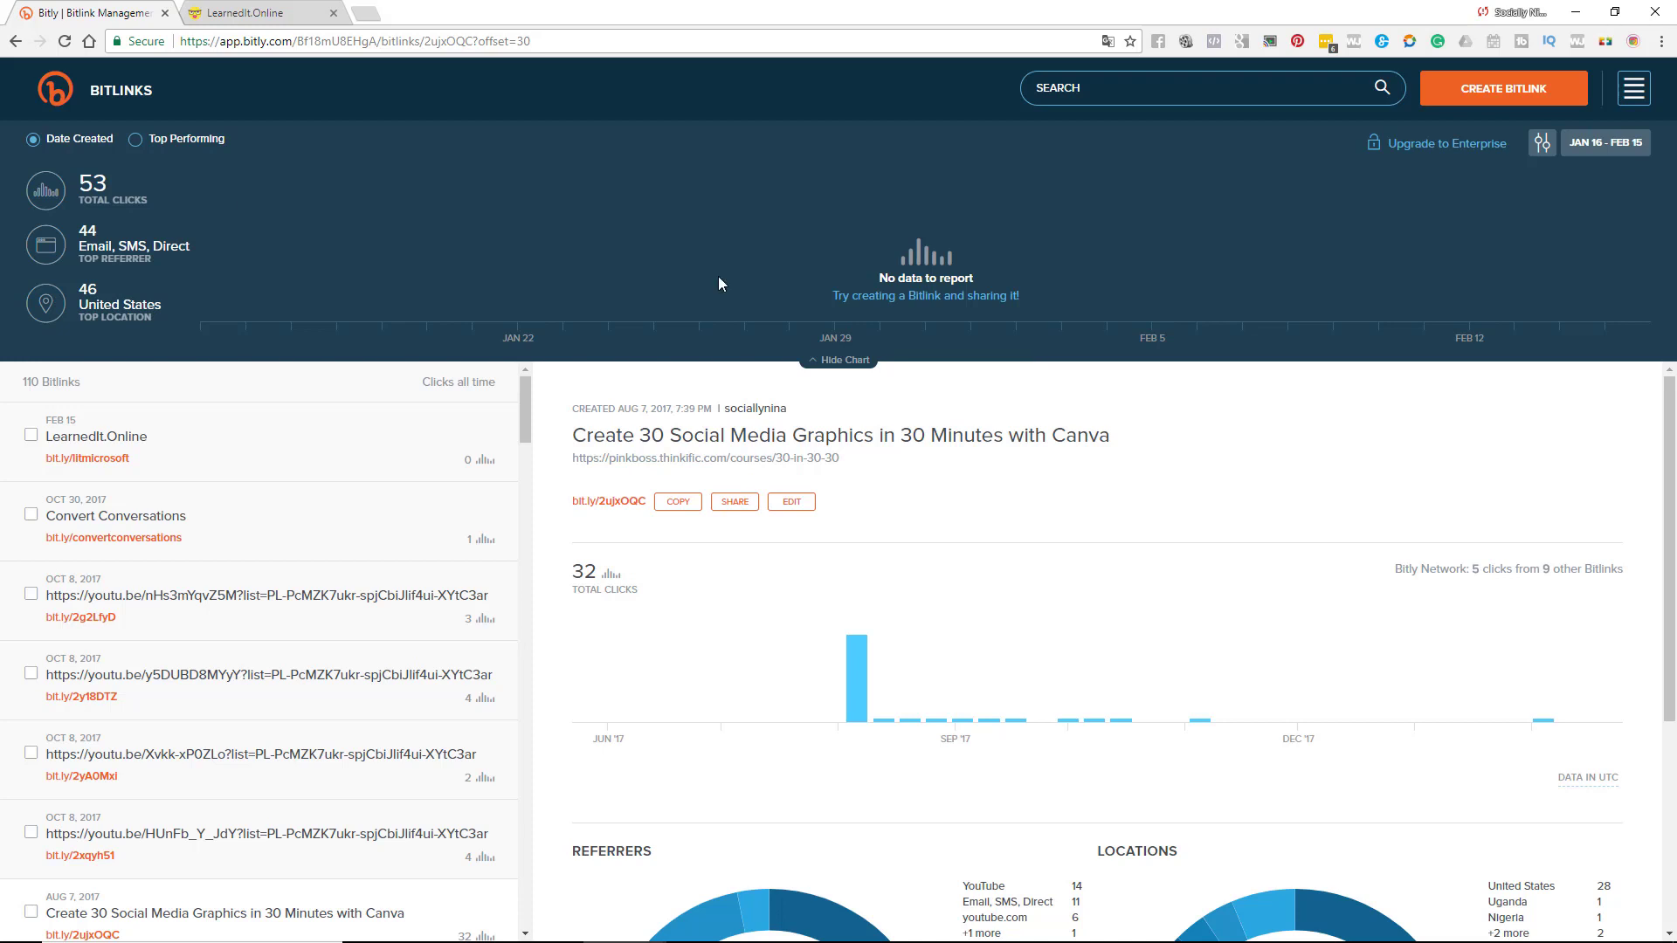
- Select the LearnedIt.Online link, start hiding it and cancel the confirmation
click(31, 435)
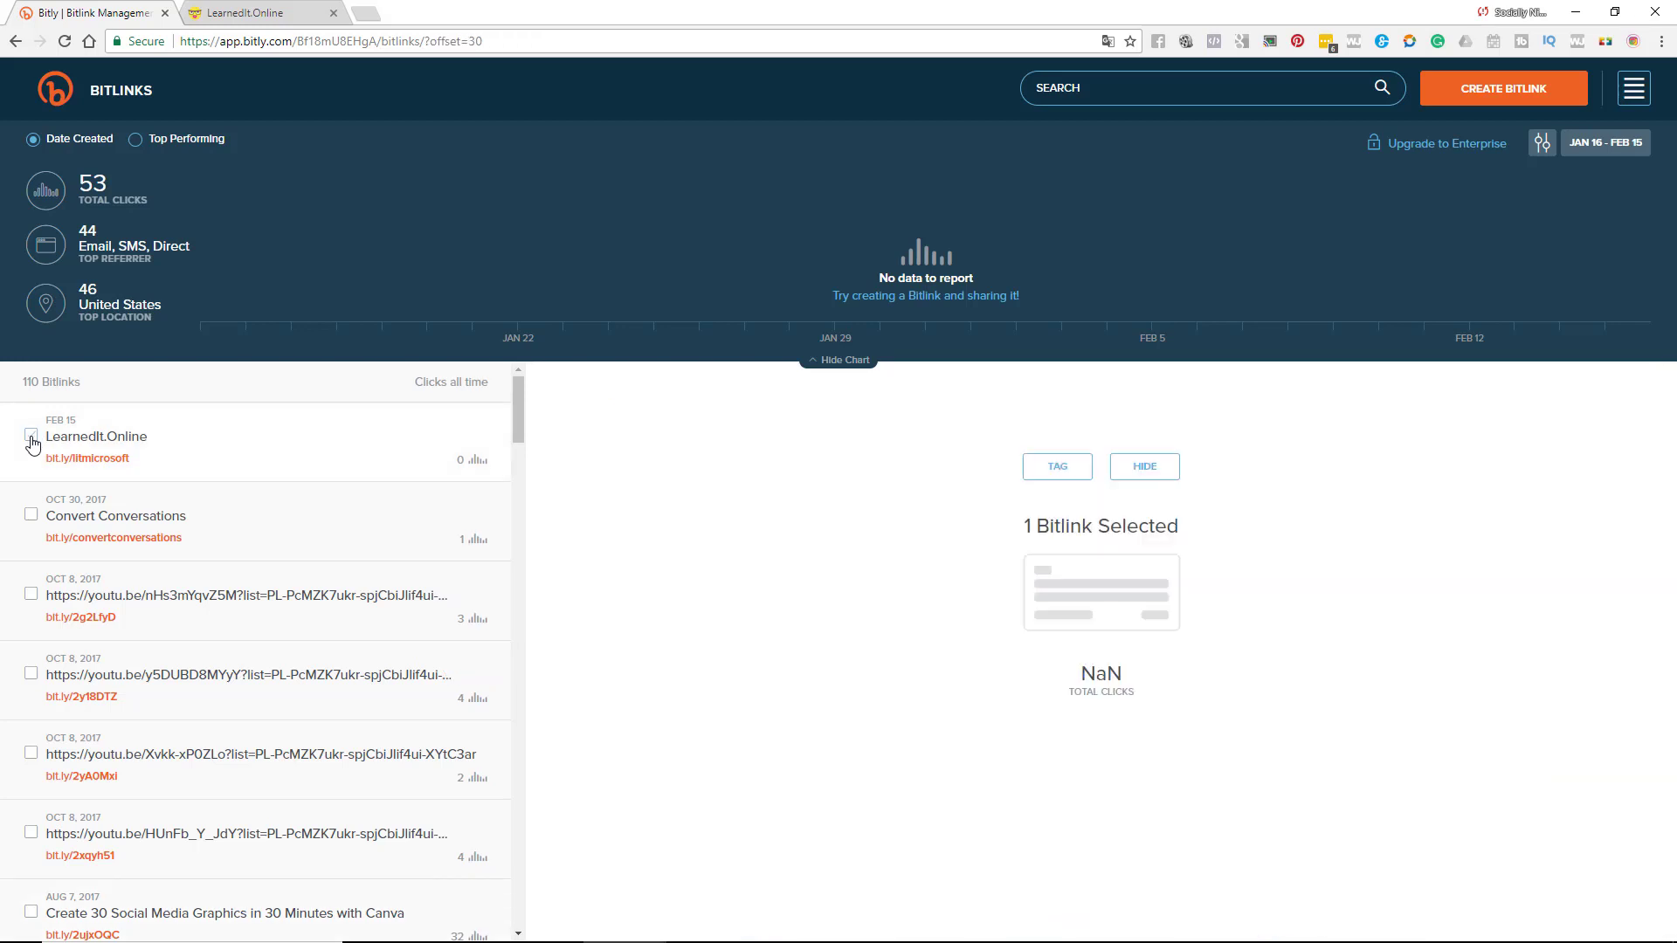
click(32, 435)
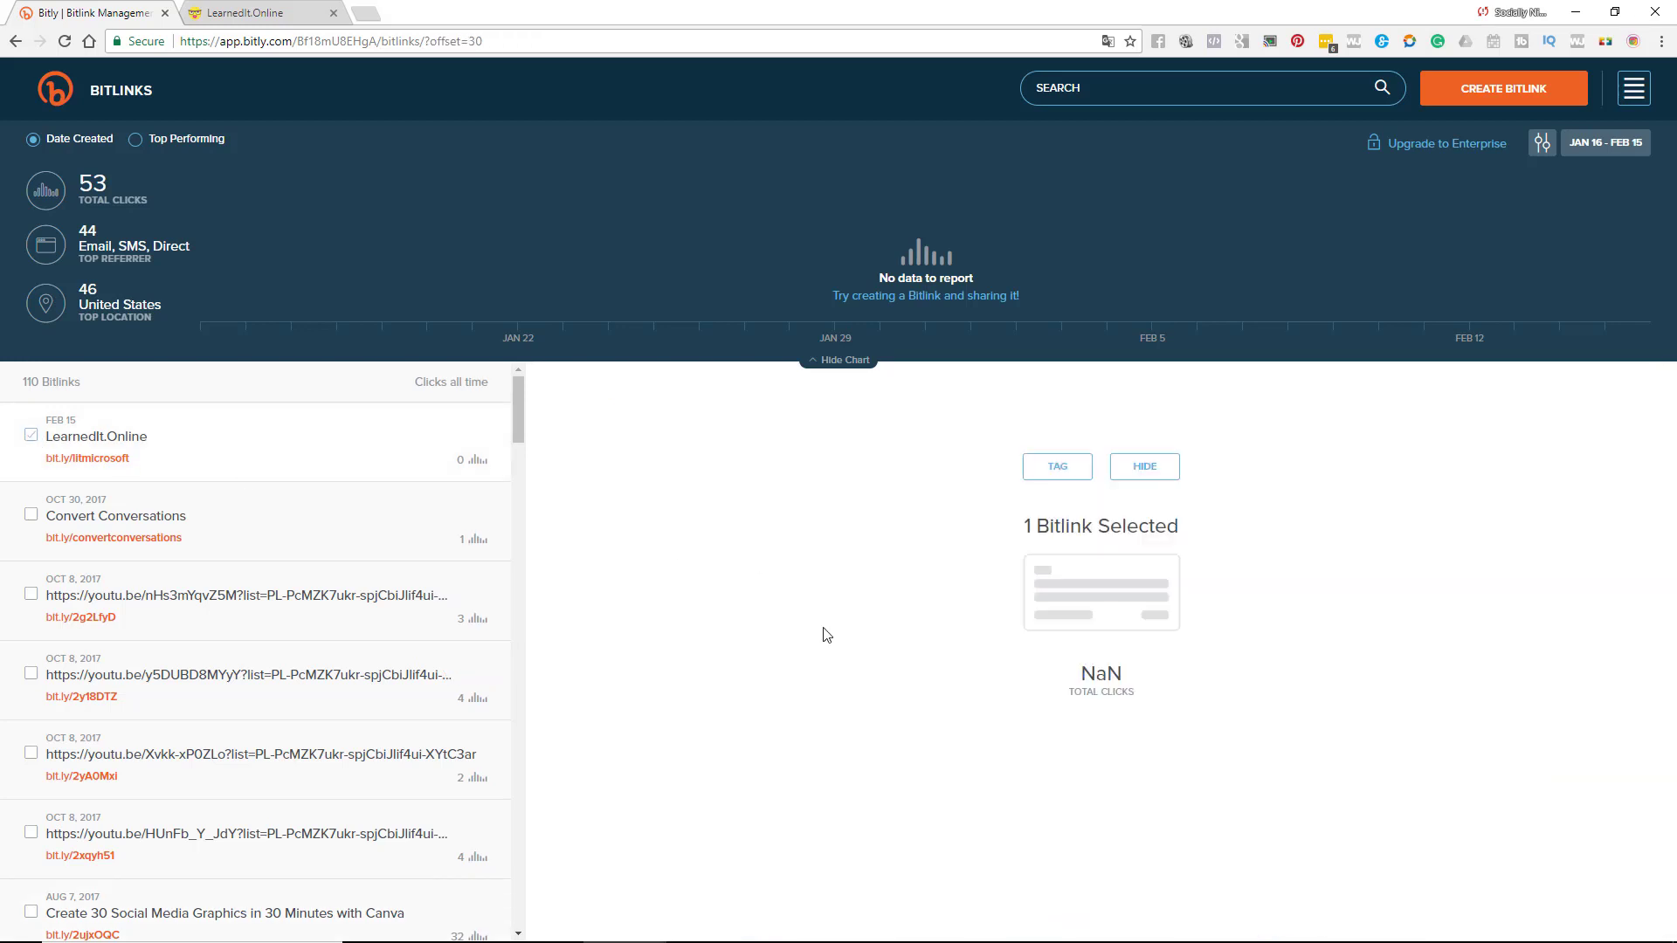
click(1142, 467)
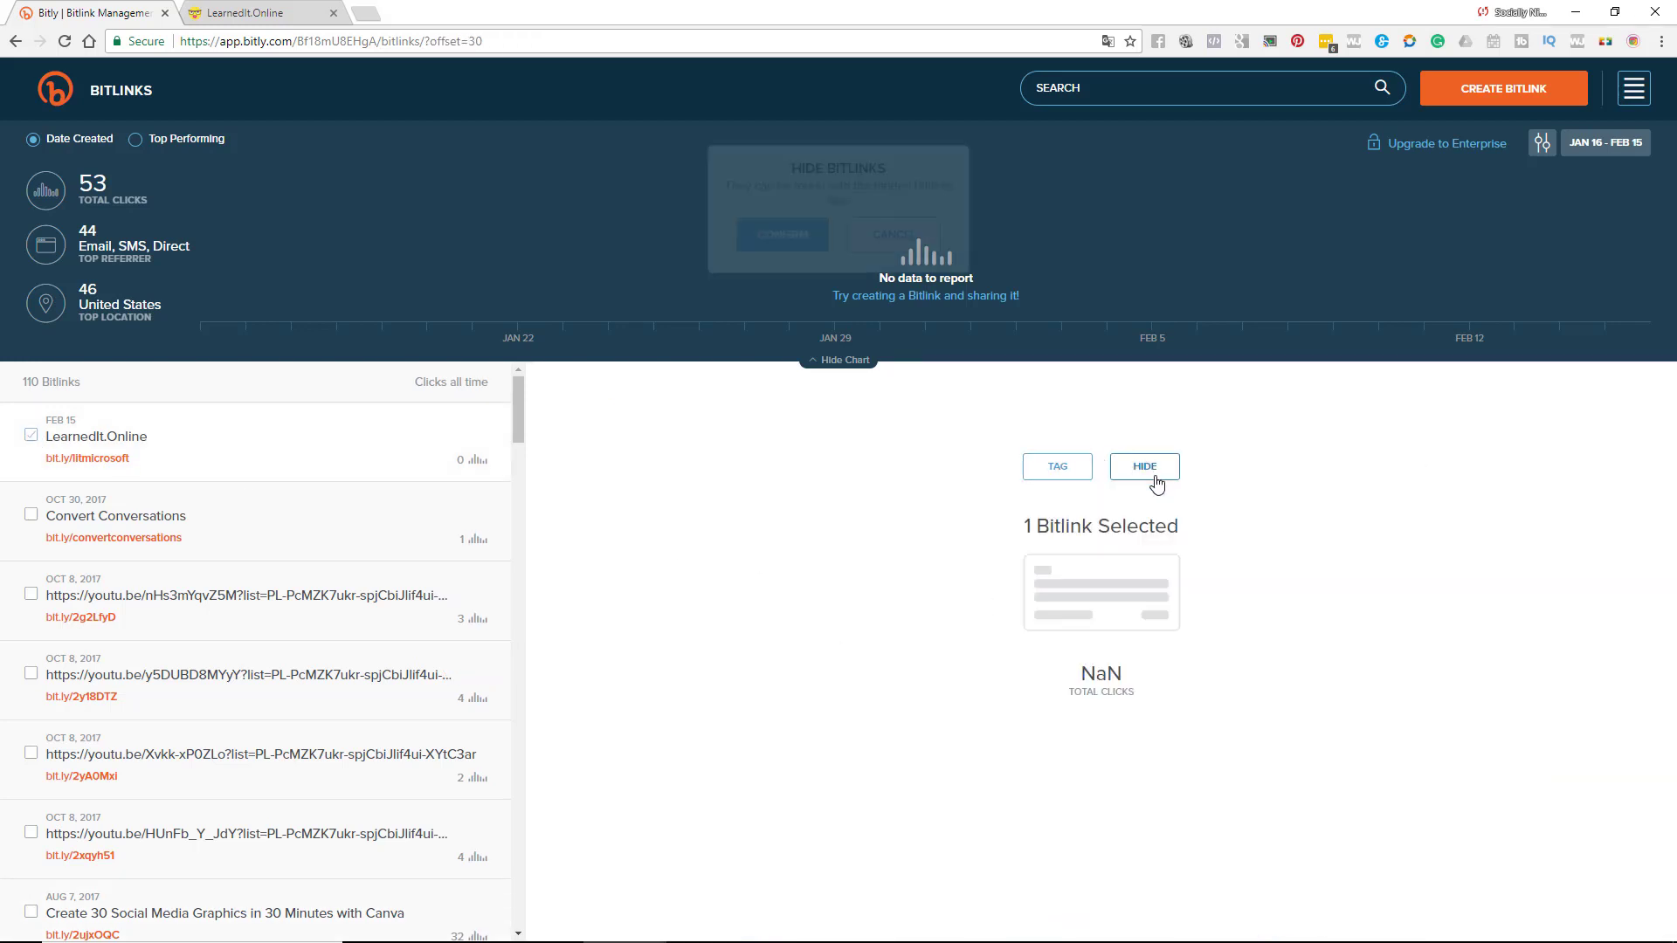
click(1142, 466)
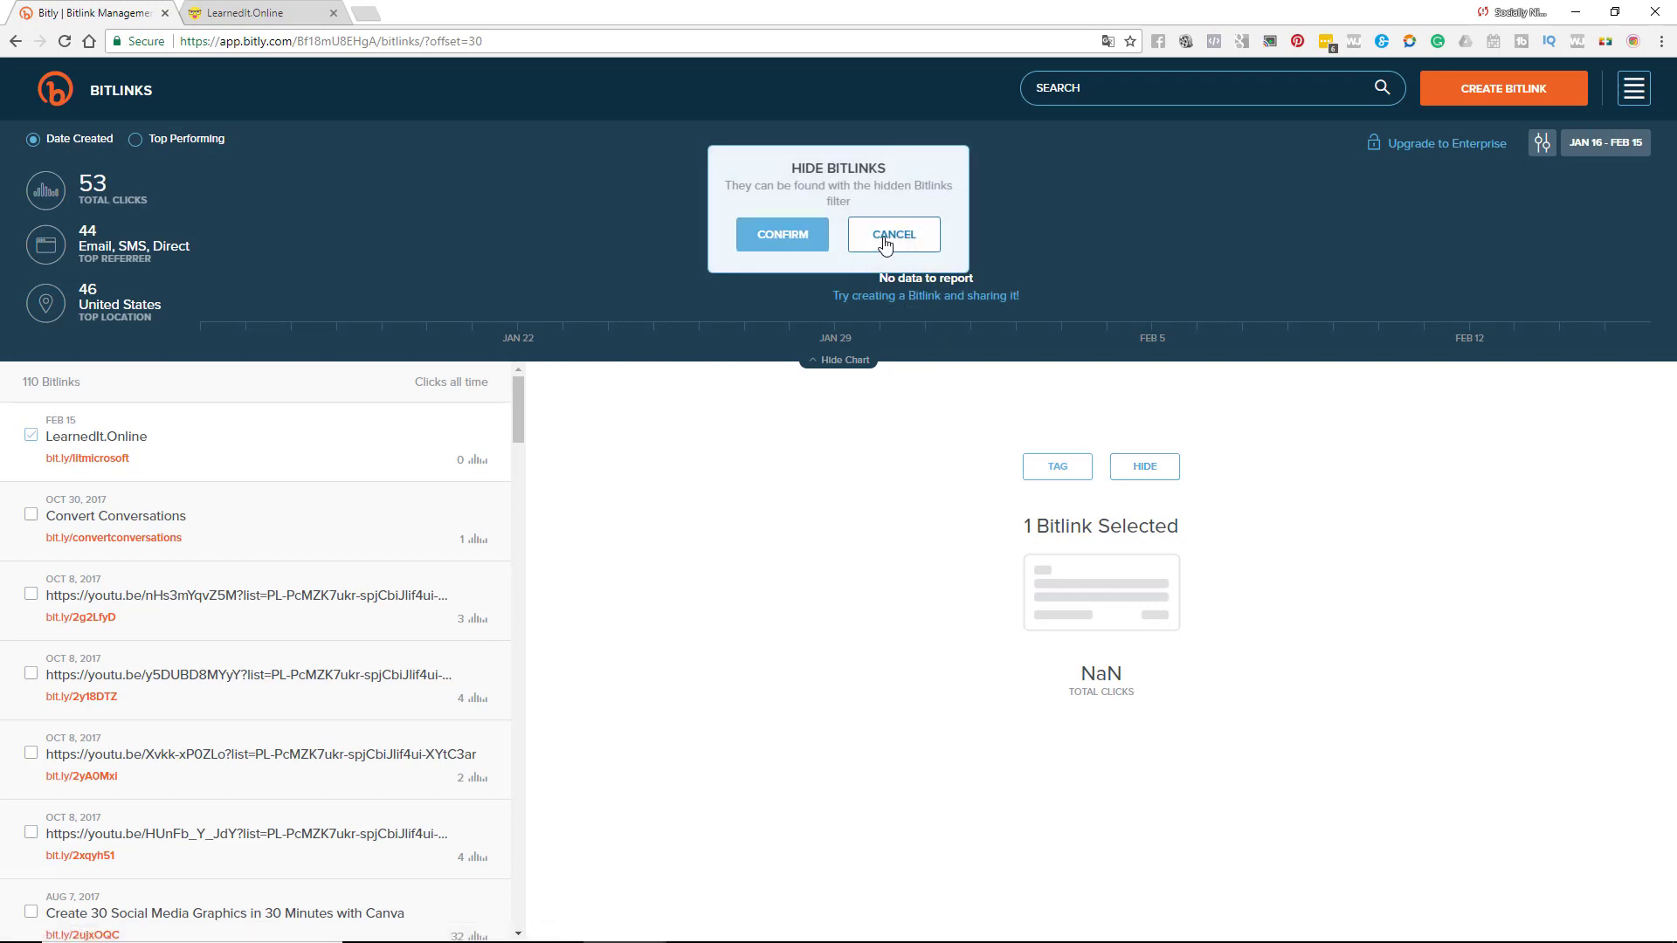
click(892, 234)
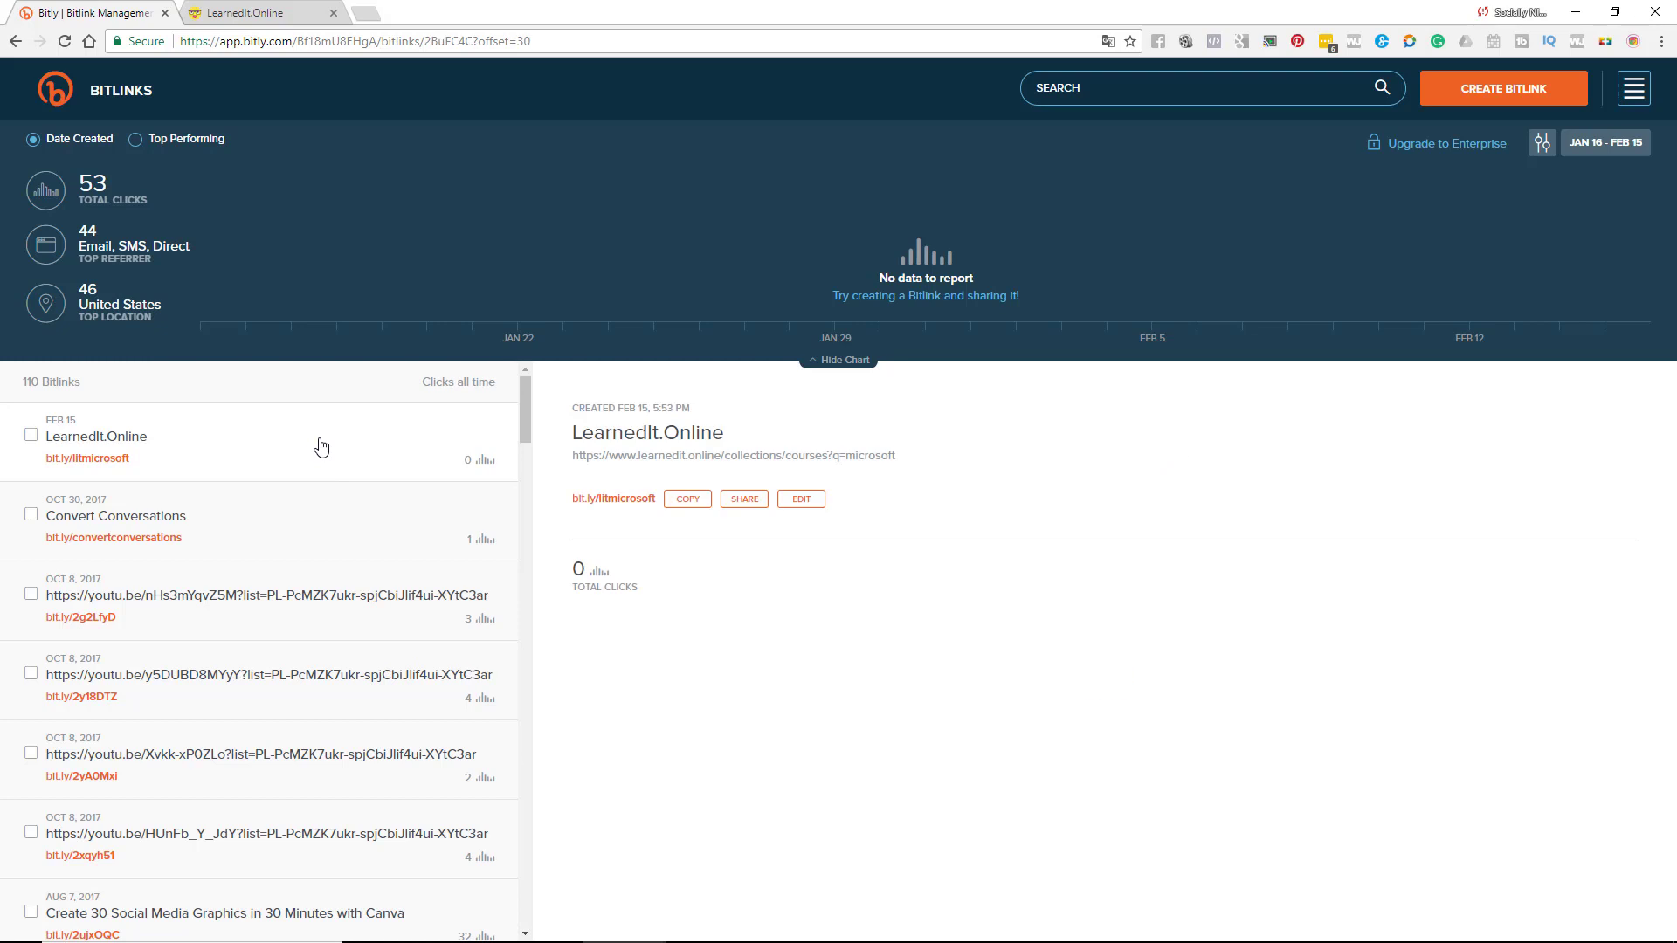
- Select LearnedIt.Online again and hide it, leaving 109 links listed
click(29, 435)
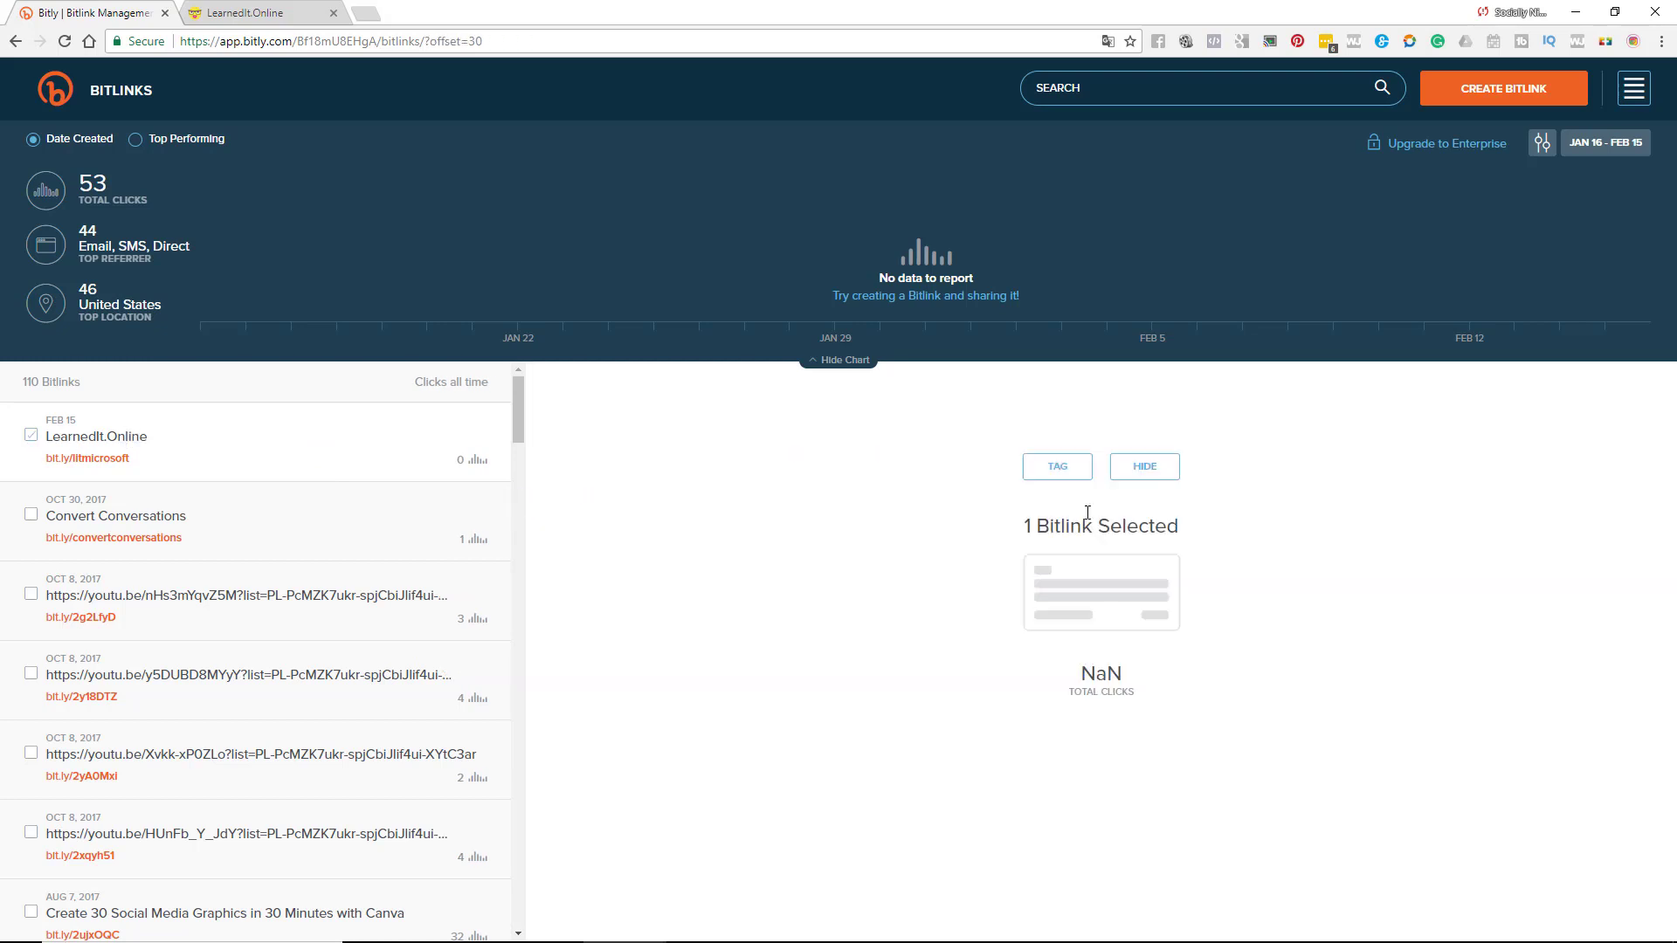
click(1142, 467)
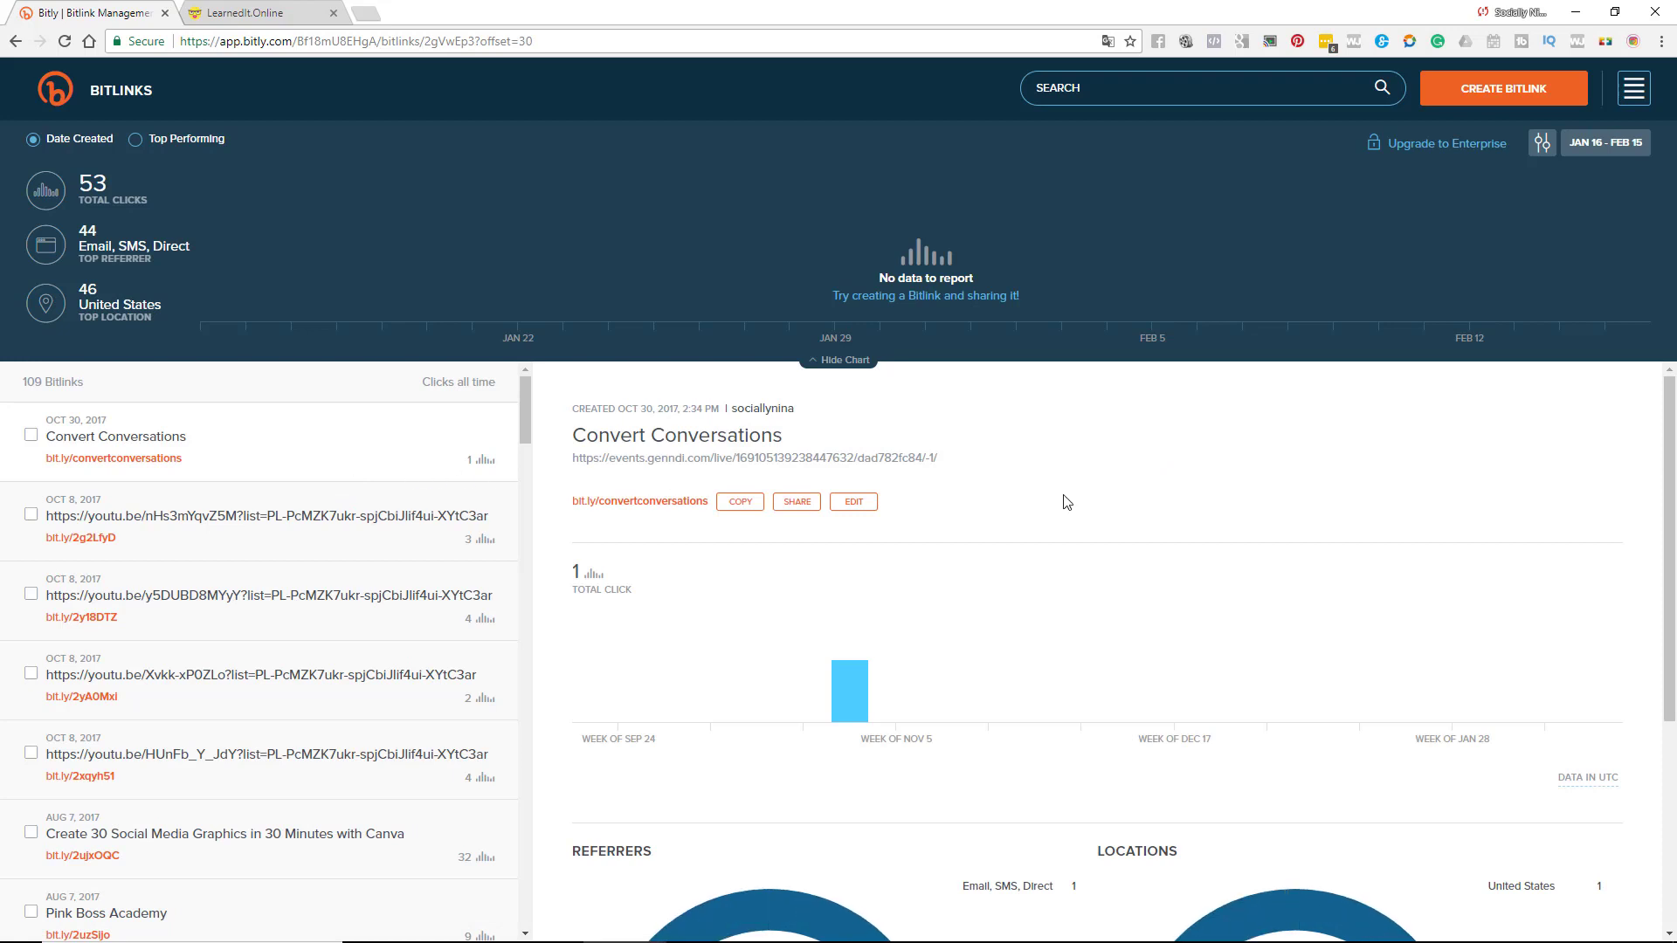
mouse_move(55, 456)
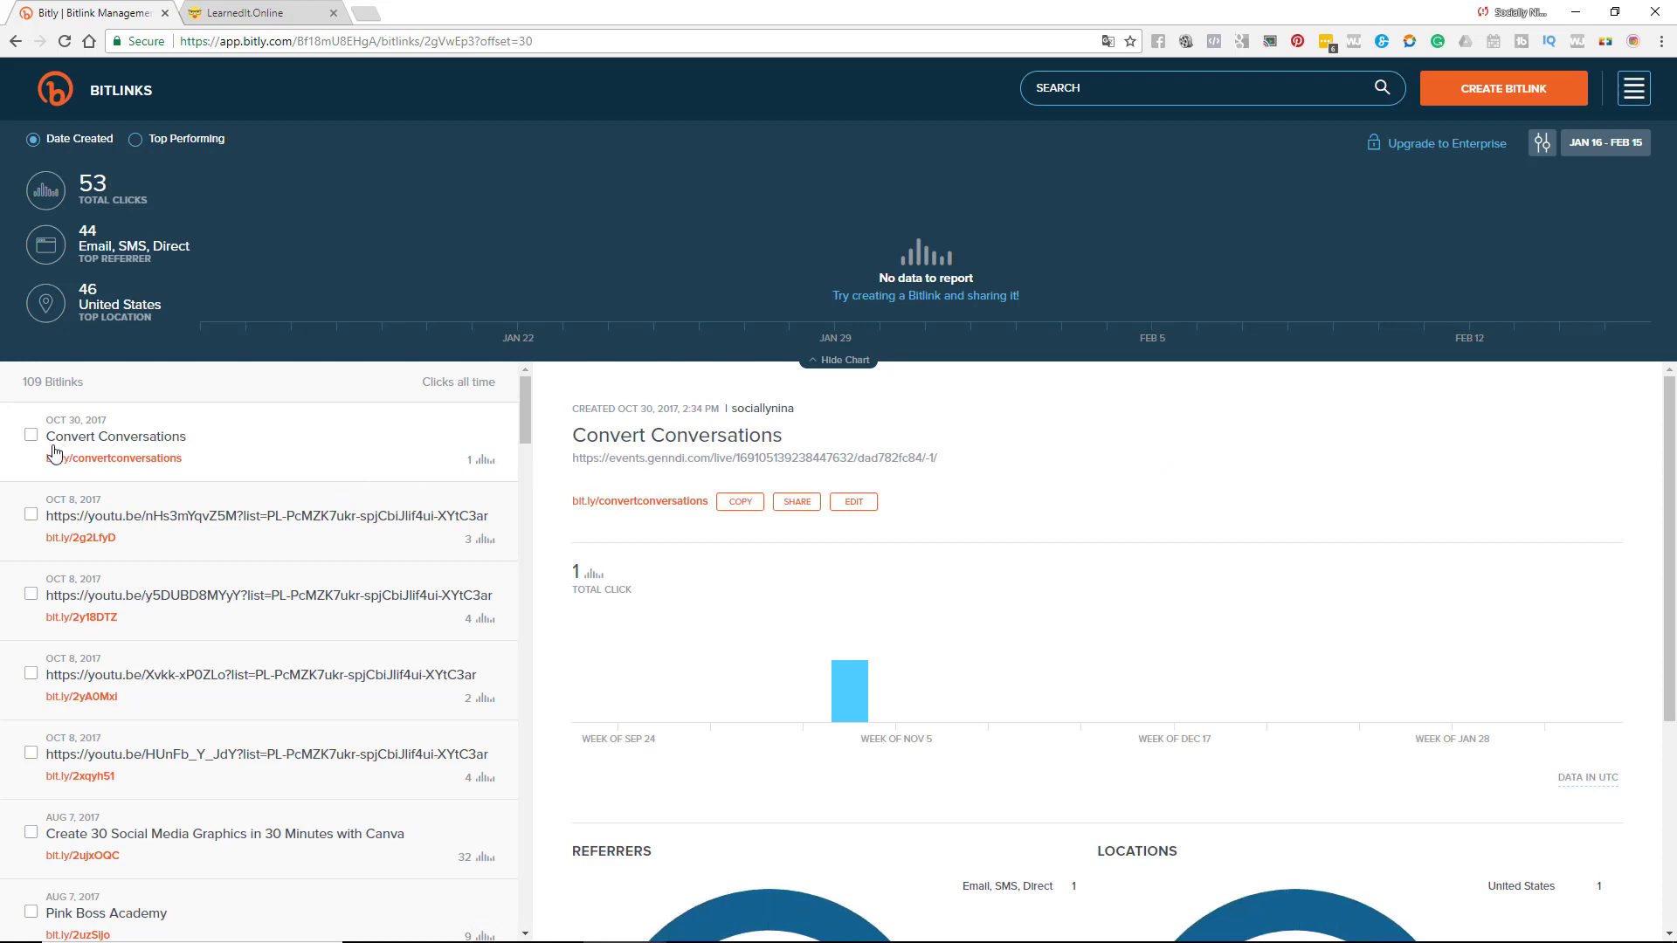
- Add a new tag named 'Twitter' to the Convert Conversations link and return to its details
click(30, 435)
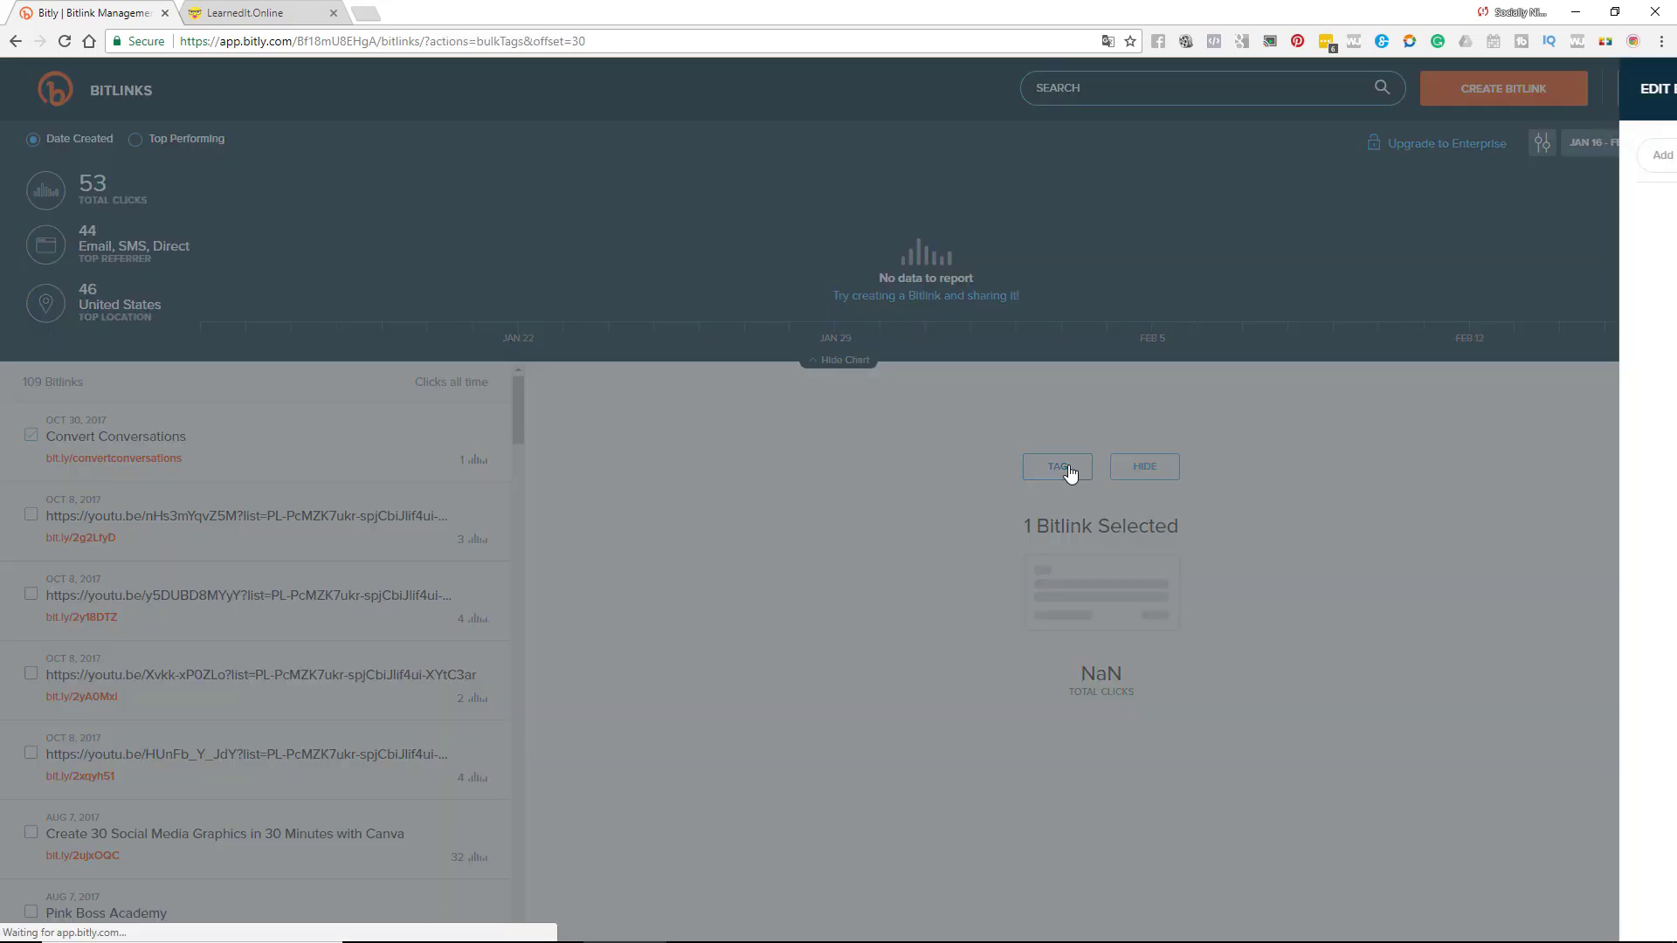
click(1055, 466)
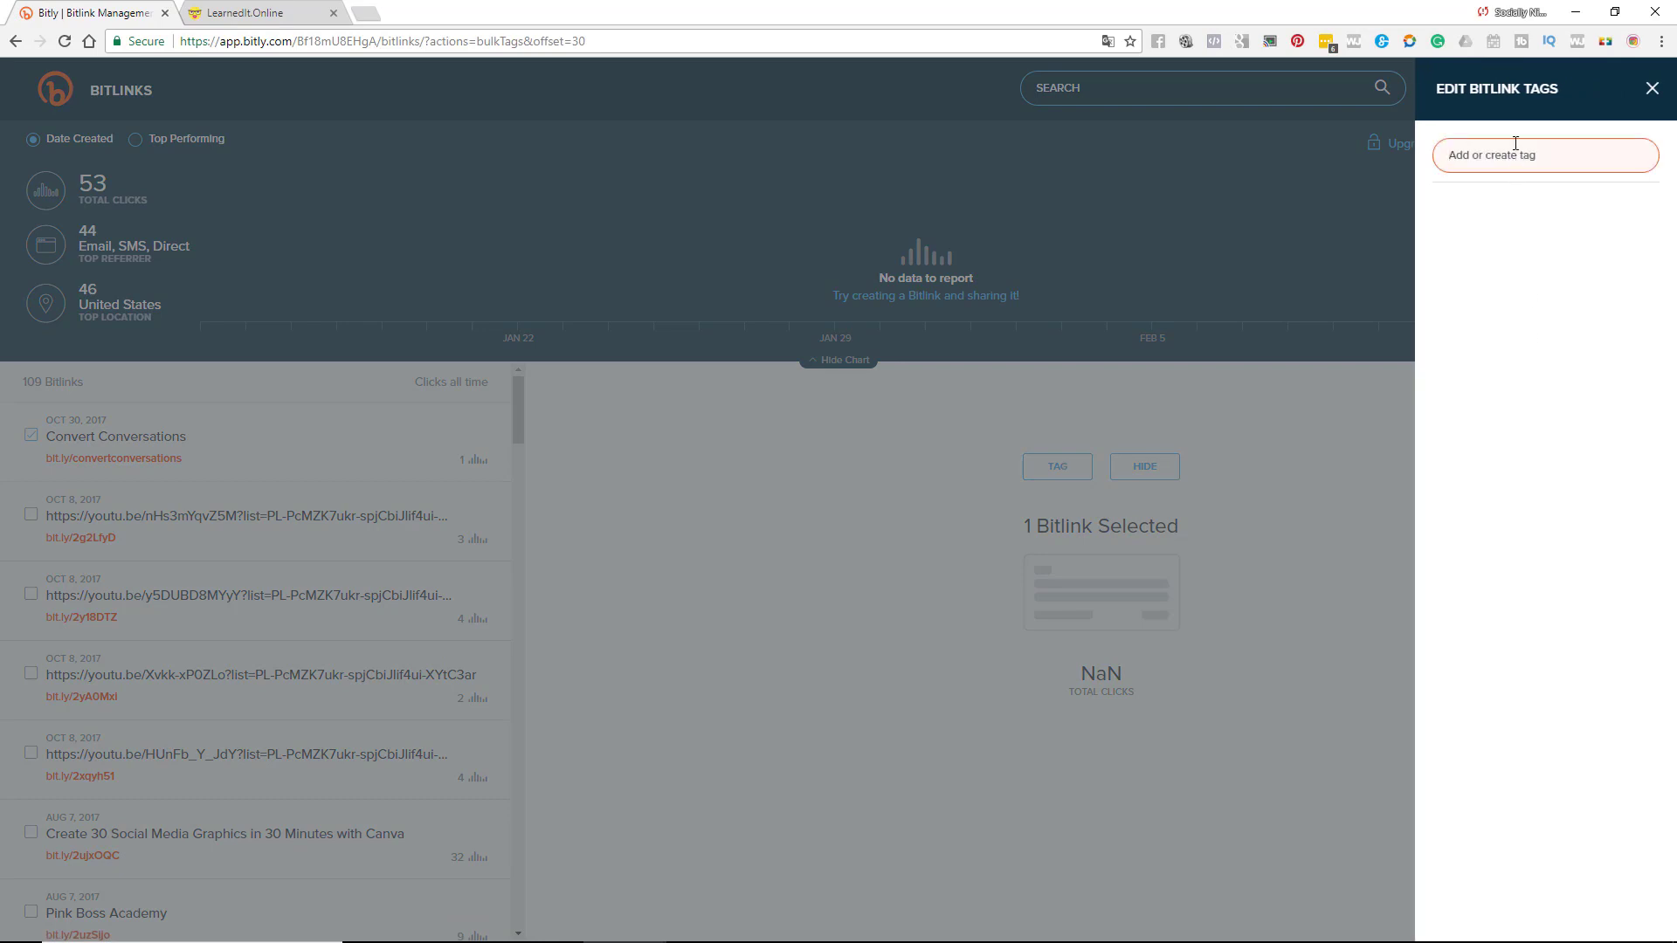
text(Twitter)
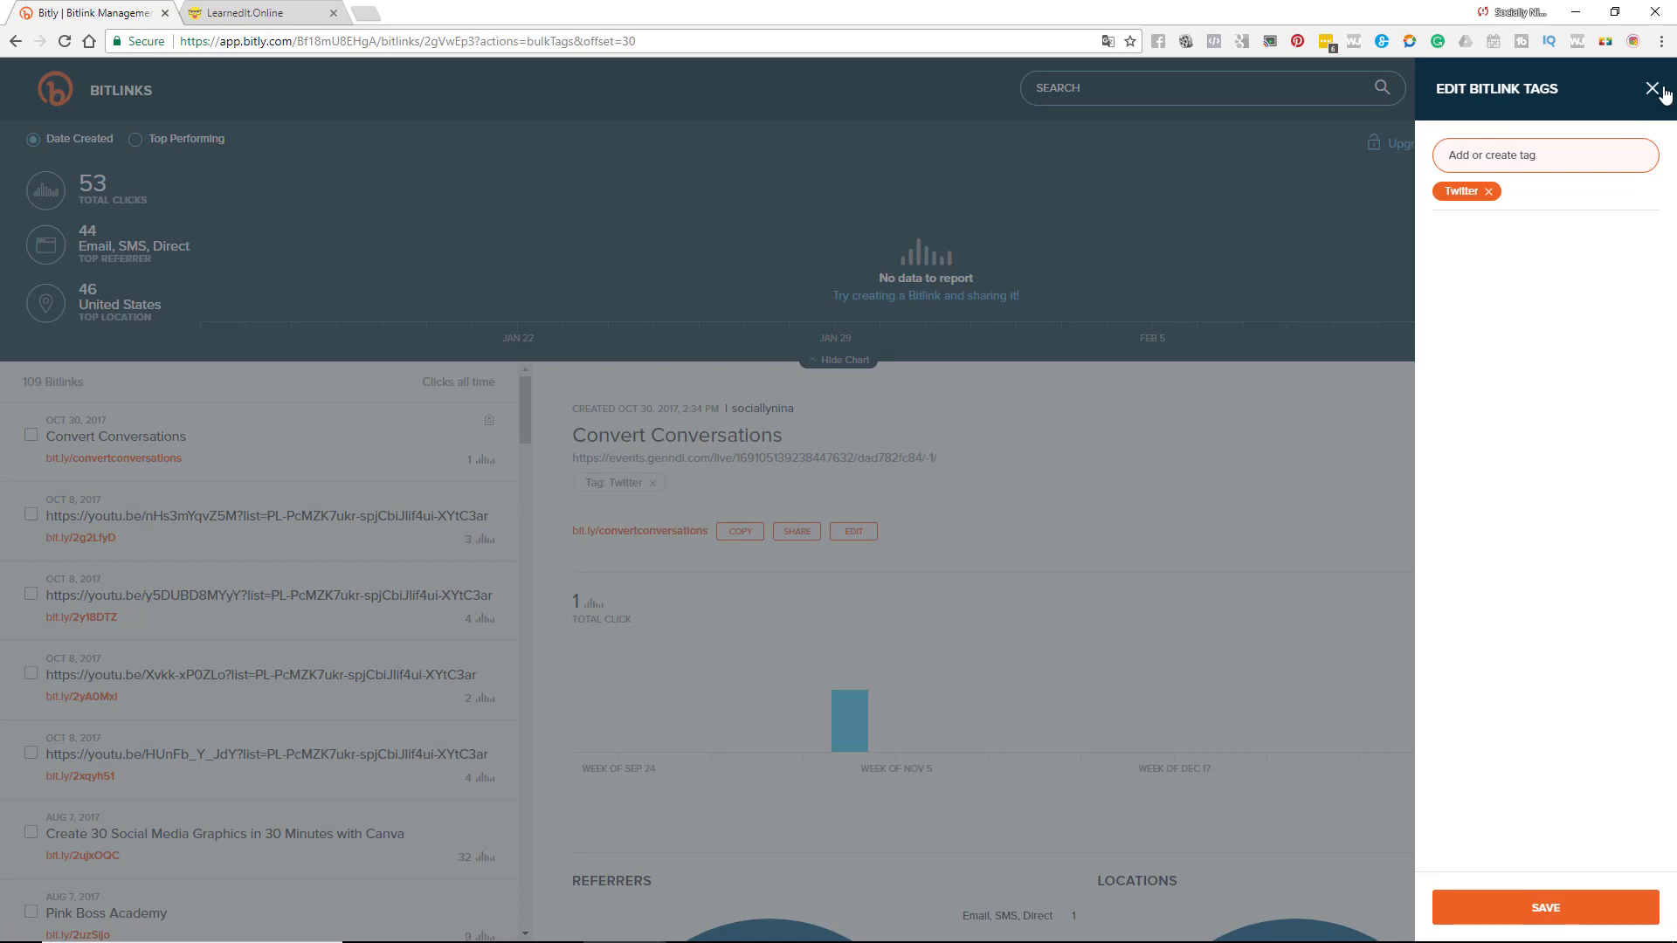
click(1651, 89)
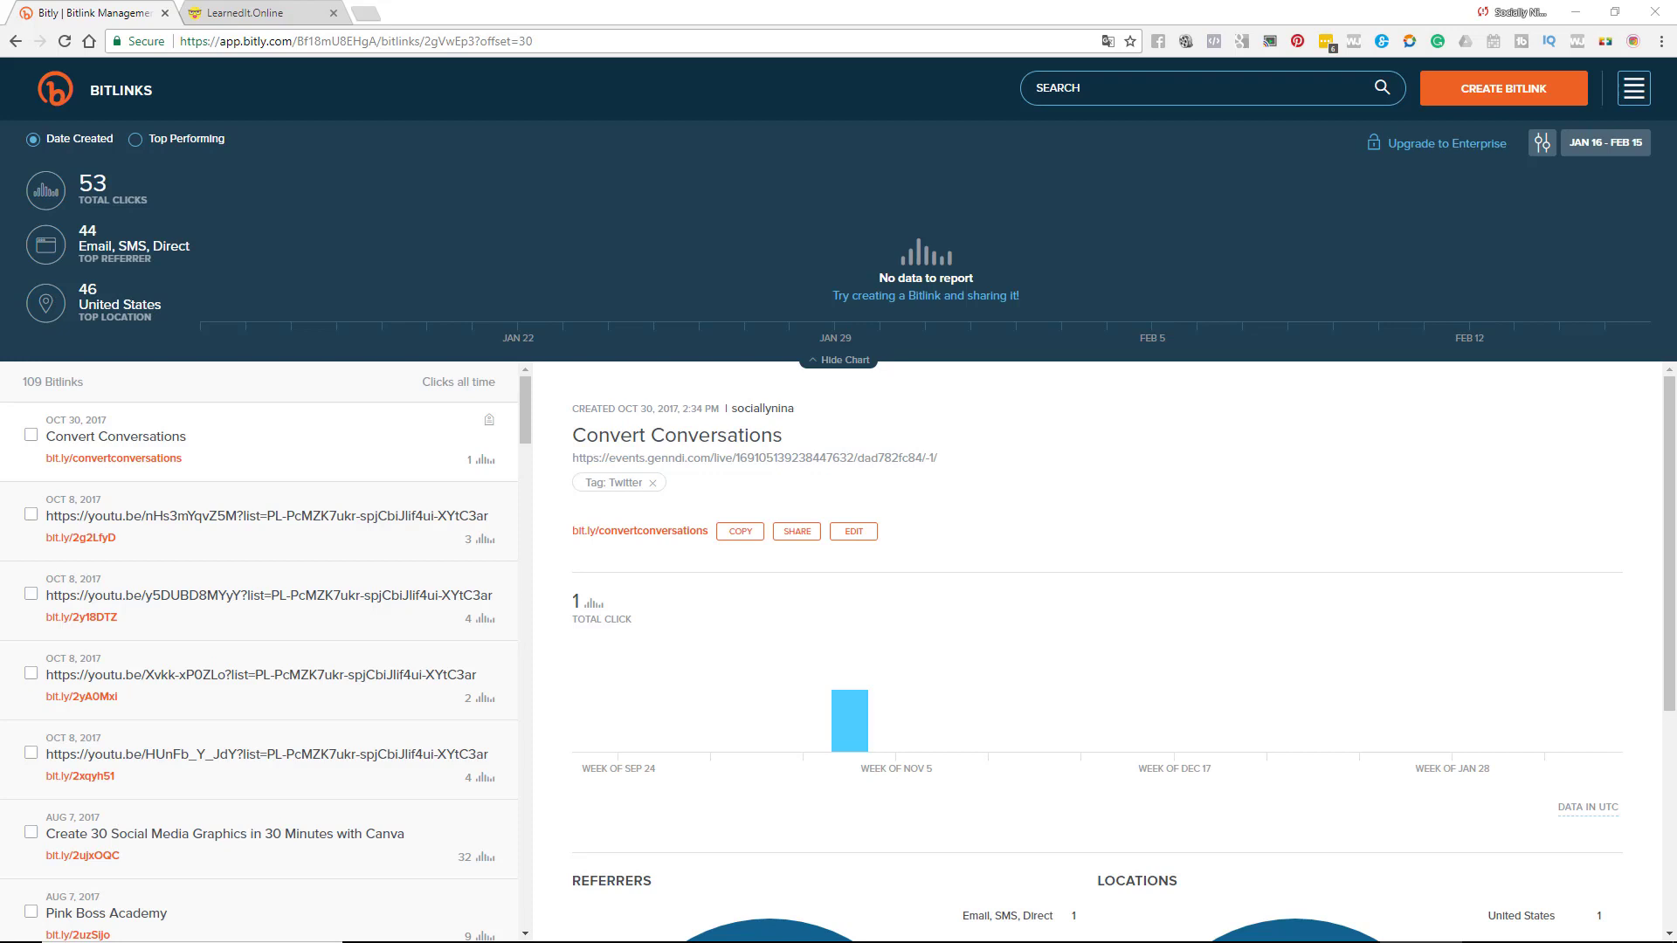
- Scroll through the link's referrer and location analytics and the older 2017 Bitlinks list
scroll(down, 3)
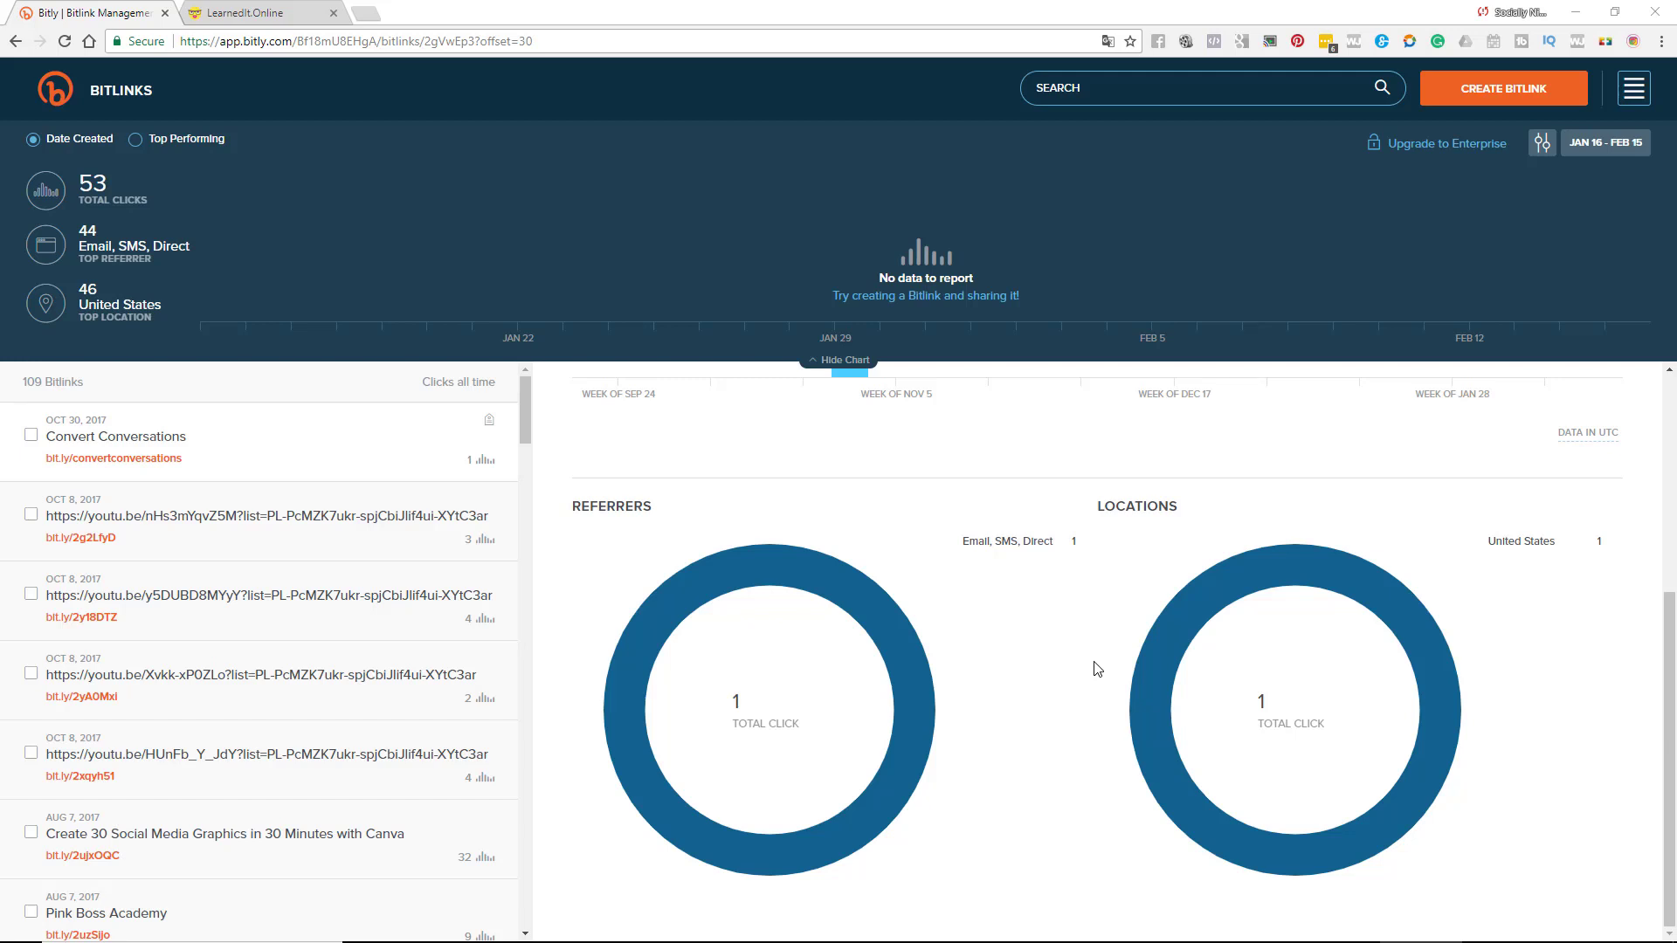
mouse_move(933, 129)
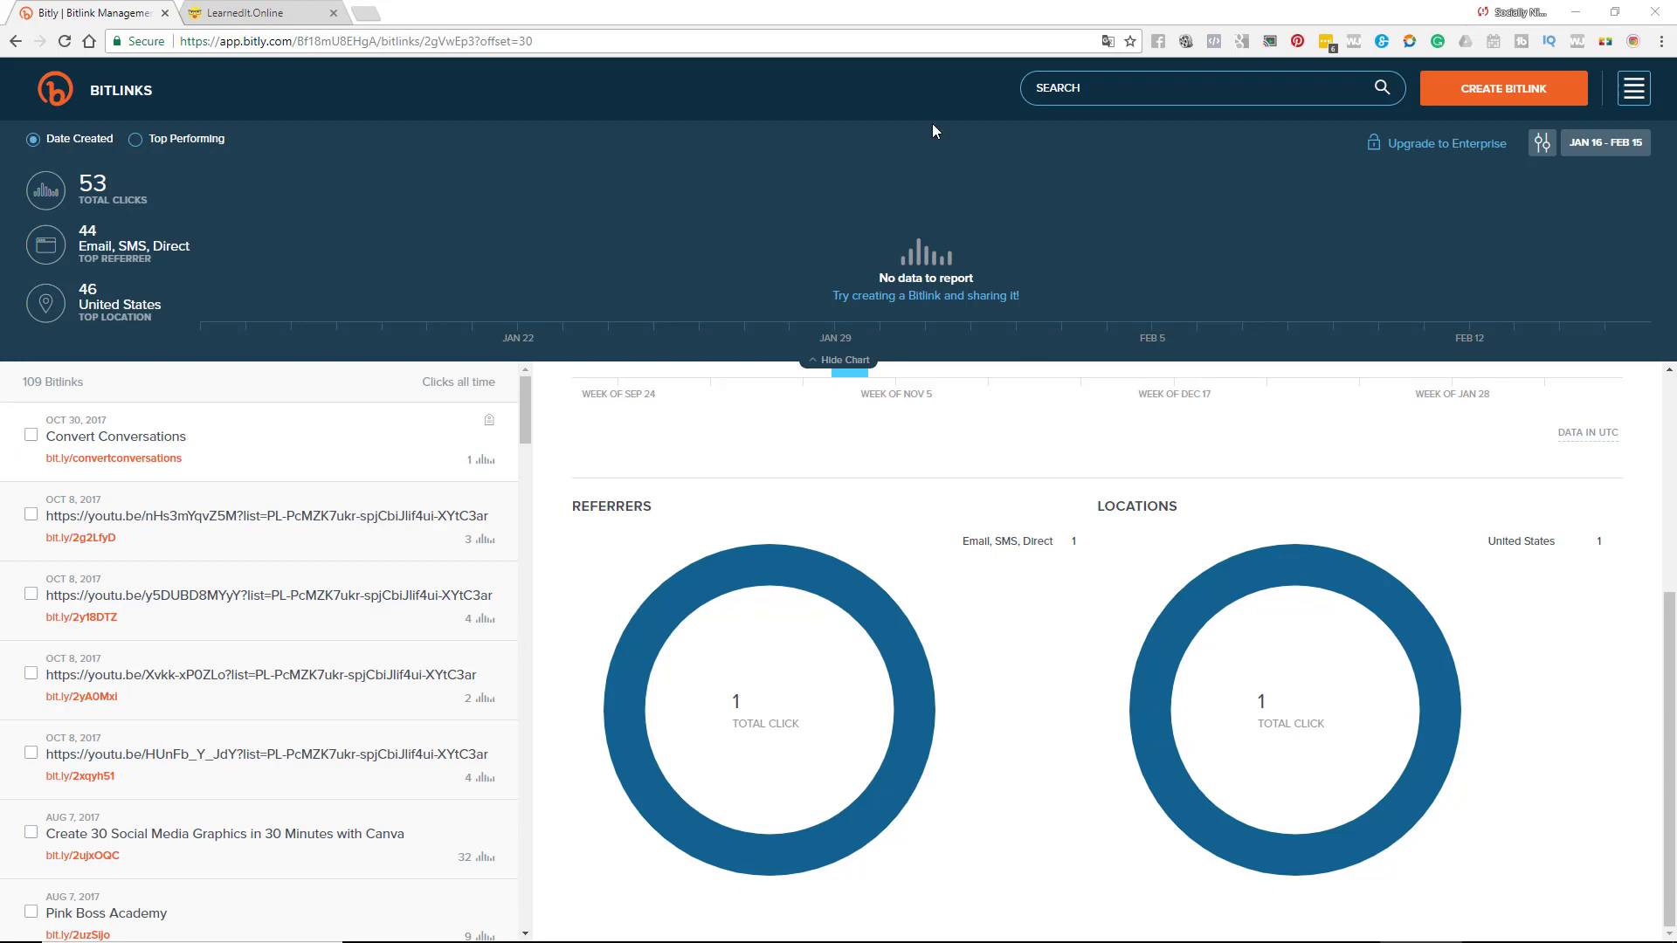
mouse_move(674, 212)
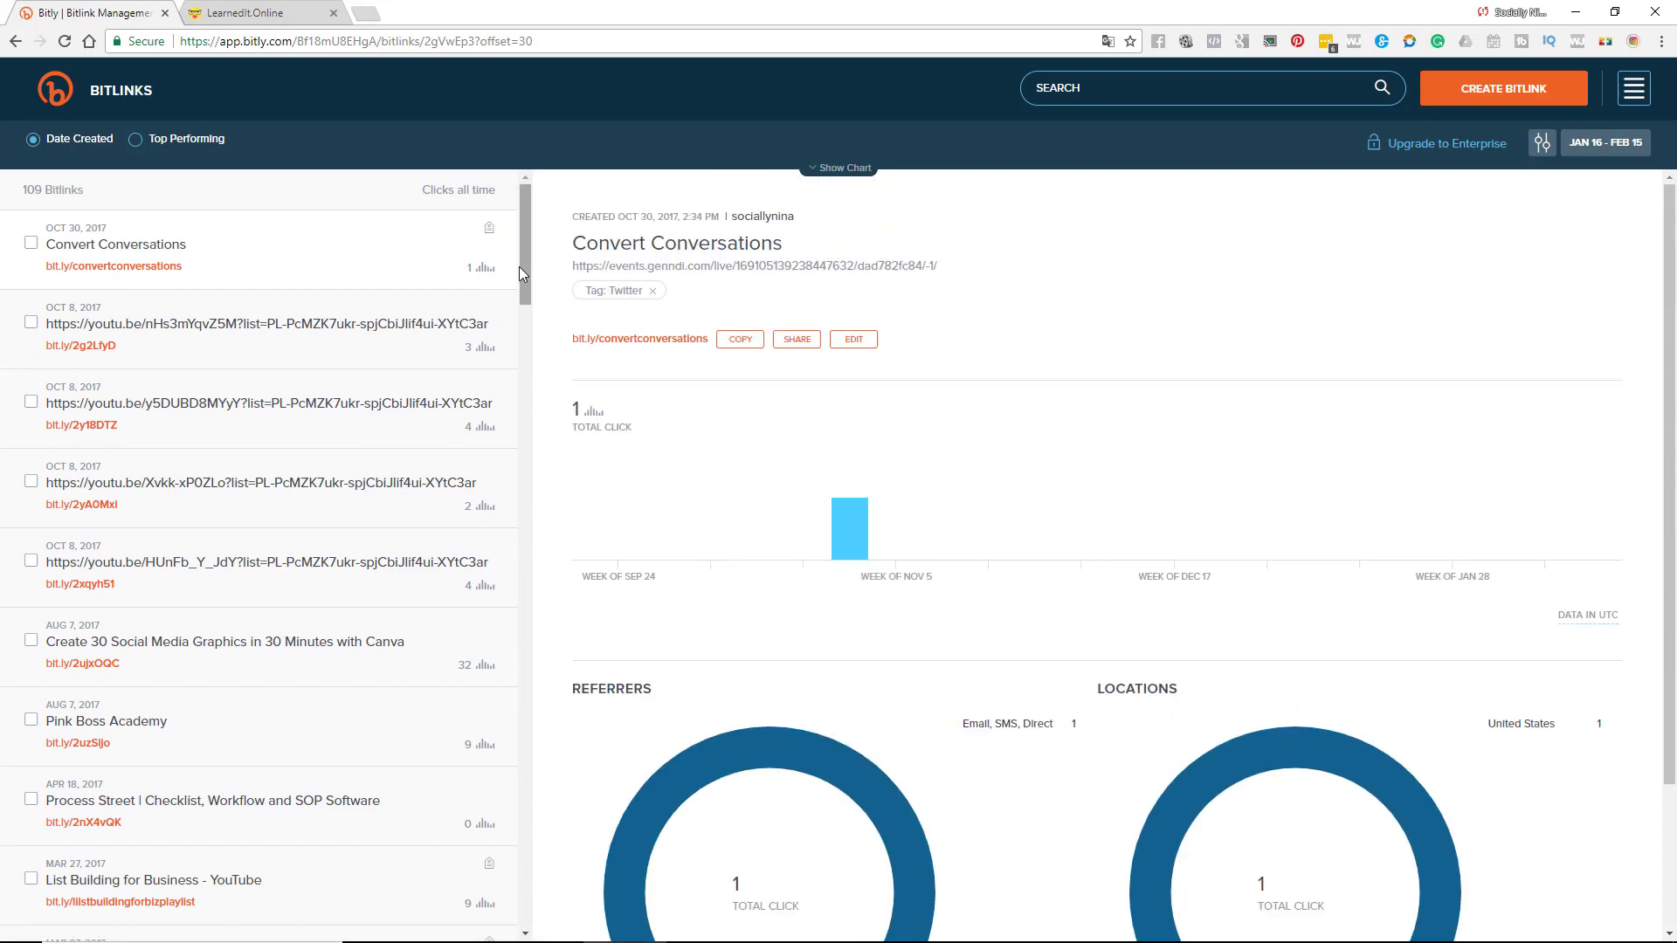
scroll(down, 3)
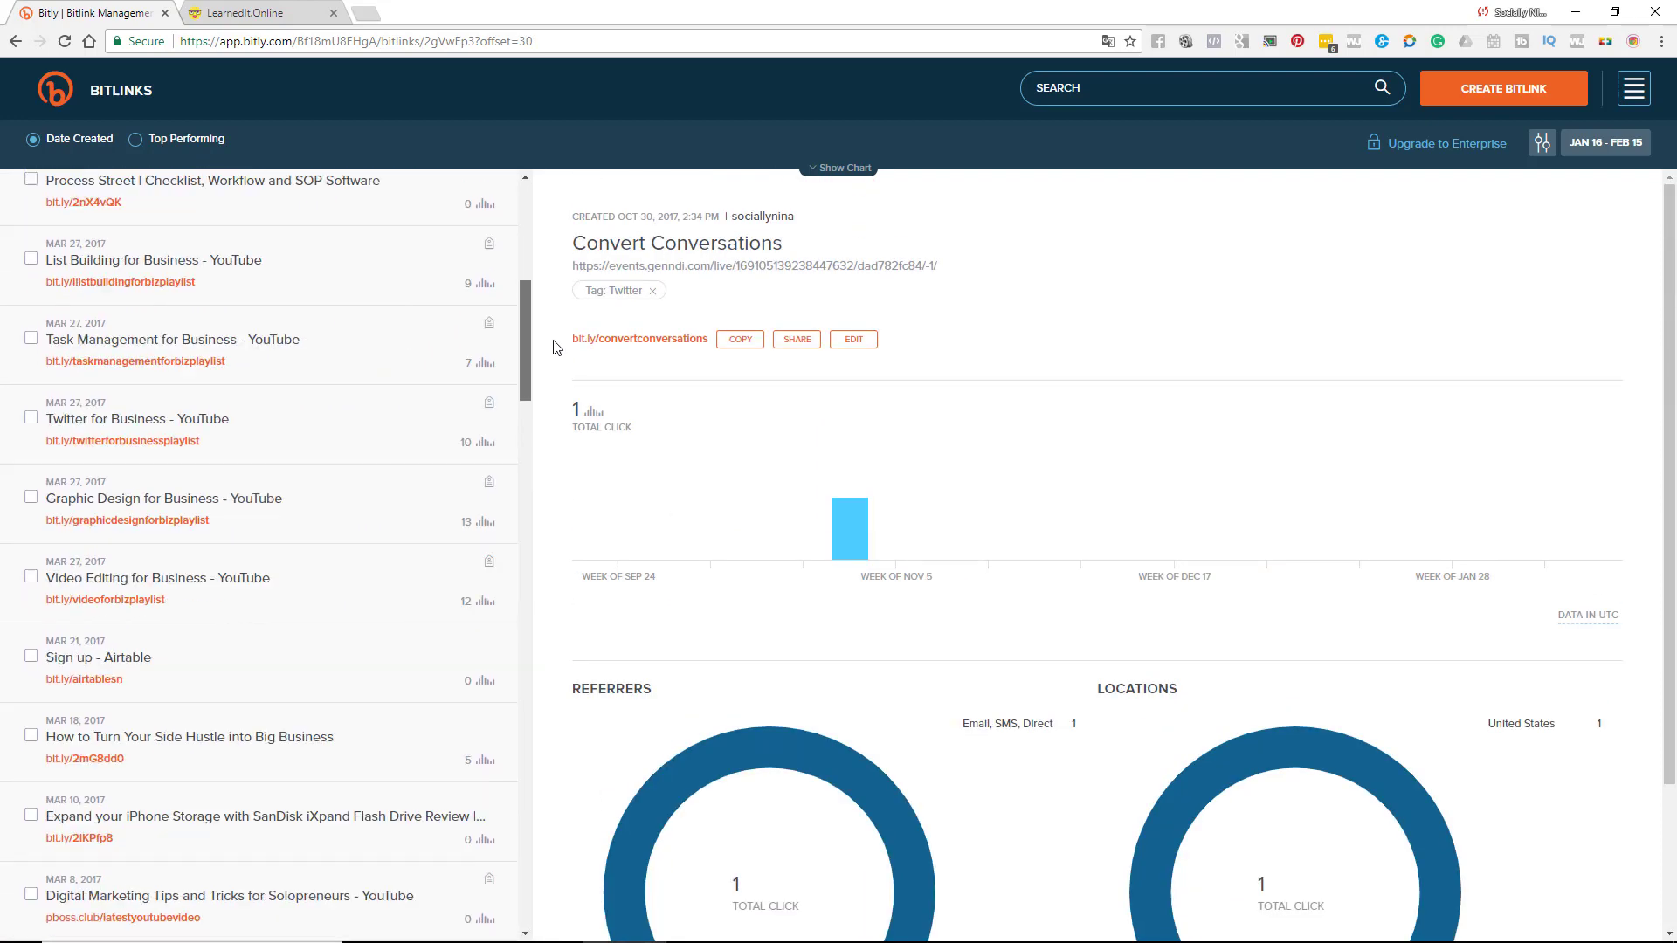